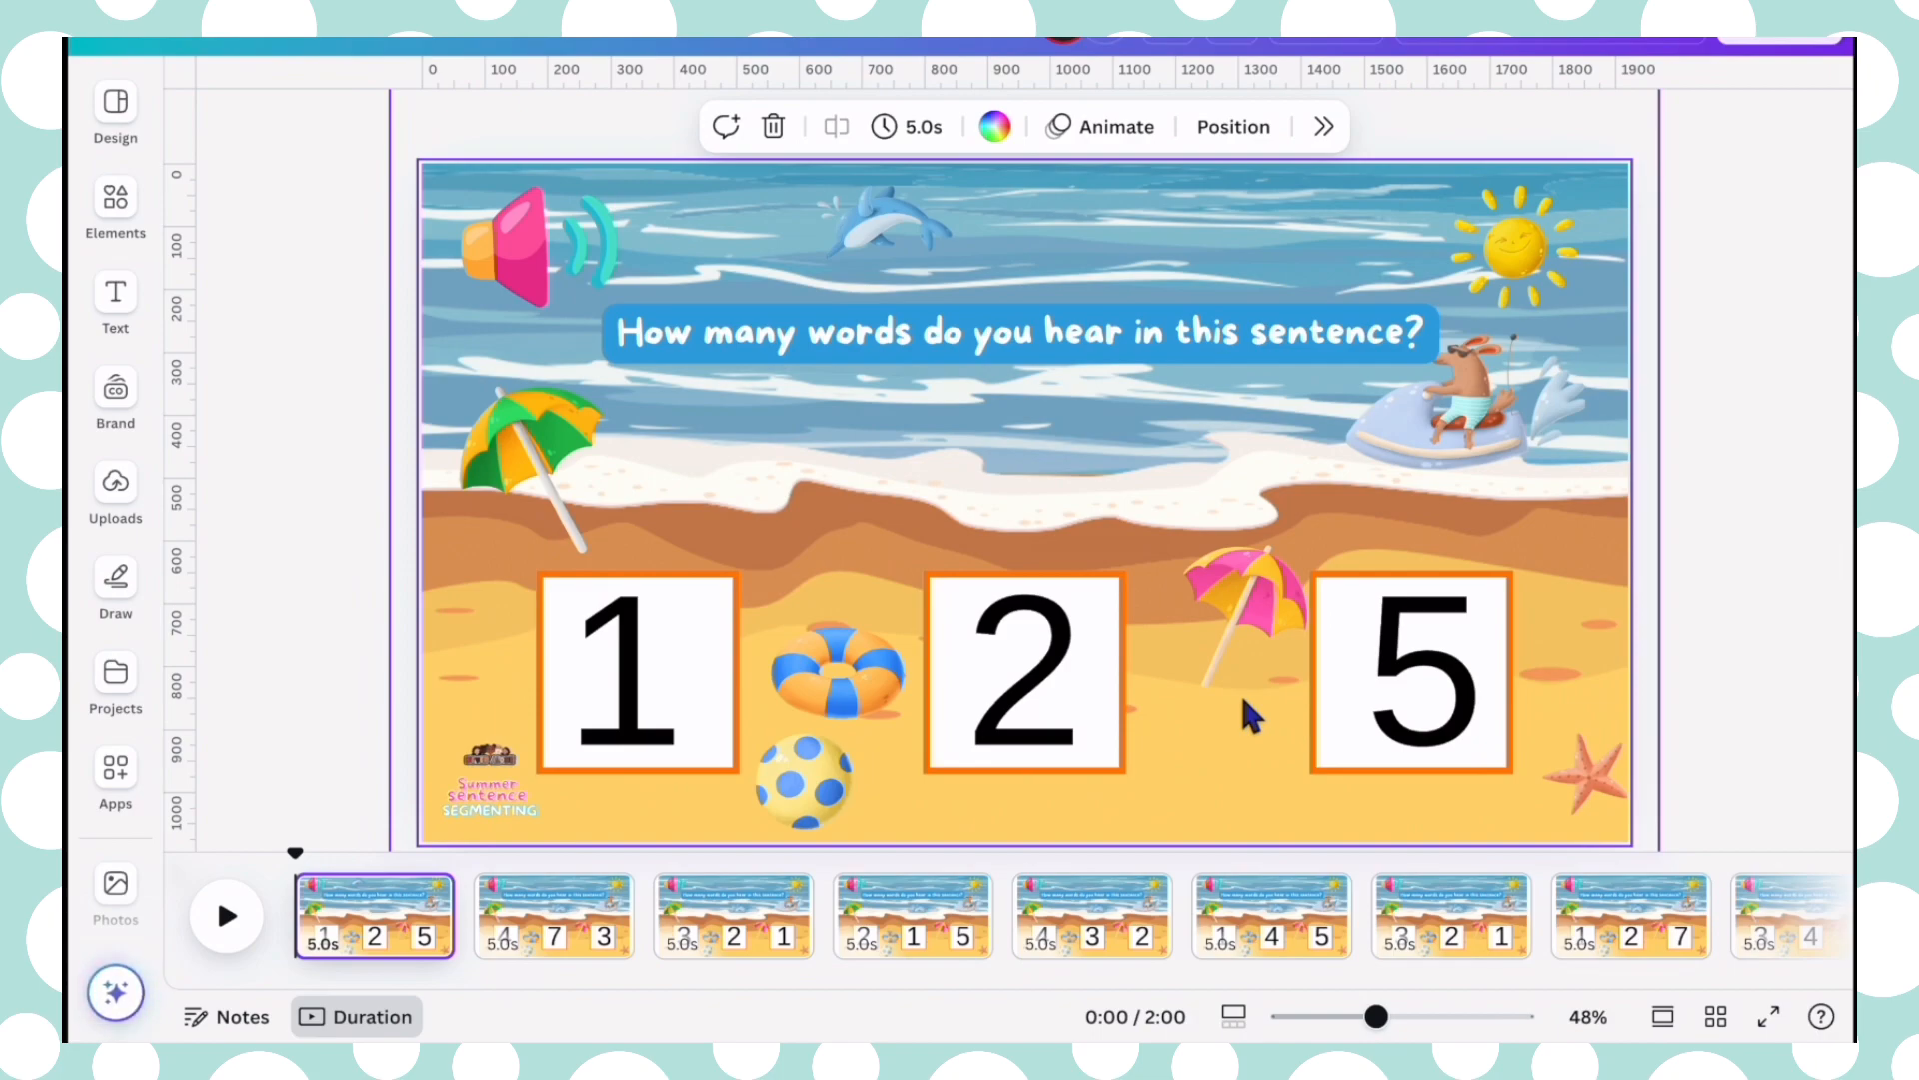
Upload the beach image showing numbers 4, 3 and 2 as card 1's background
left_click(1414, 673)
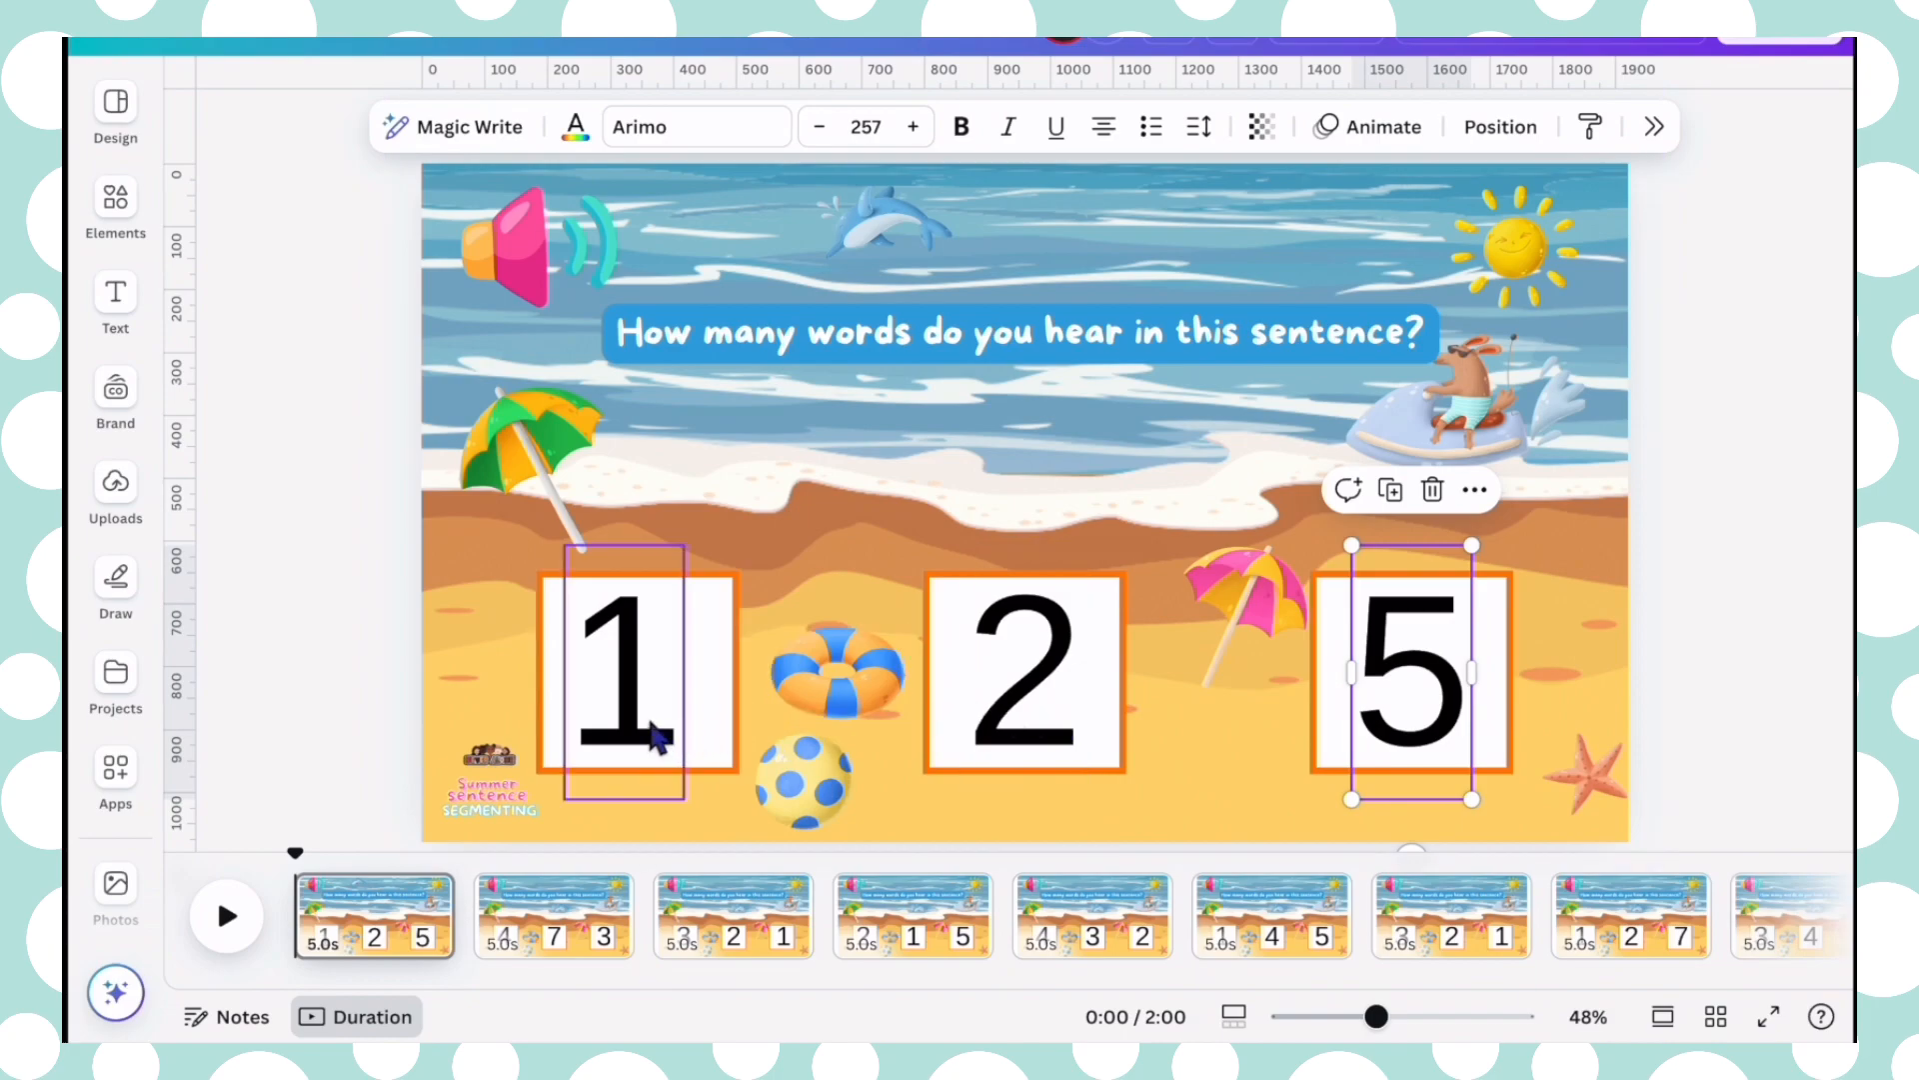
left_click(636, 673)
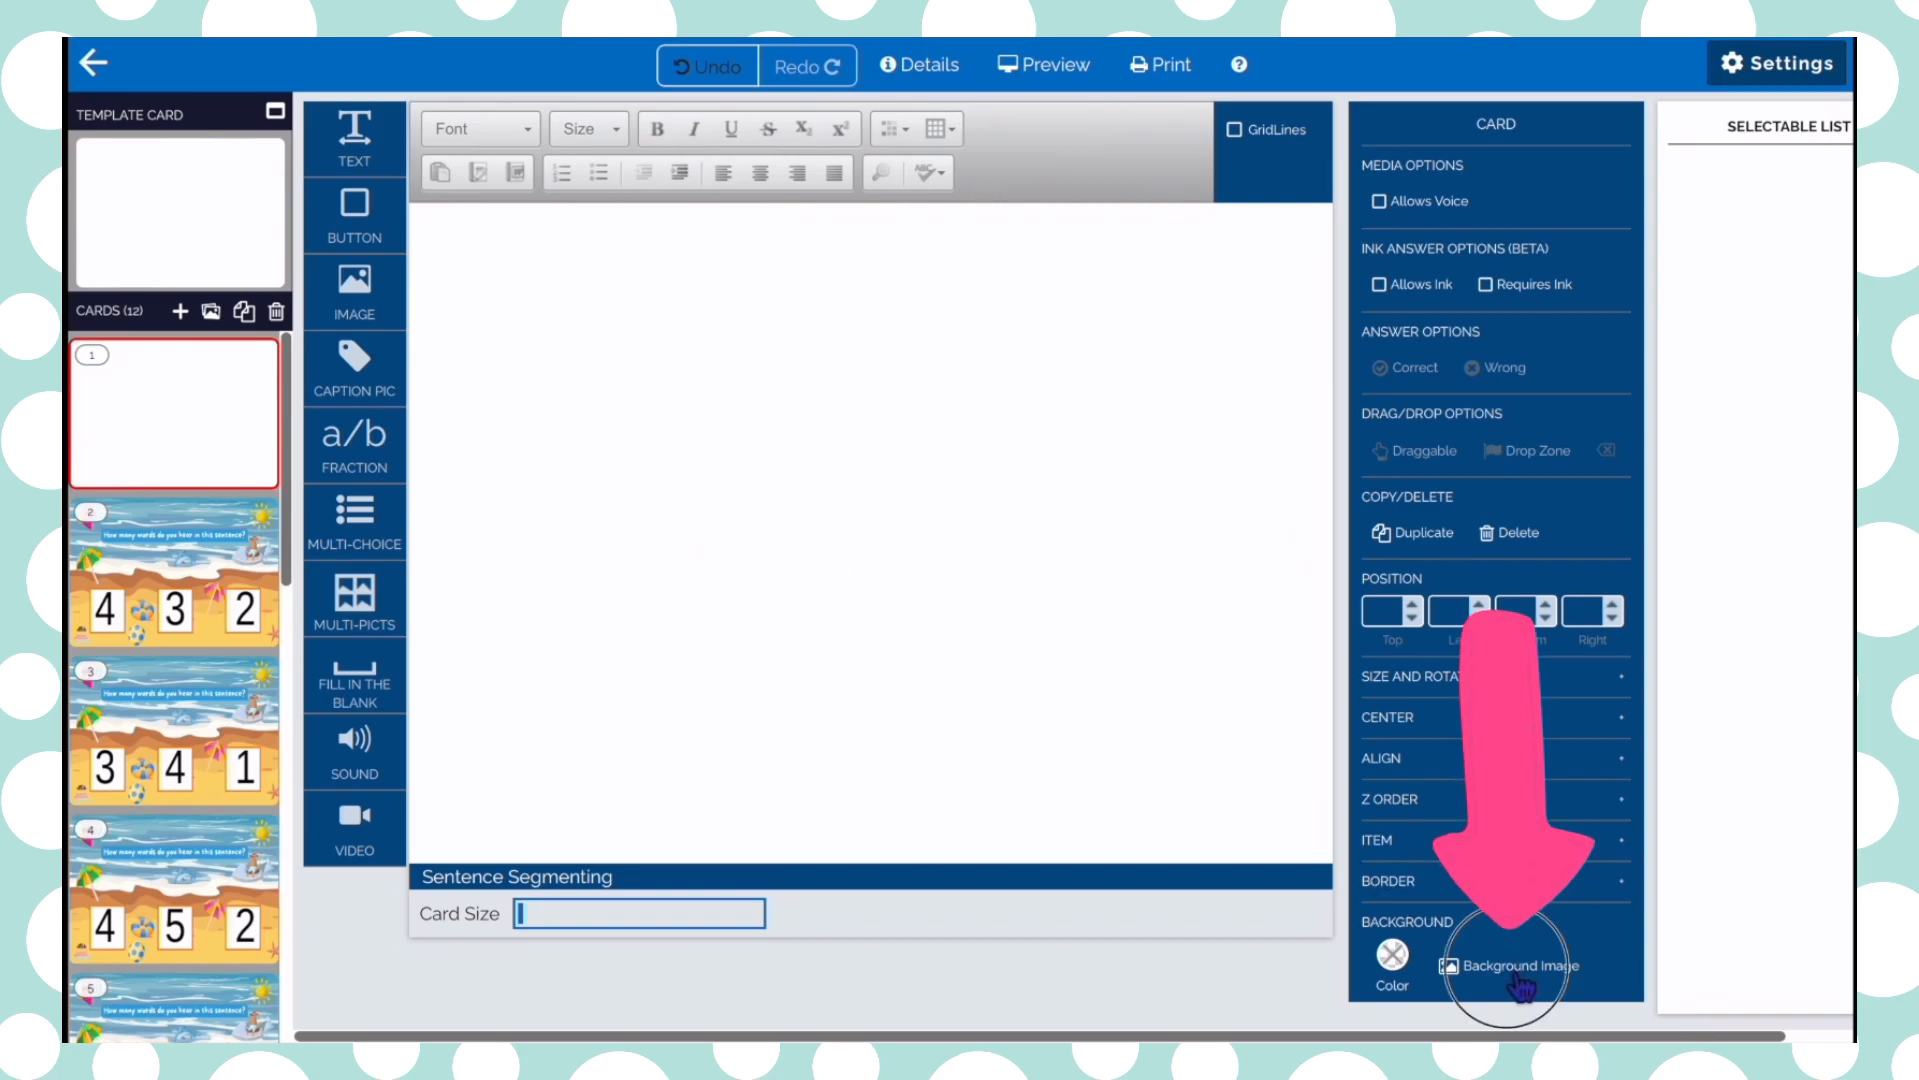
left_click(1515, 965)
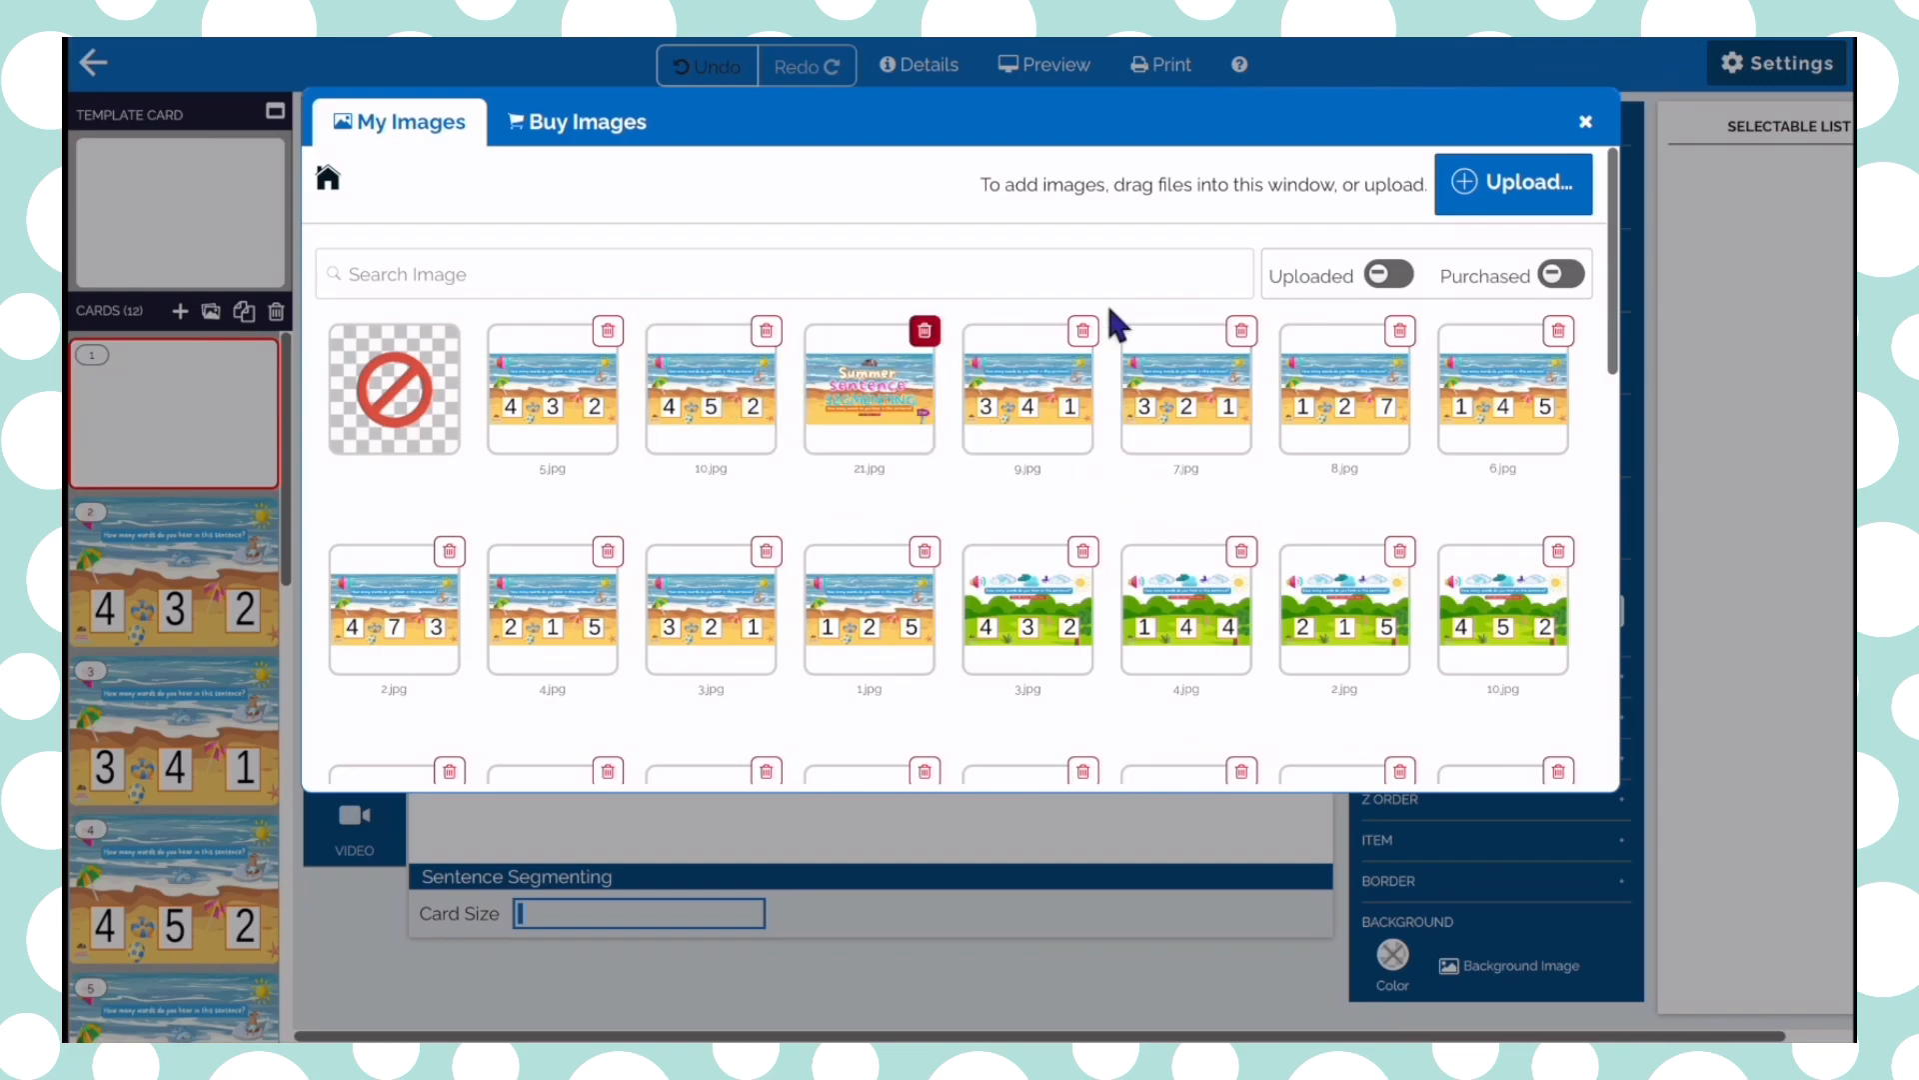
mouse_move(911, 477)
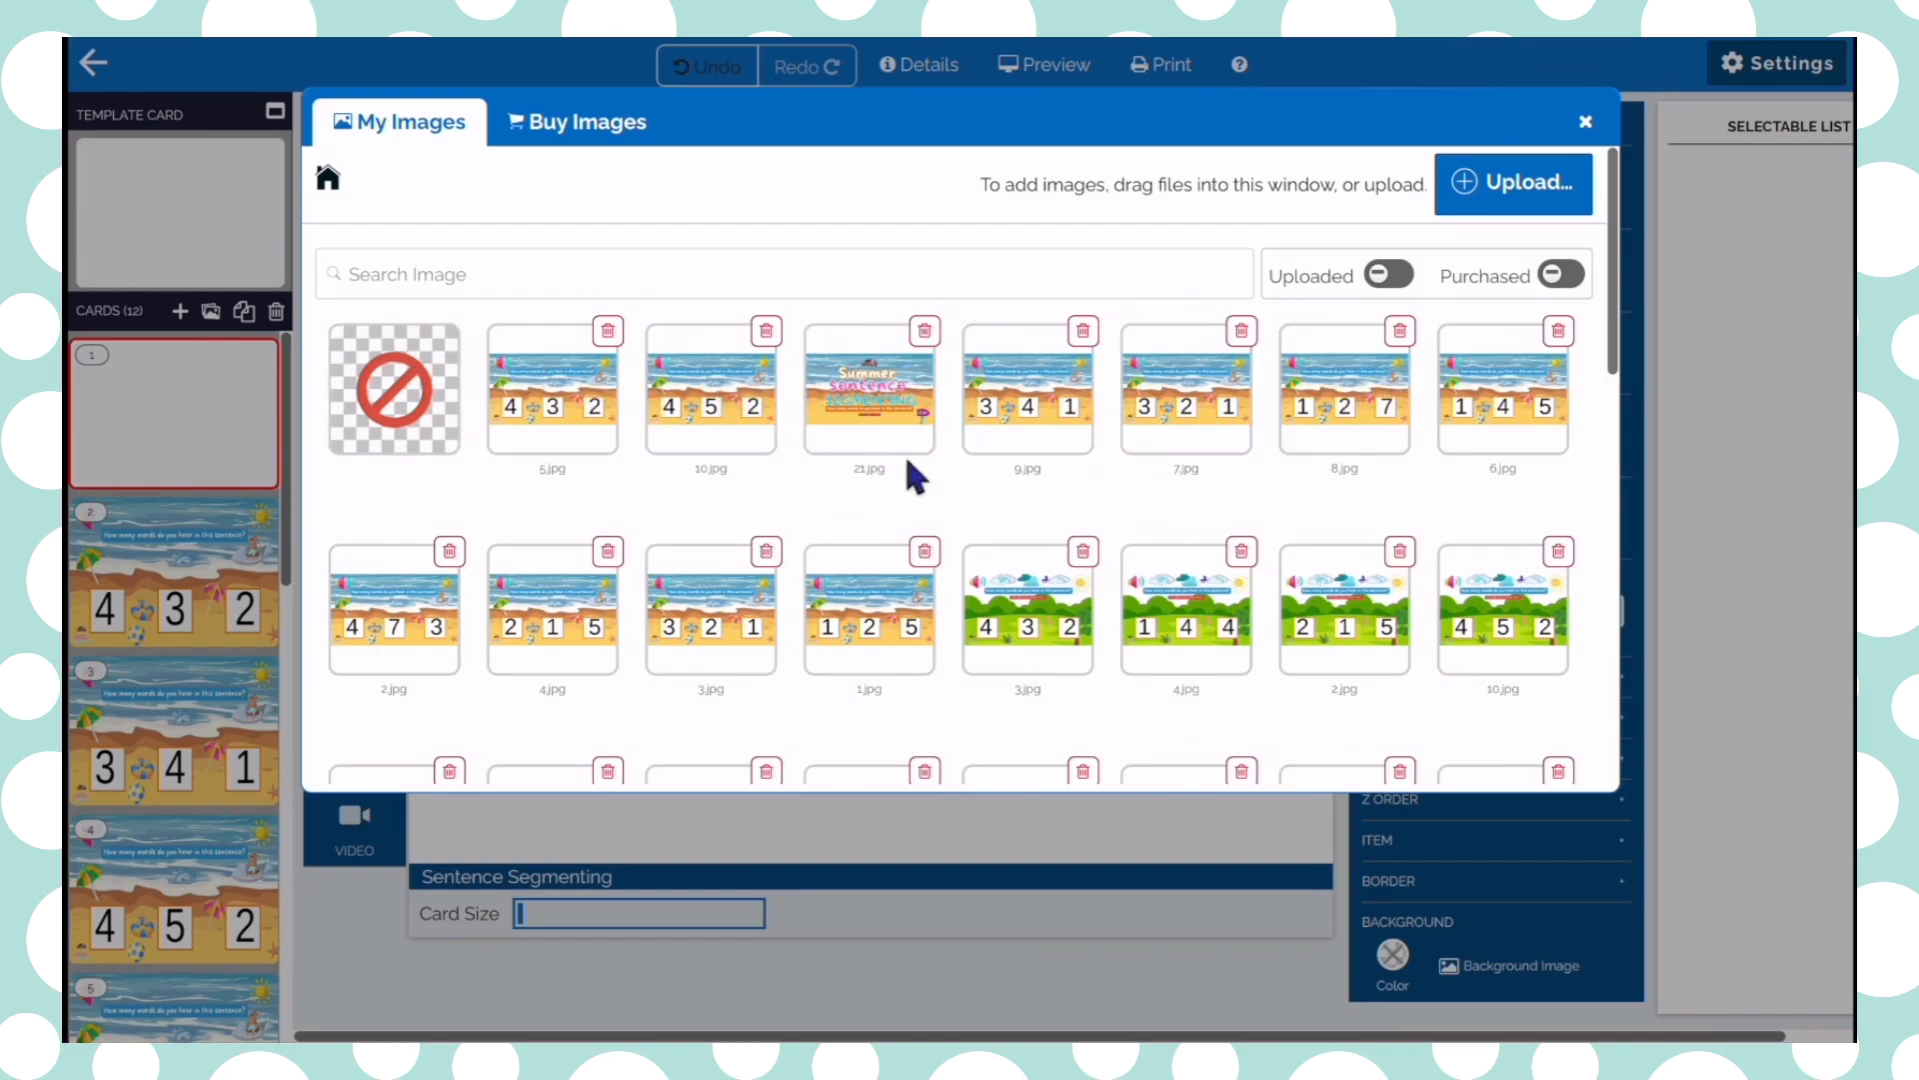
mouse_move(921, 665)
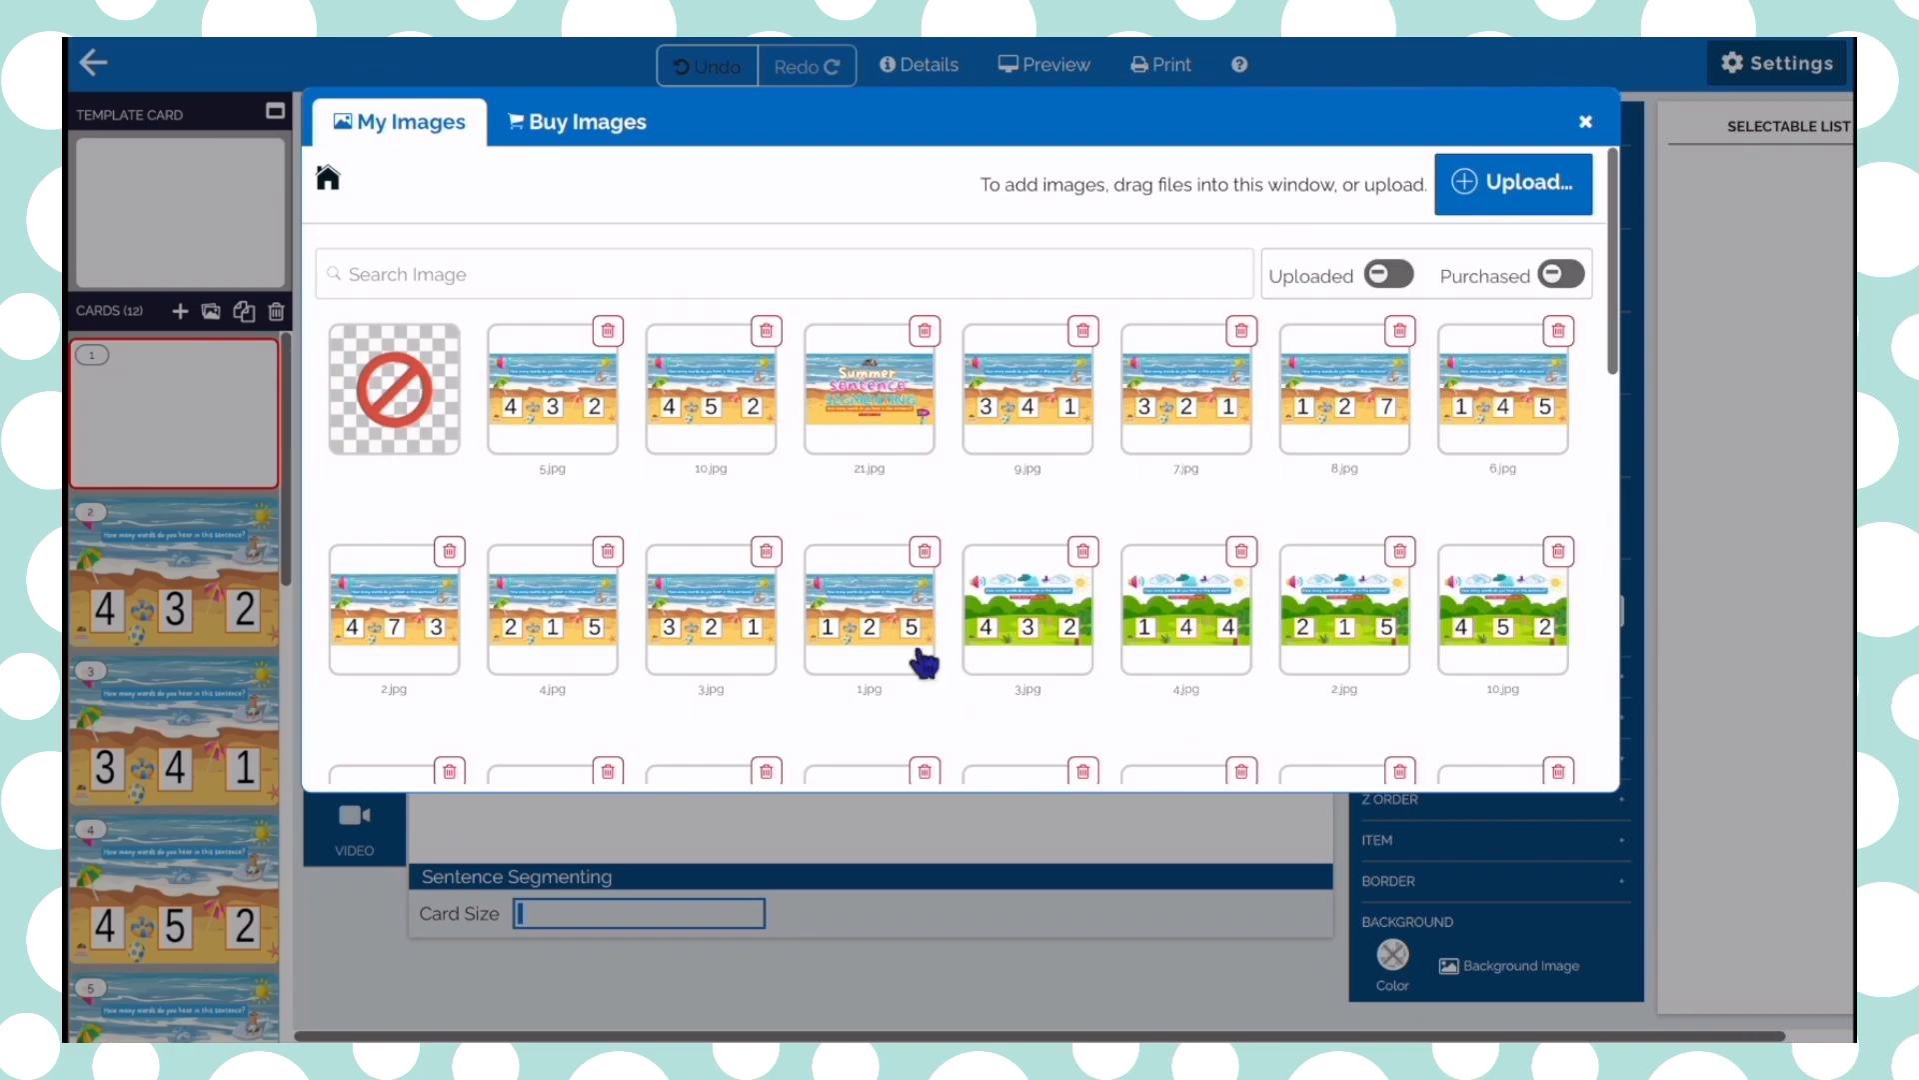
mouse_move(1484, 197)
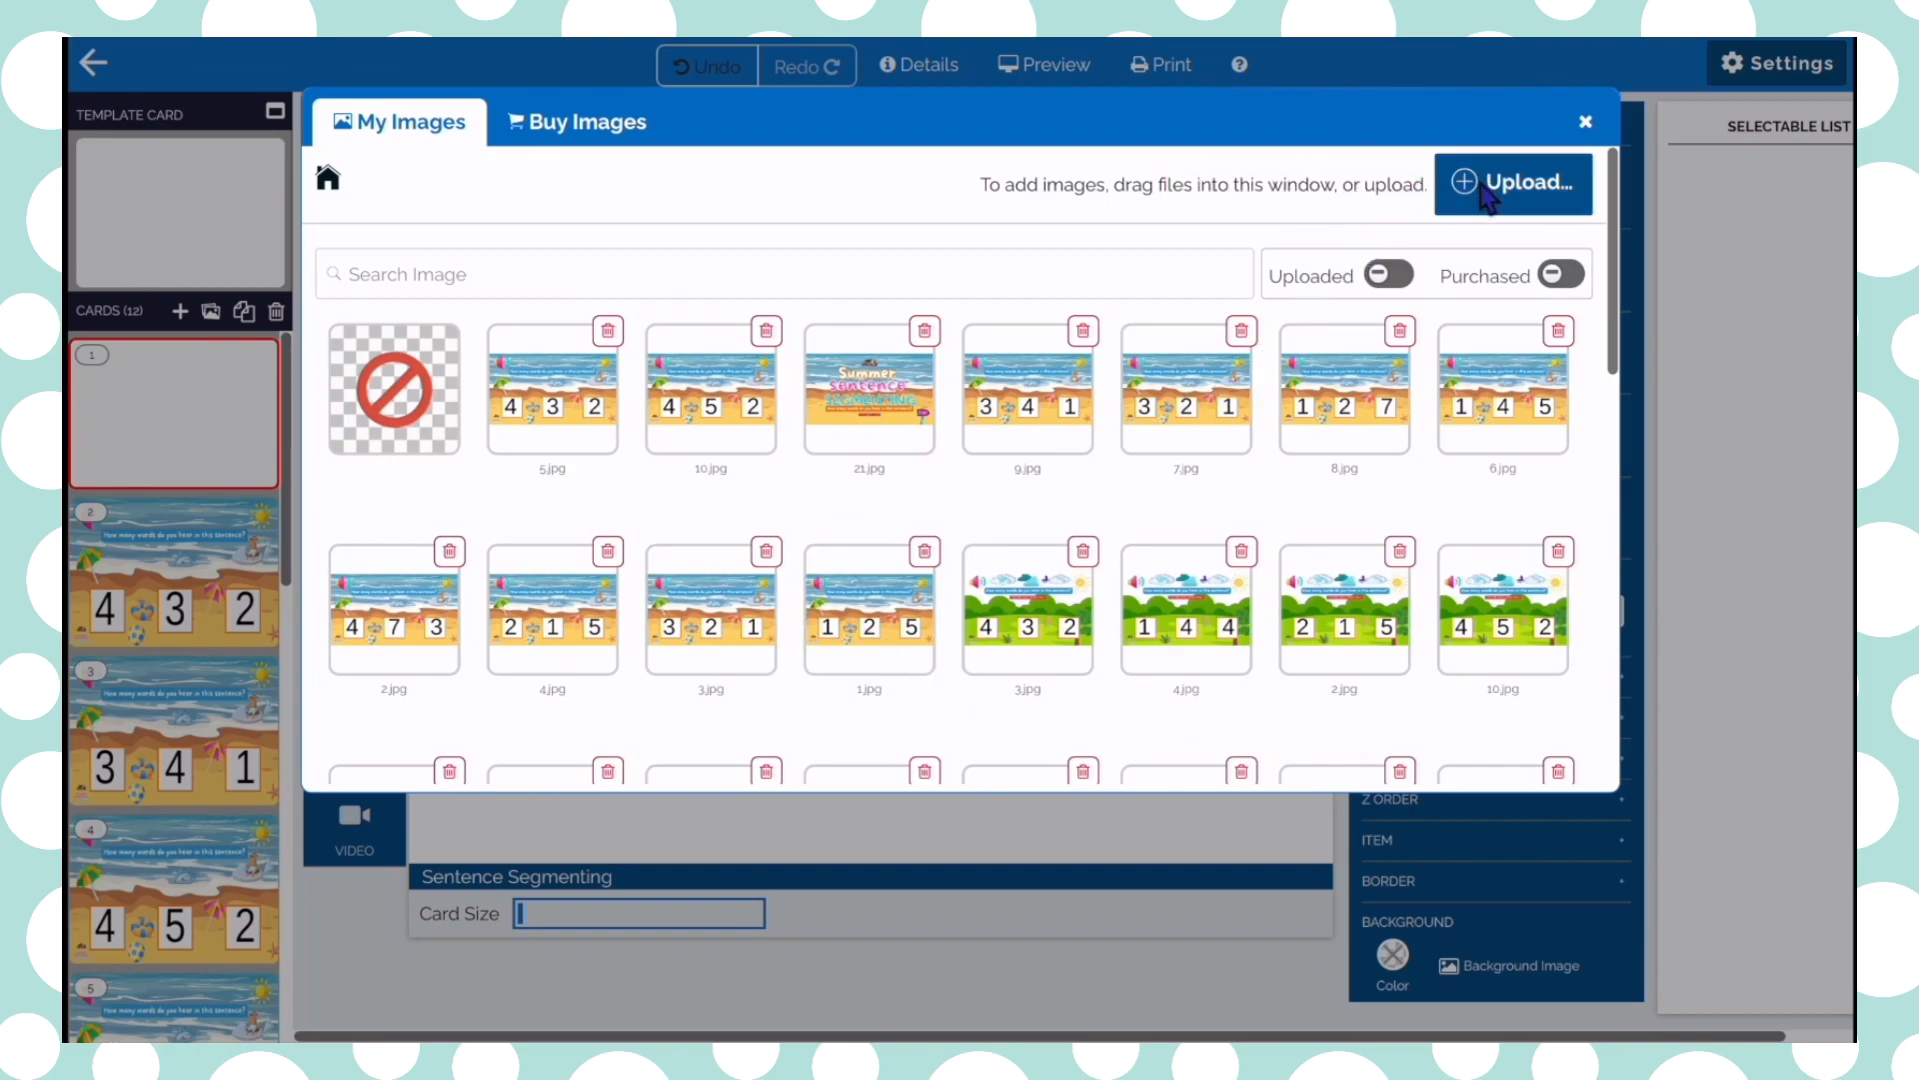
left_click(1512, 184)
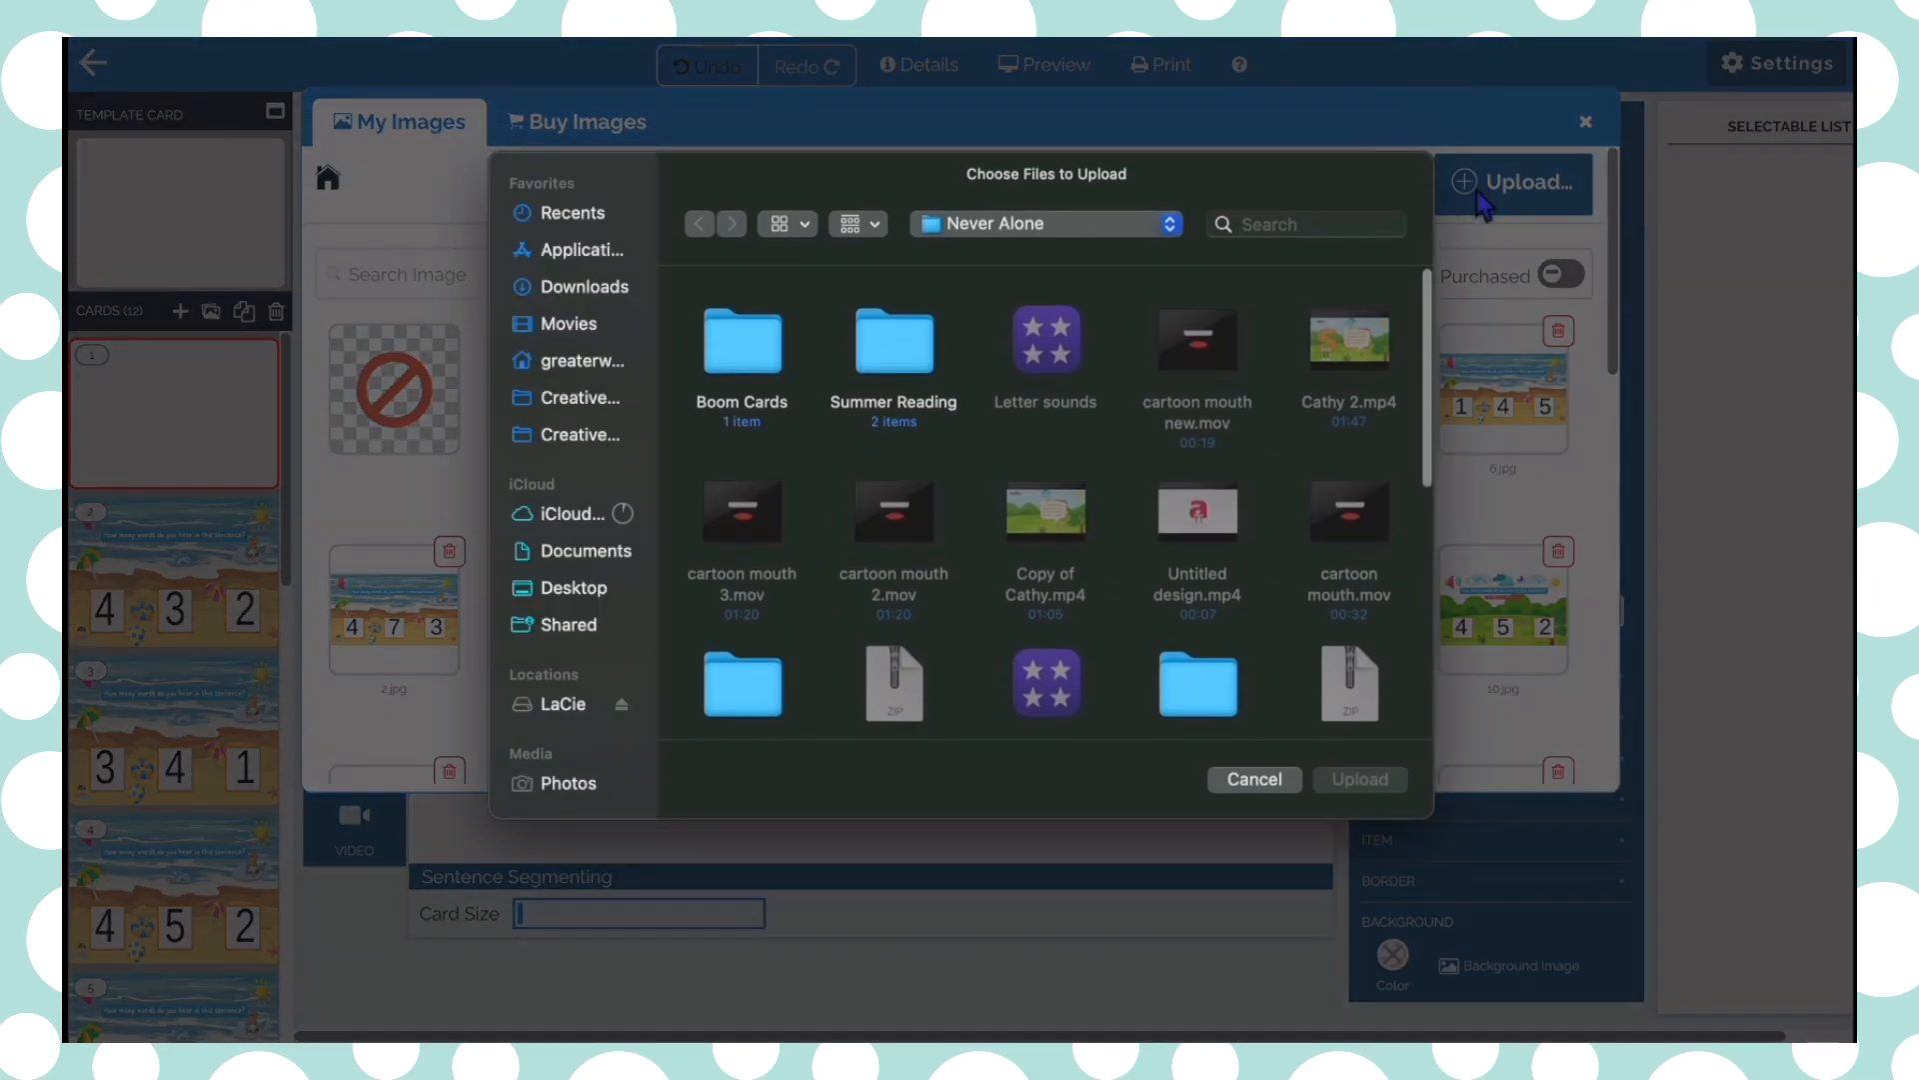
mouse_move(720, 388)
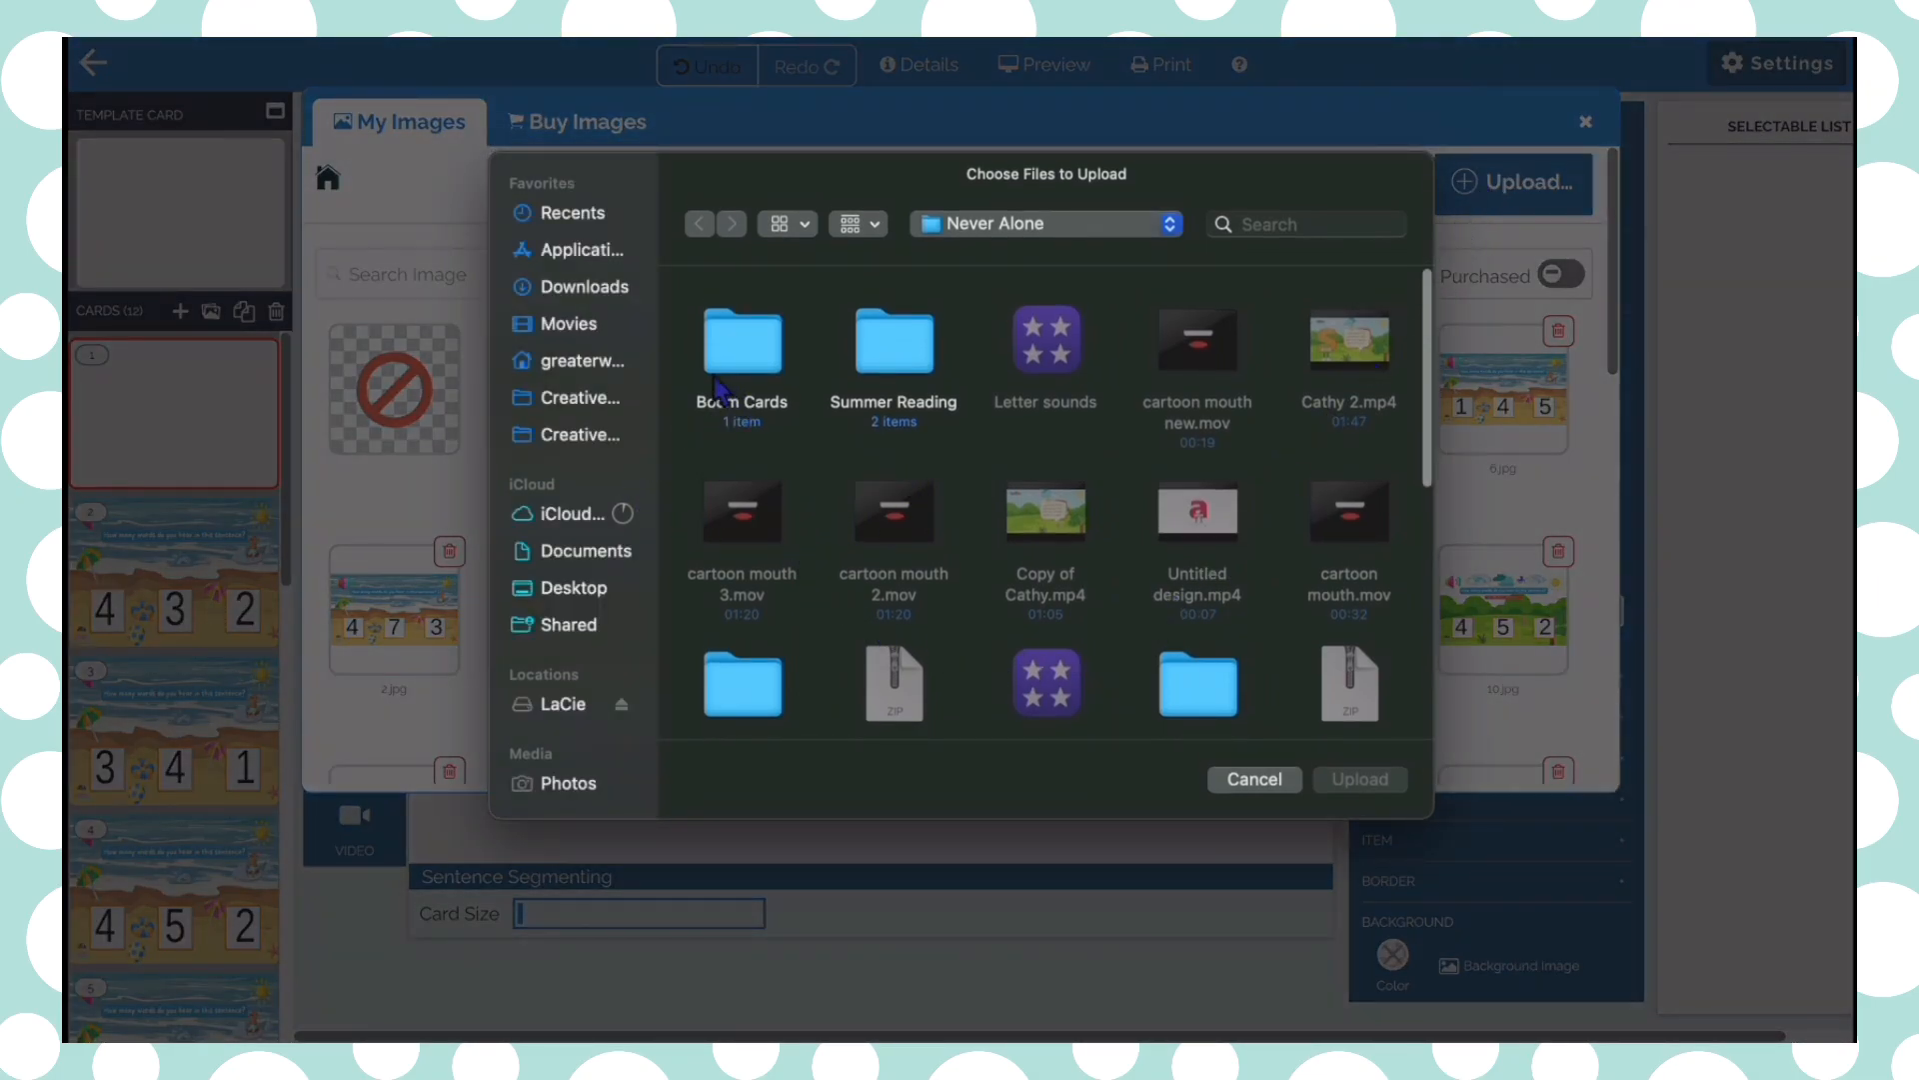
scroll("down", 3)
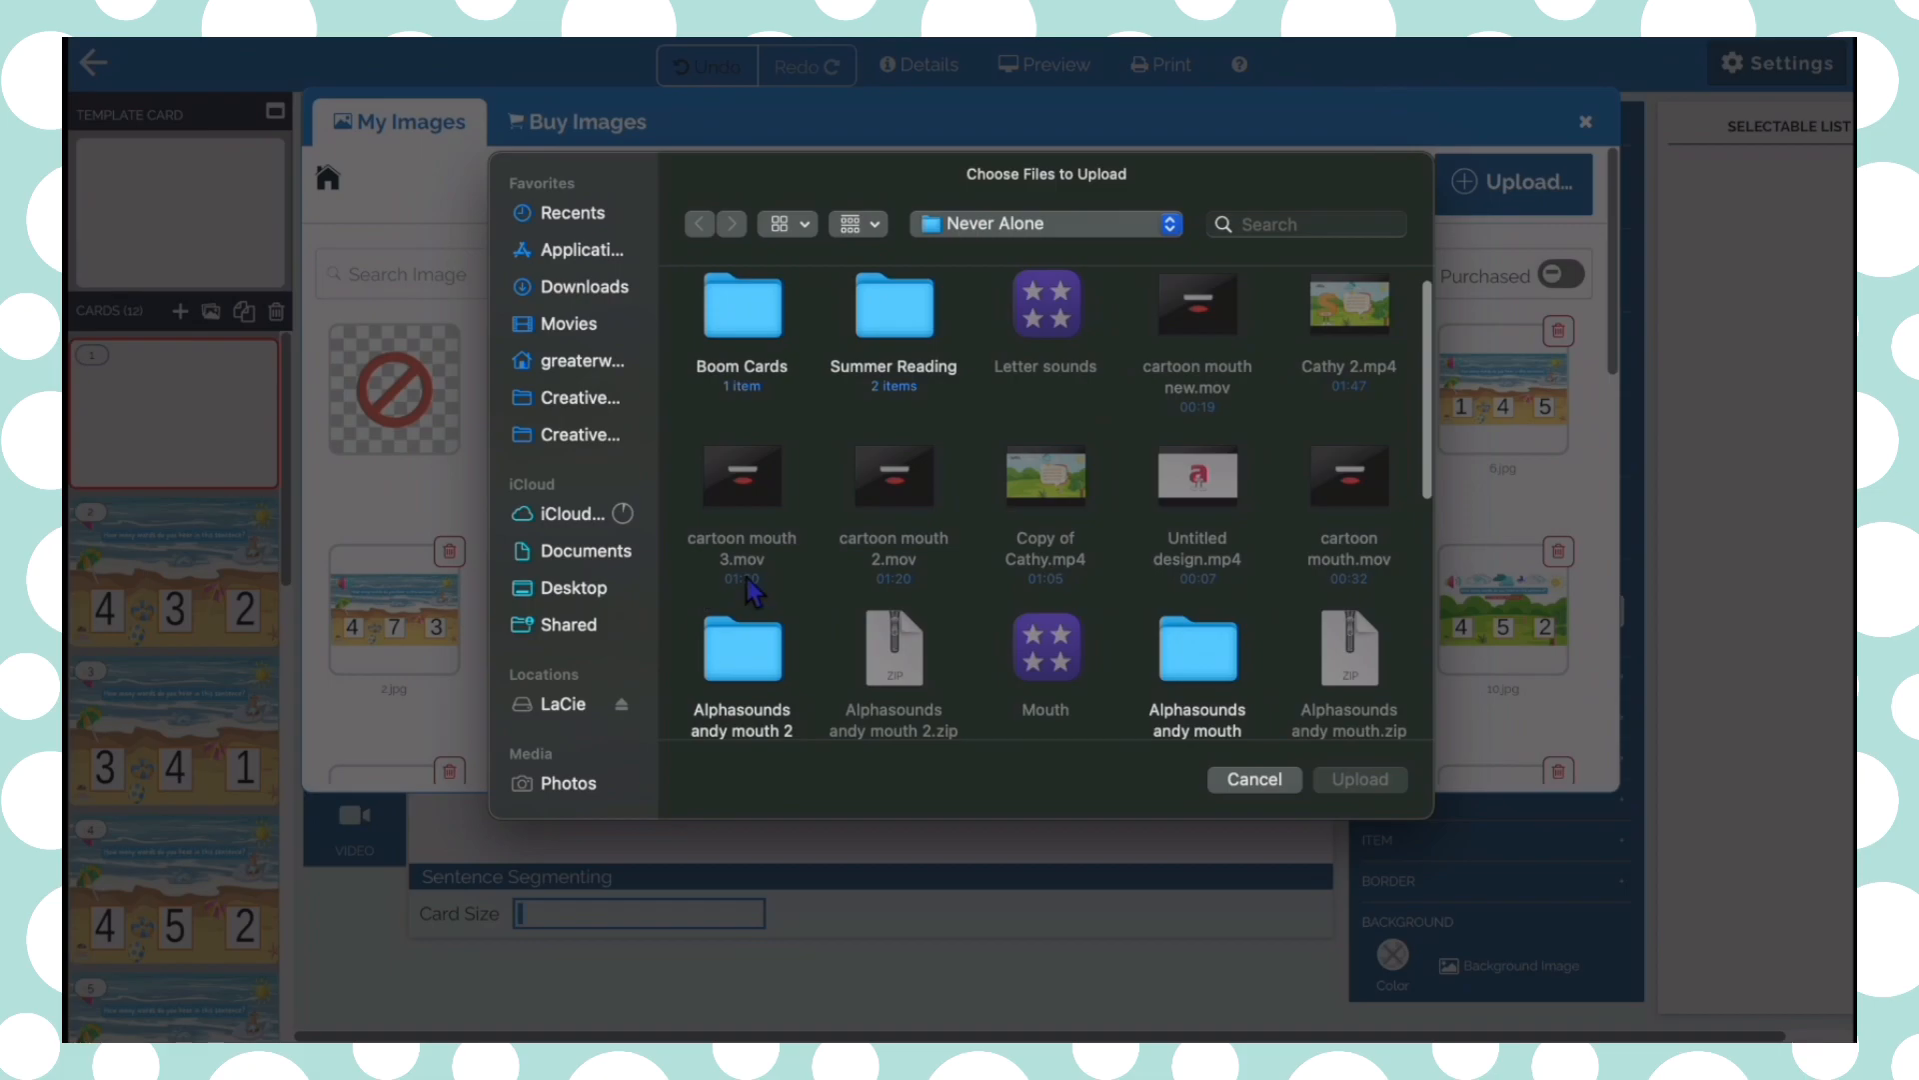
left_click(1252, 779)
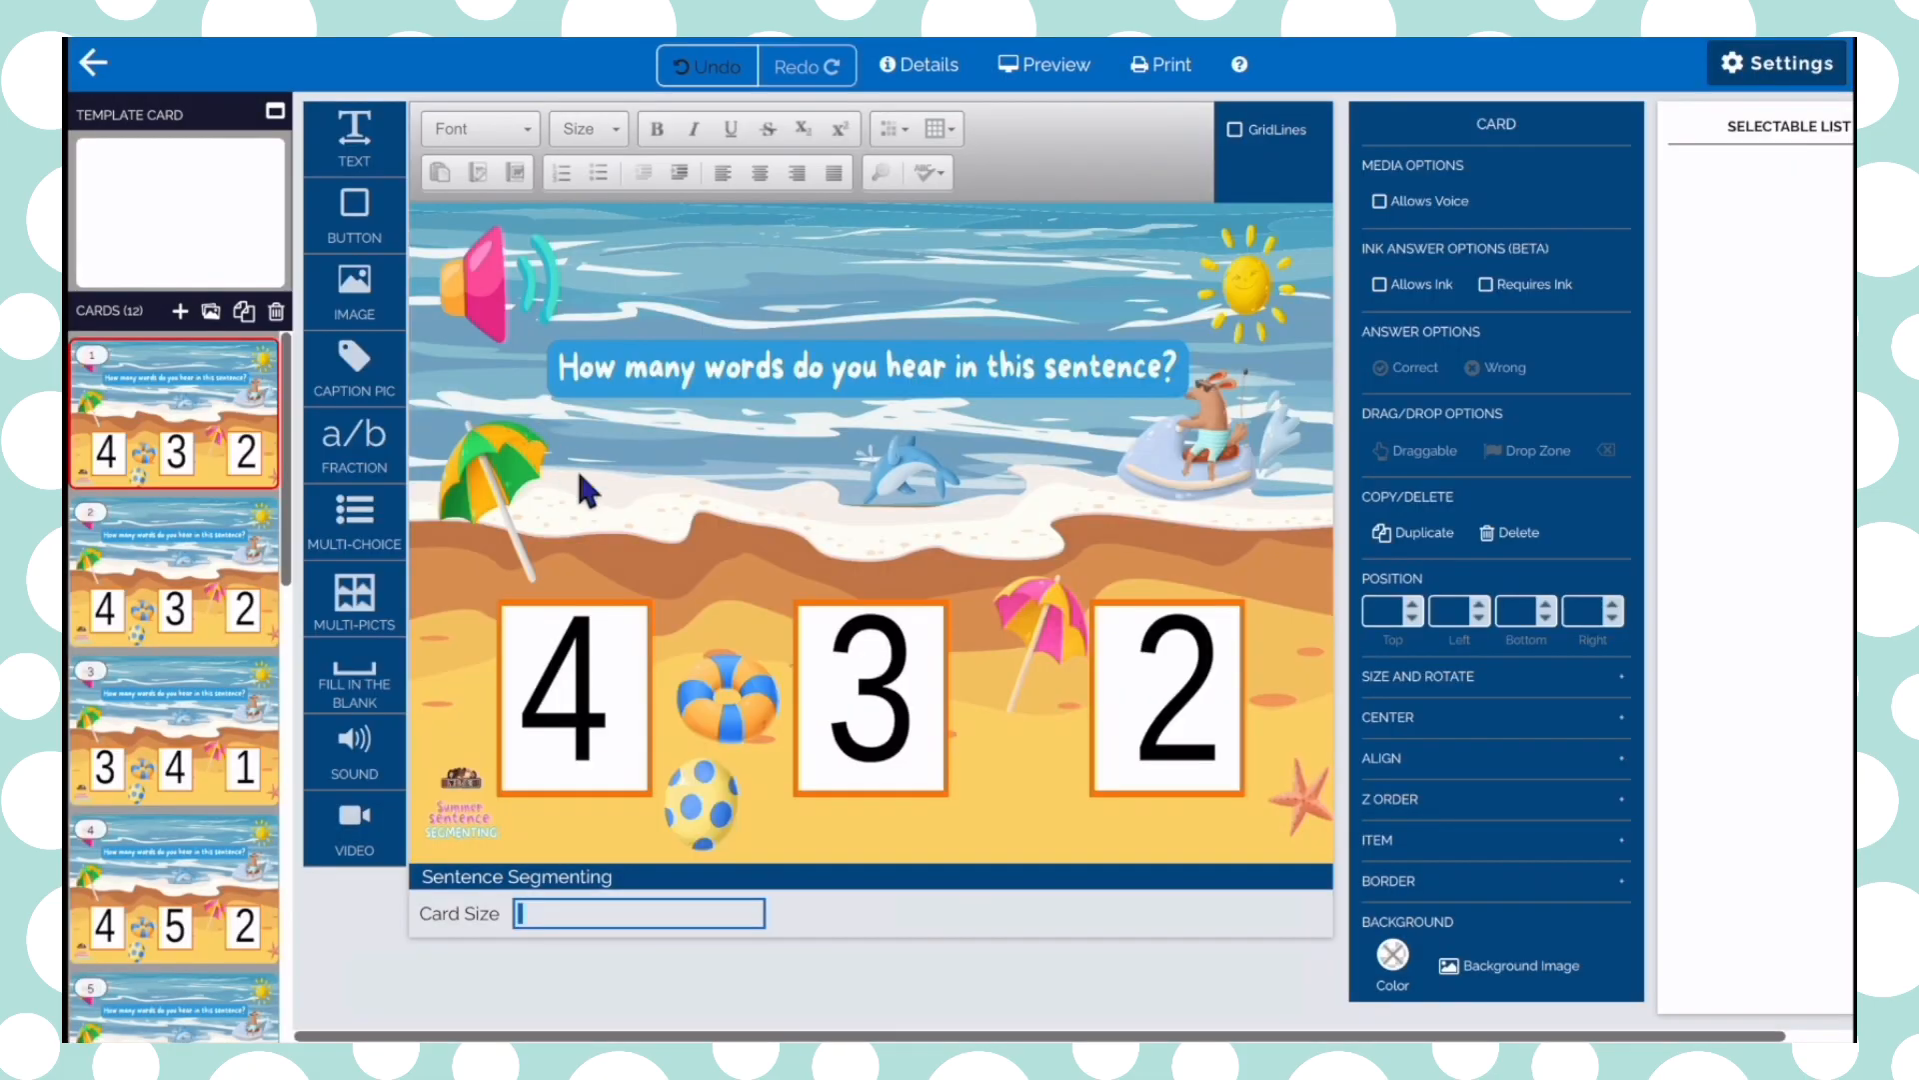
mouse_move(1237, 477)
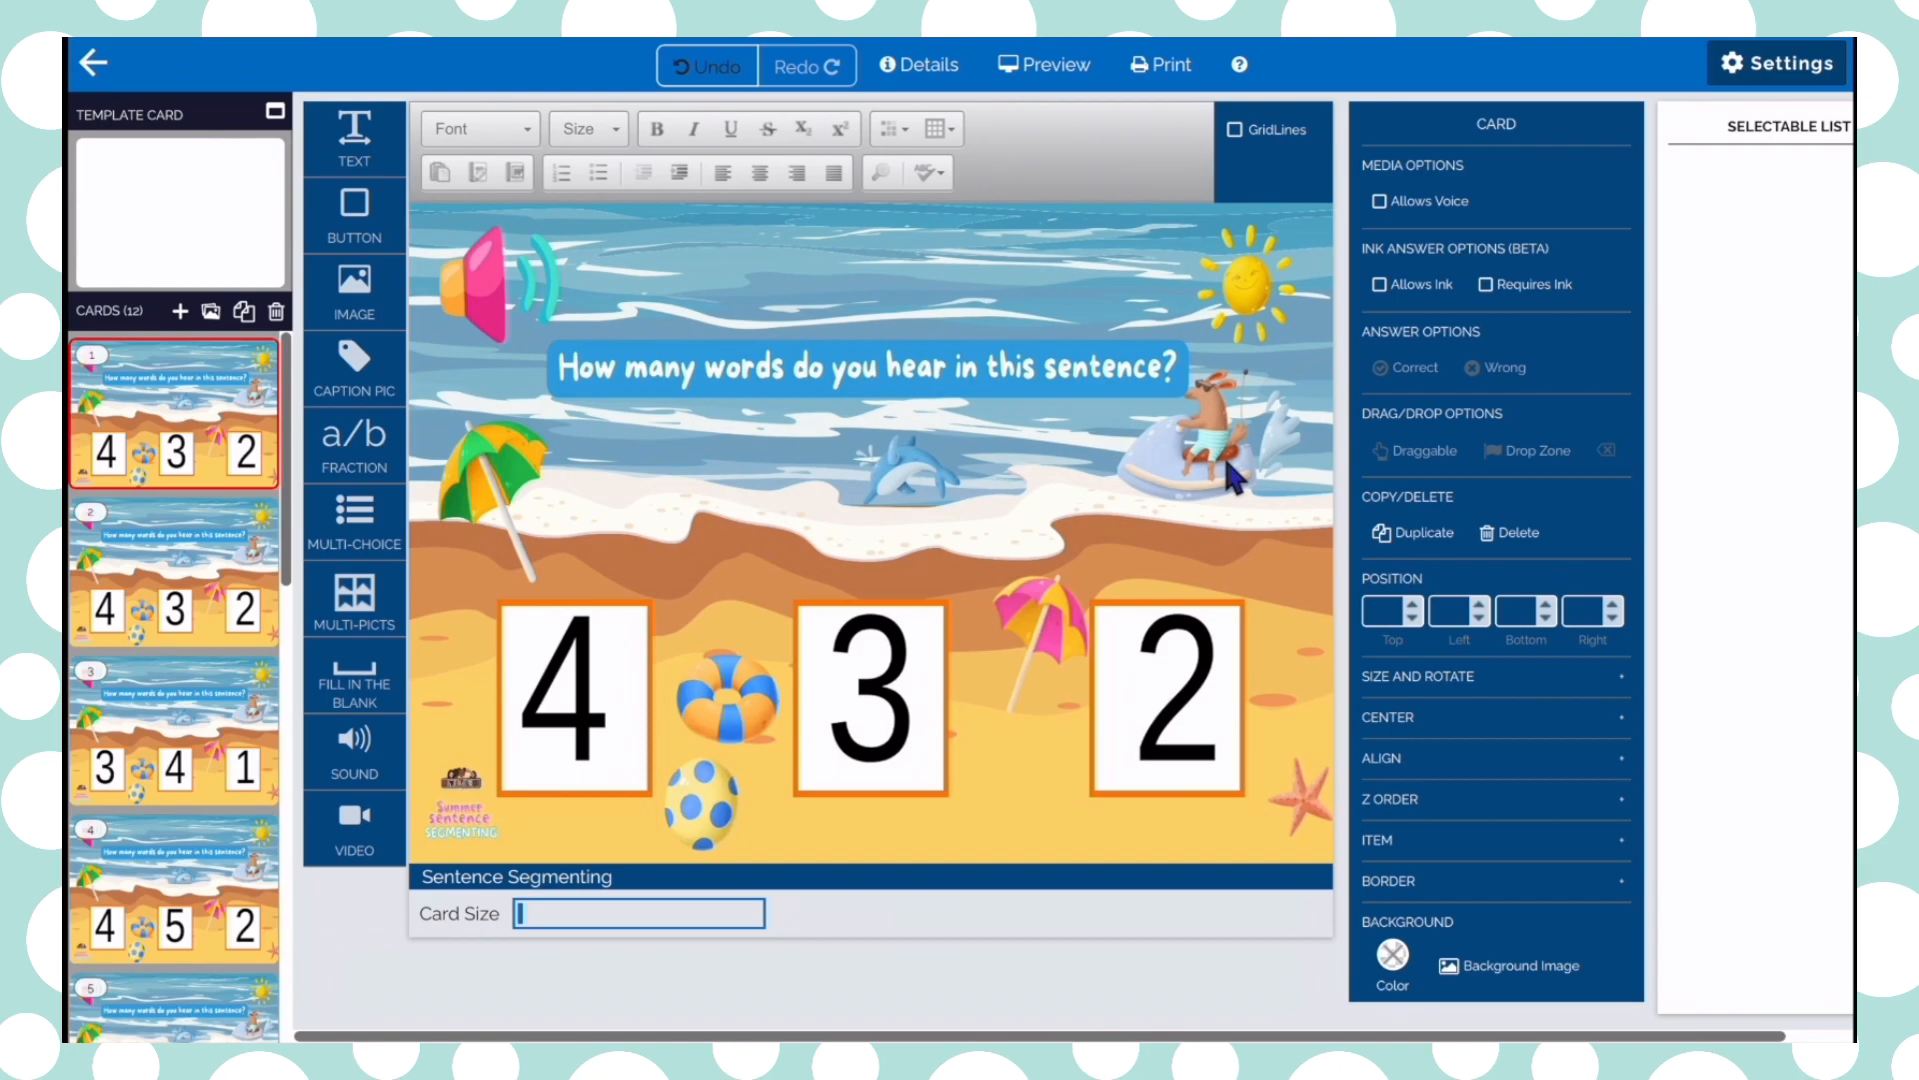
mouse_move(584, 394)
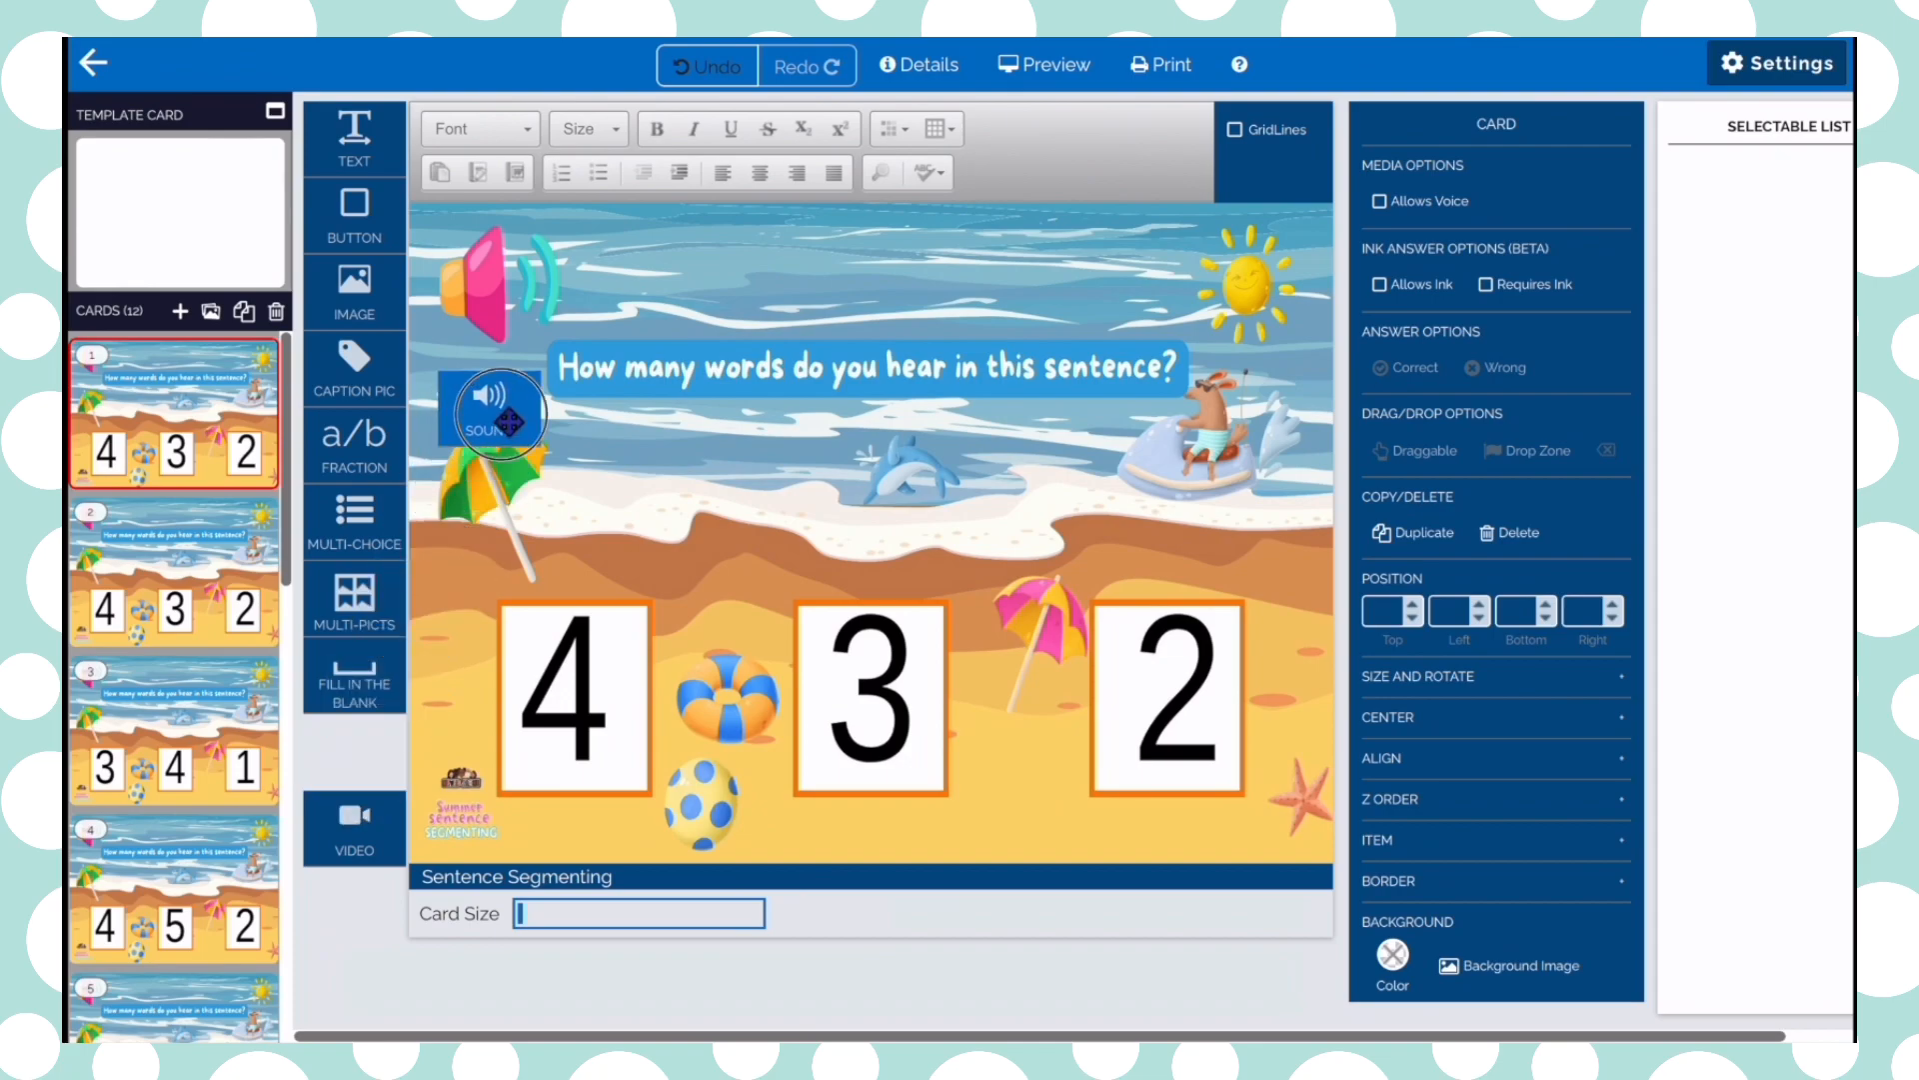
Drop a SOUND element onto card 1 and bring up the My Sounds library
left_click(497, 416)
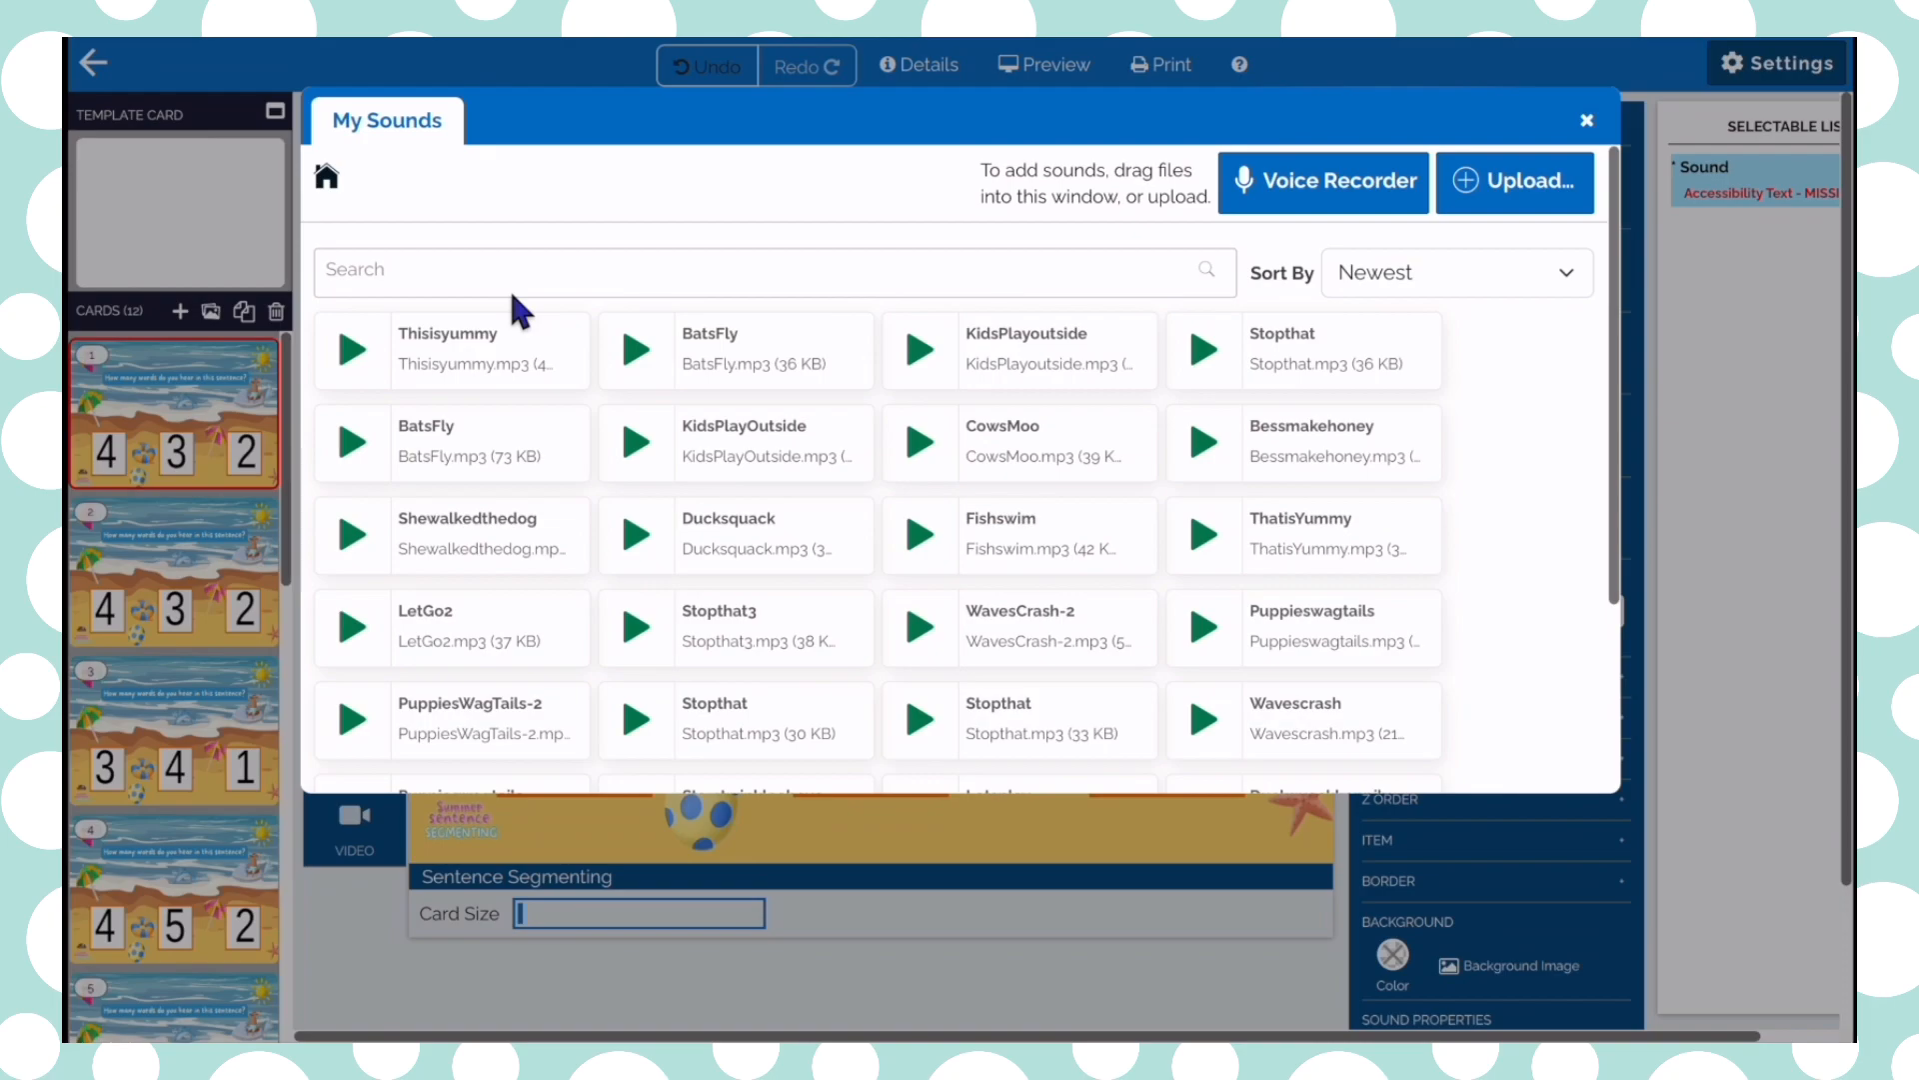
mouse_move(561, 310)
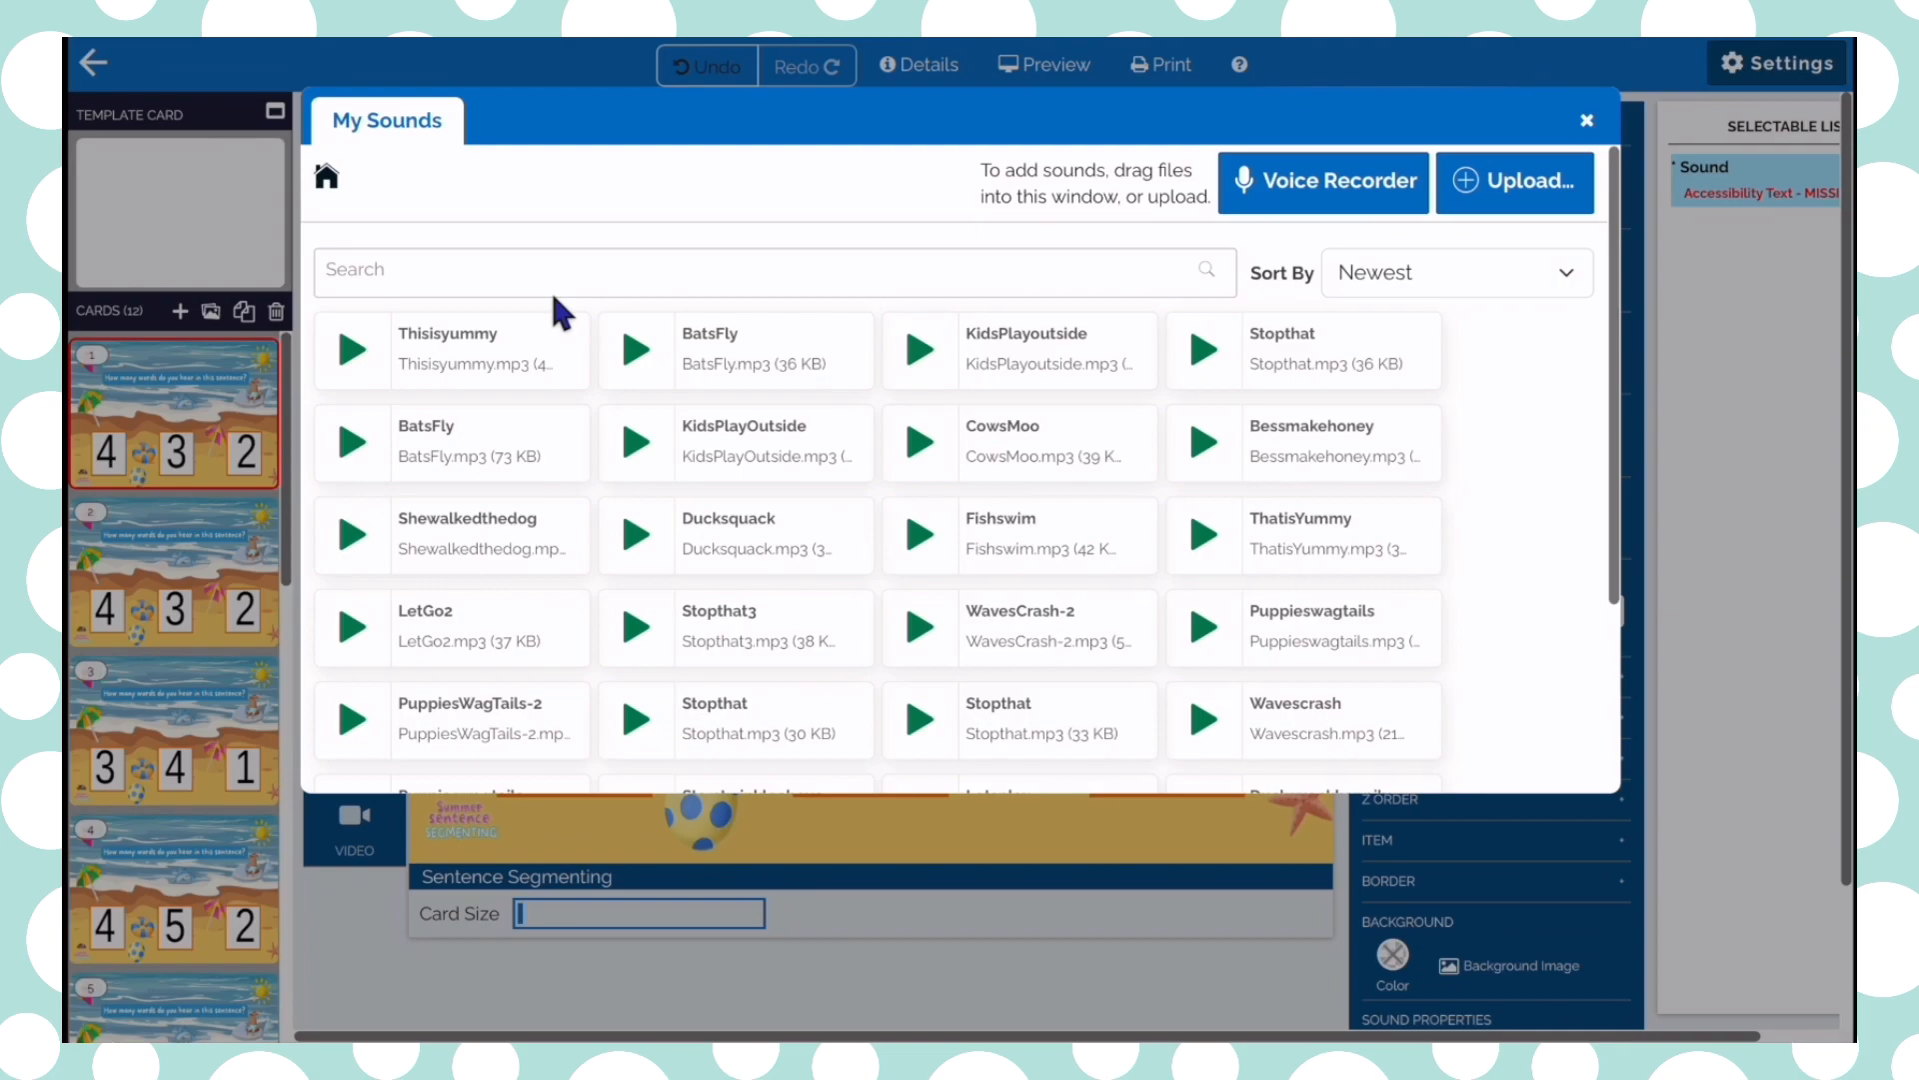
mouse_move(1516, 181)
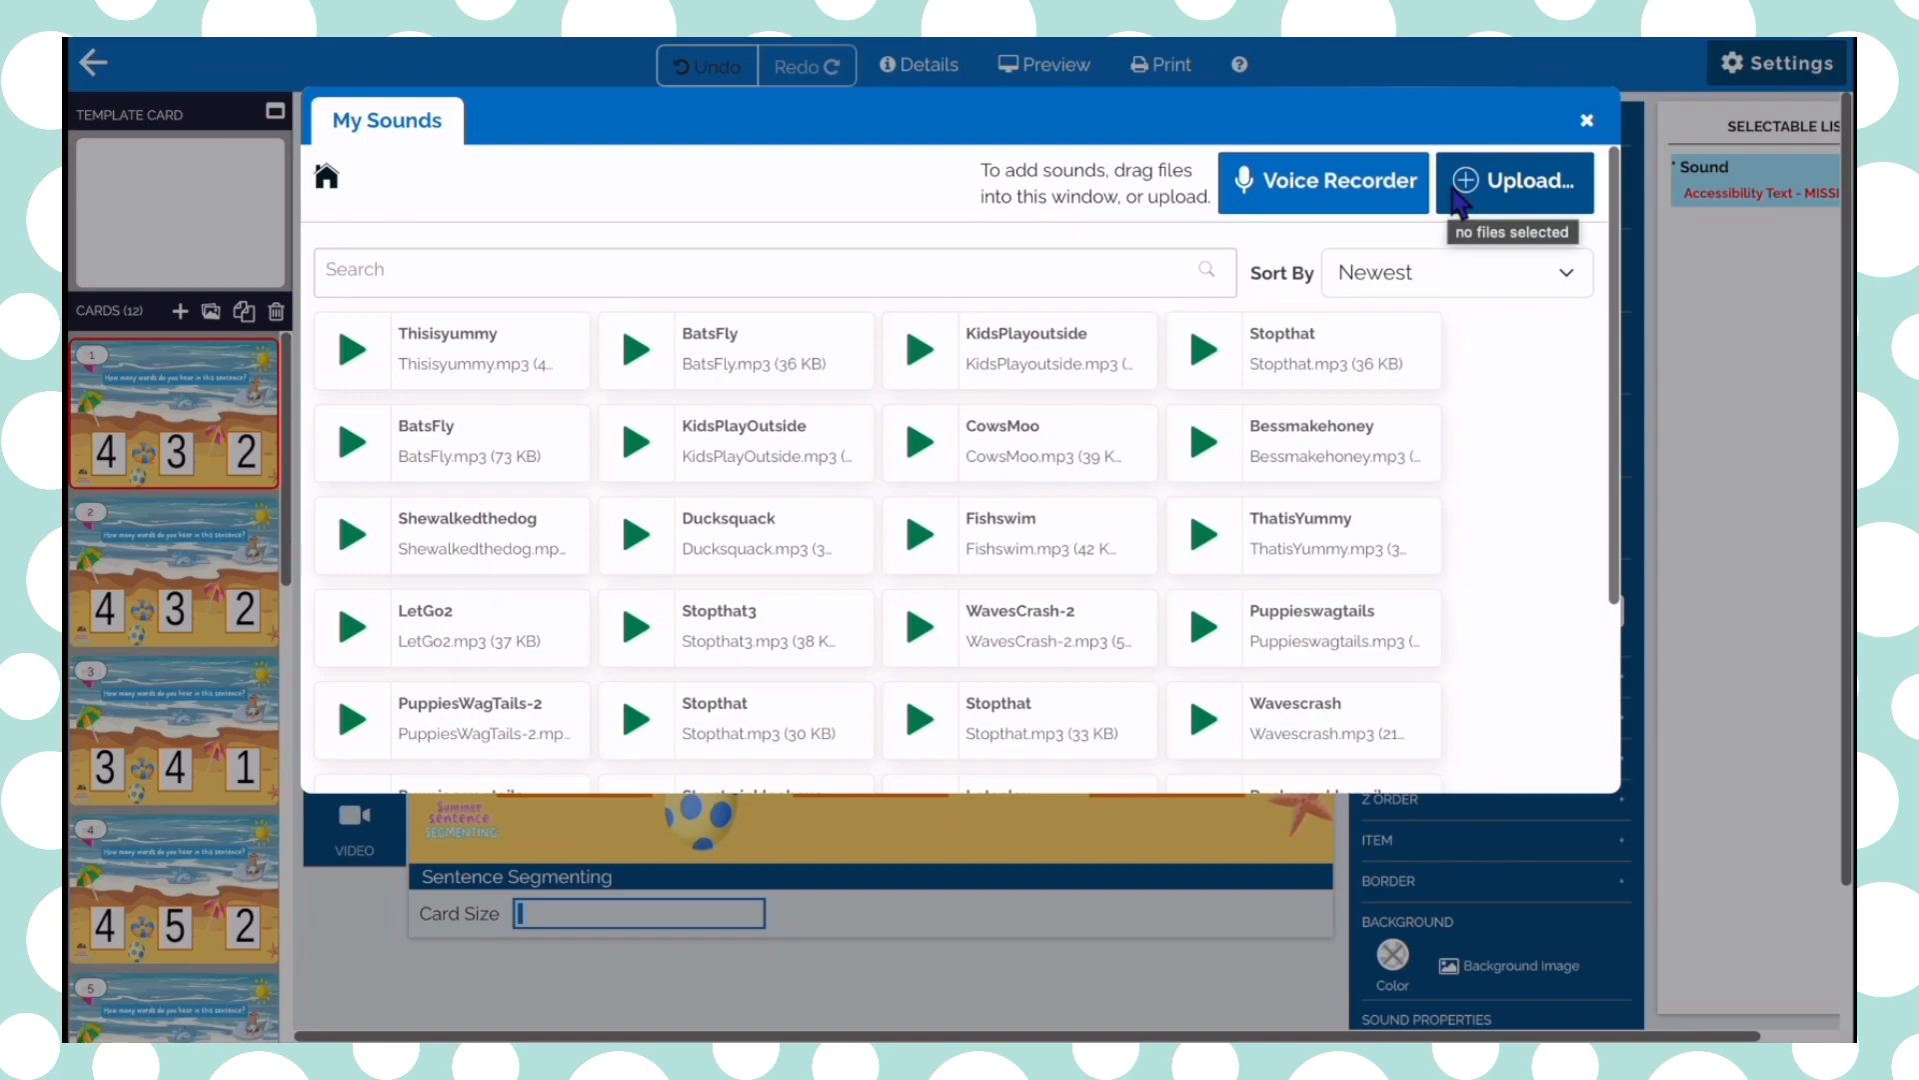
mouse_move(1319, 202)
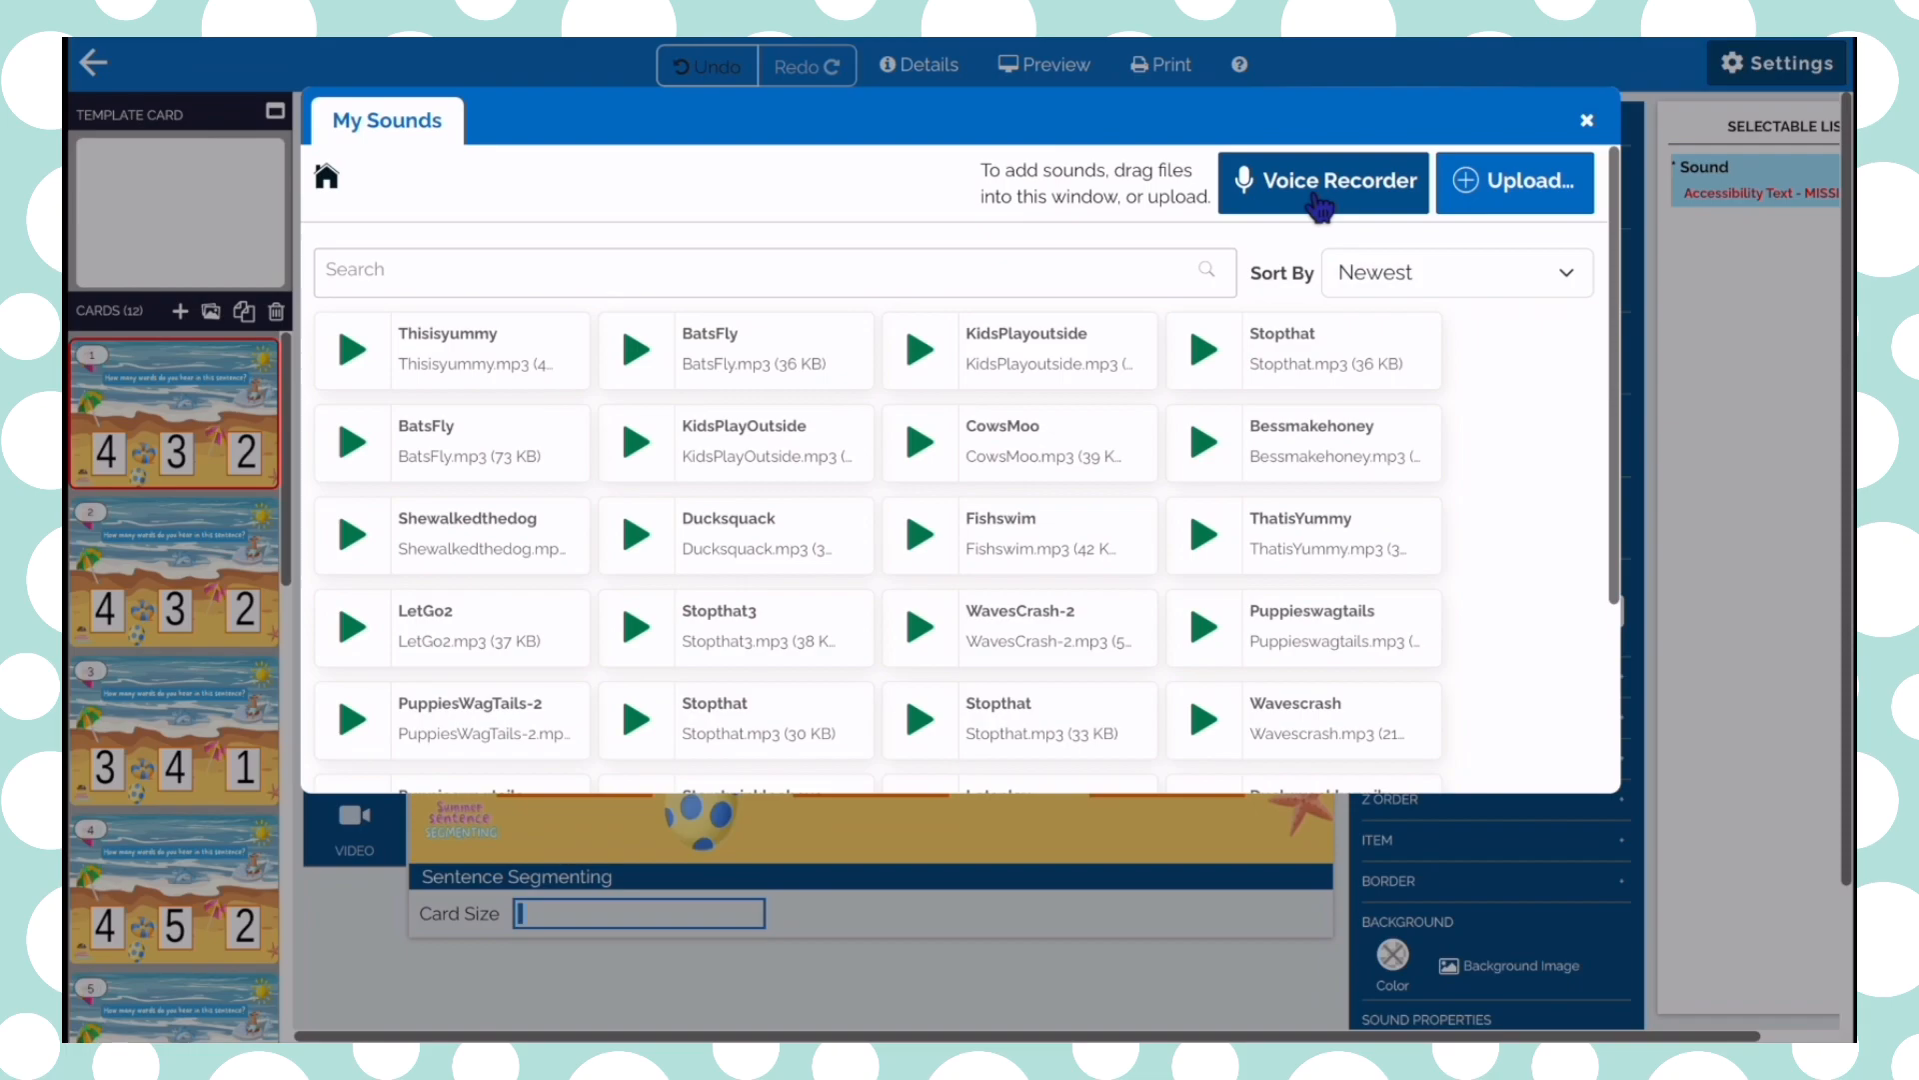
left_click(1322, 181)
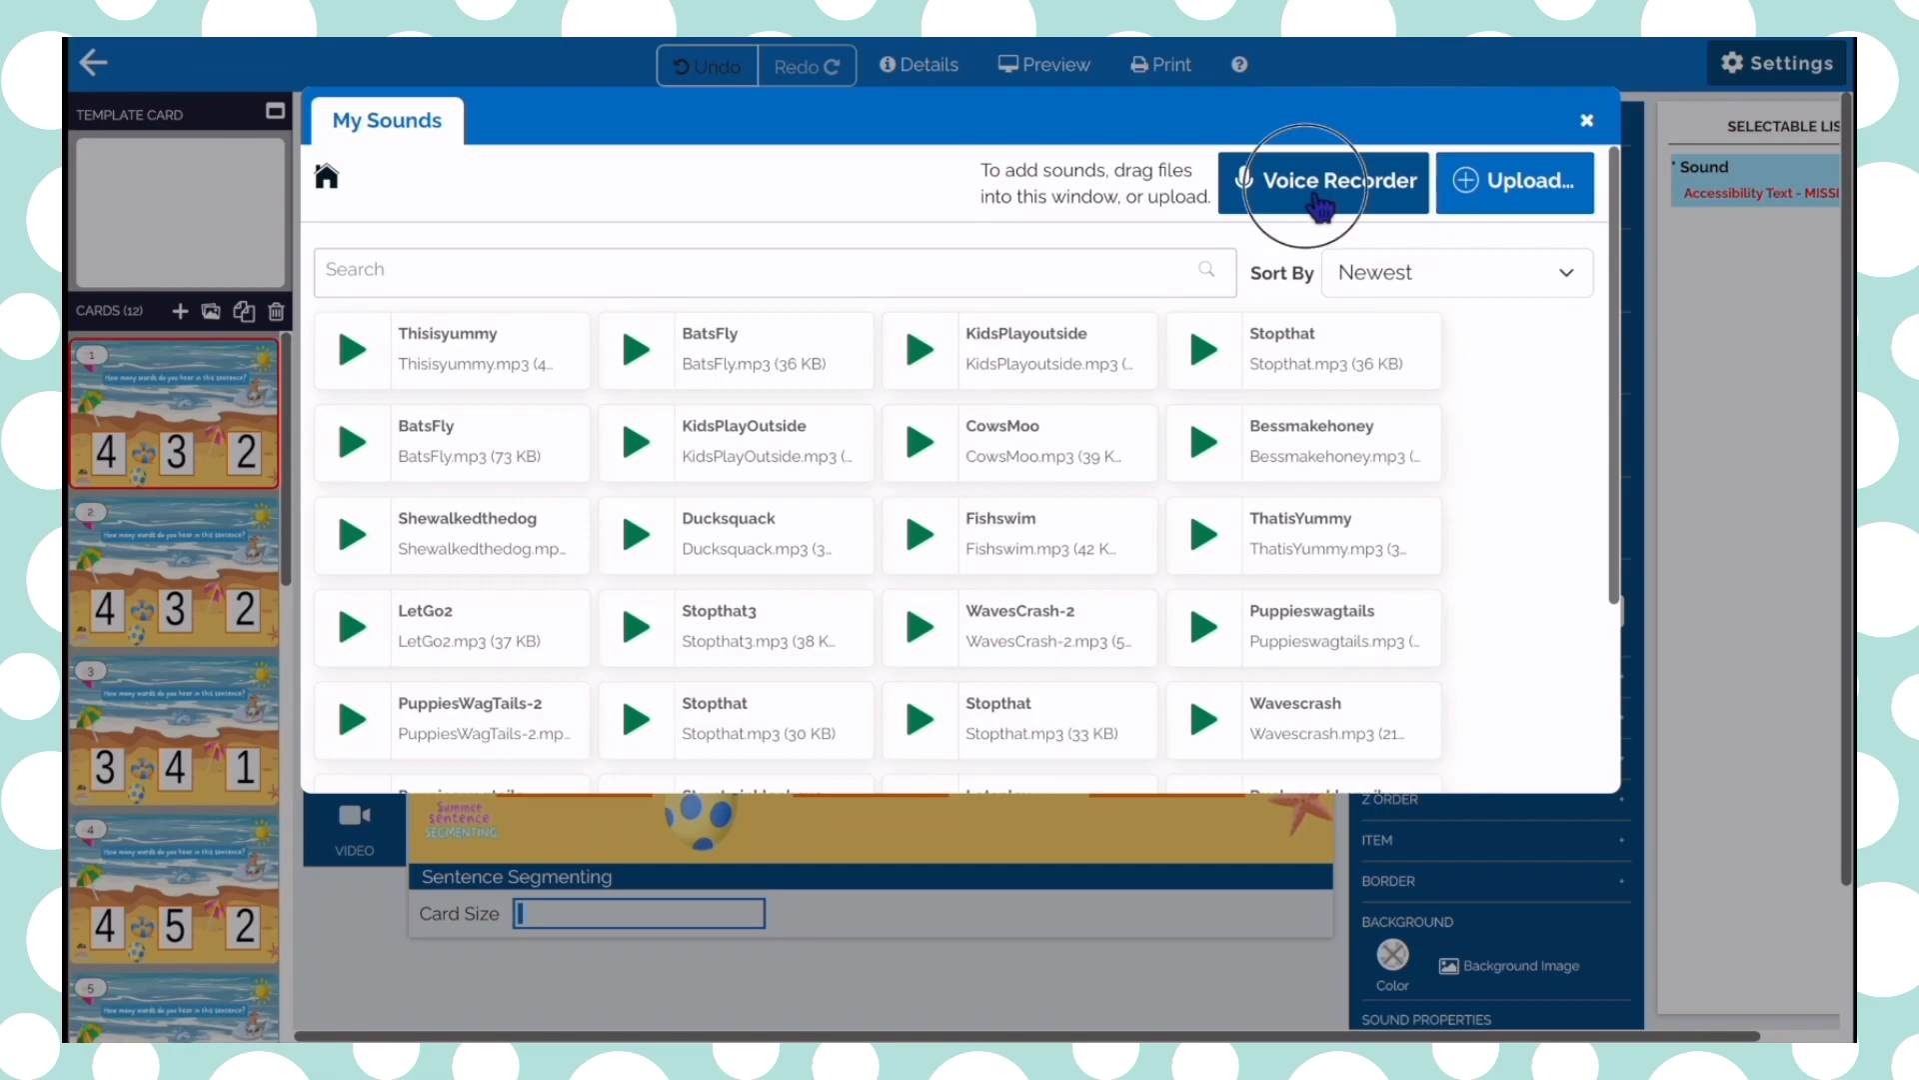
Record a two-second voice clip with microphone access allowed, then play it back
left_click(1321, 180)
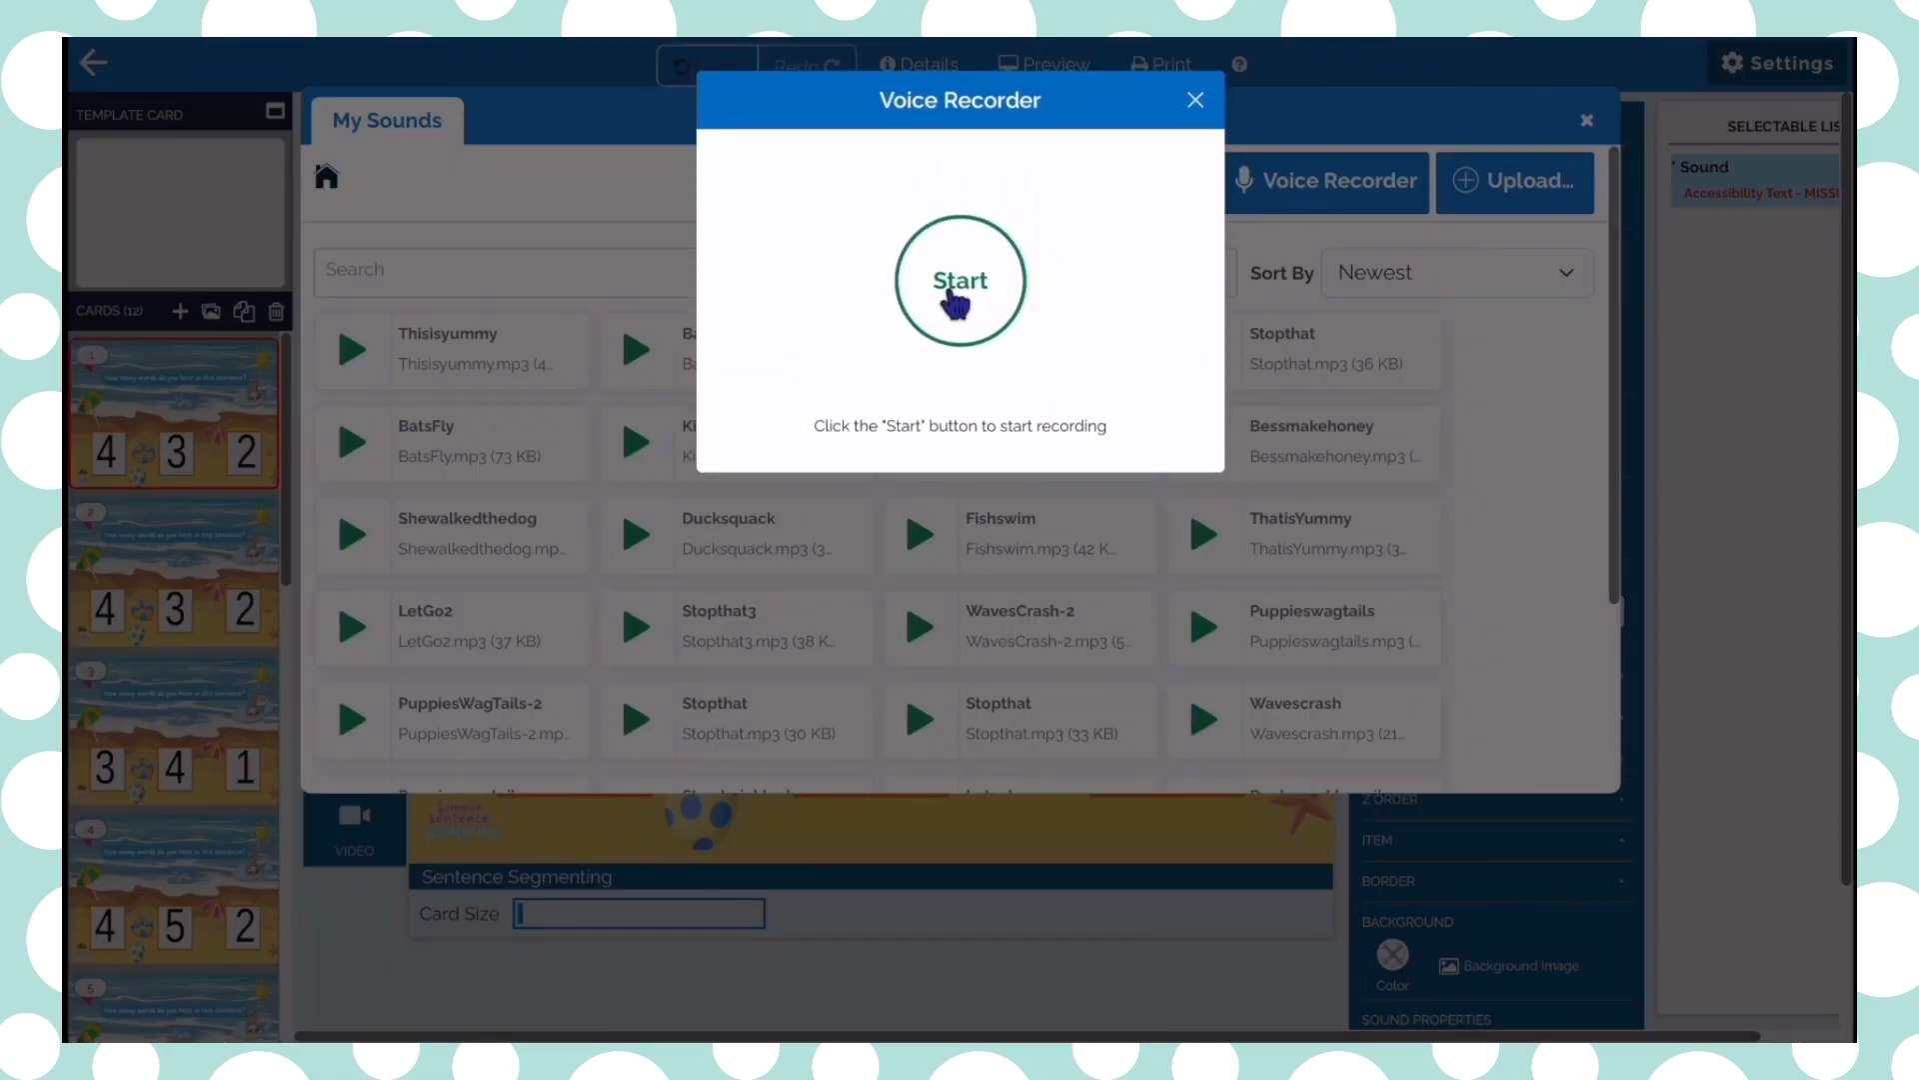
left_click(959, 280)
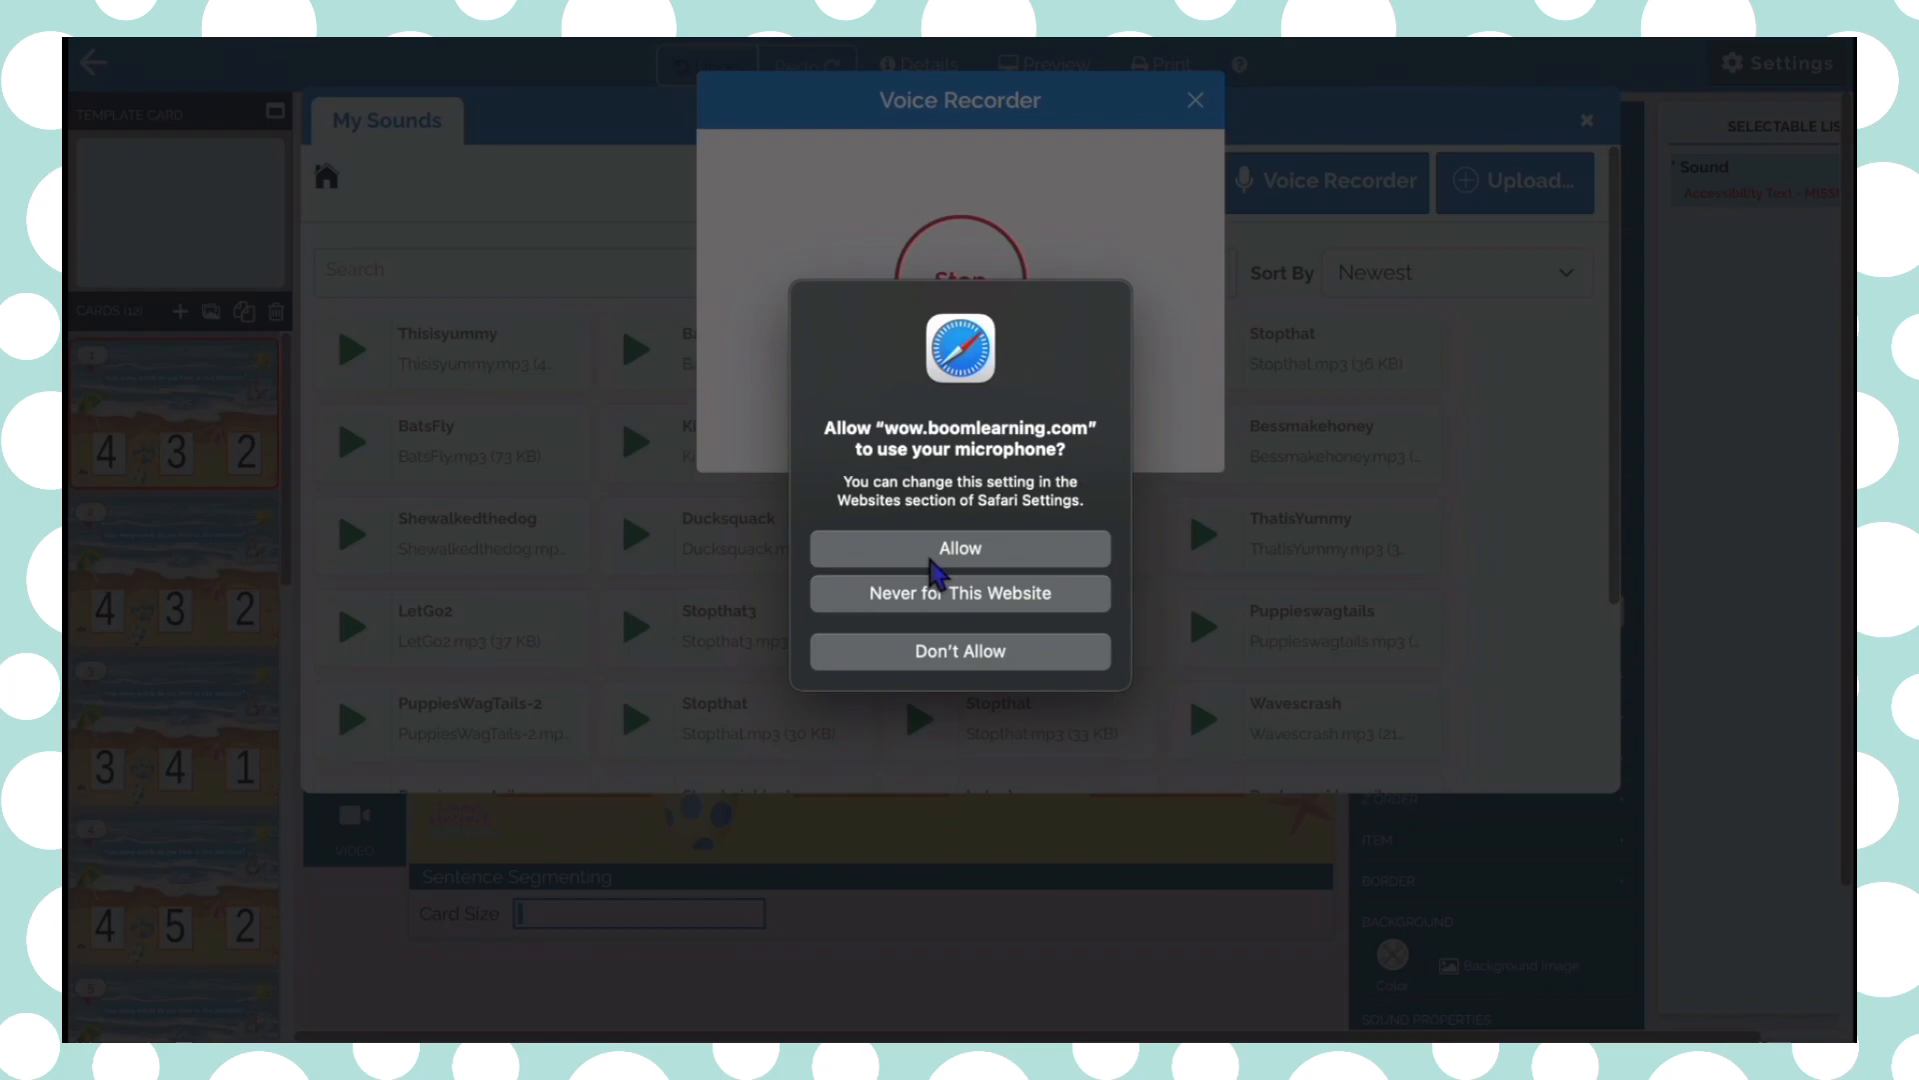
left_click(959, 547)
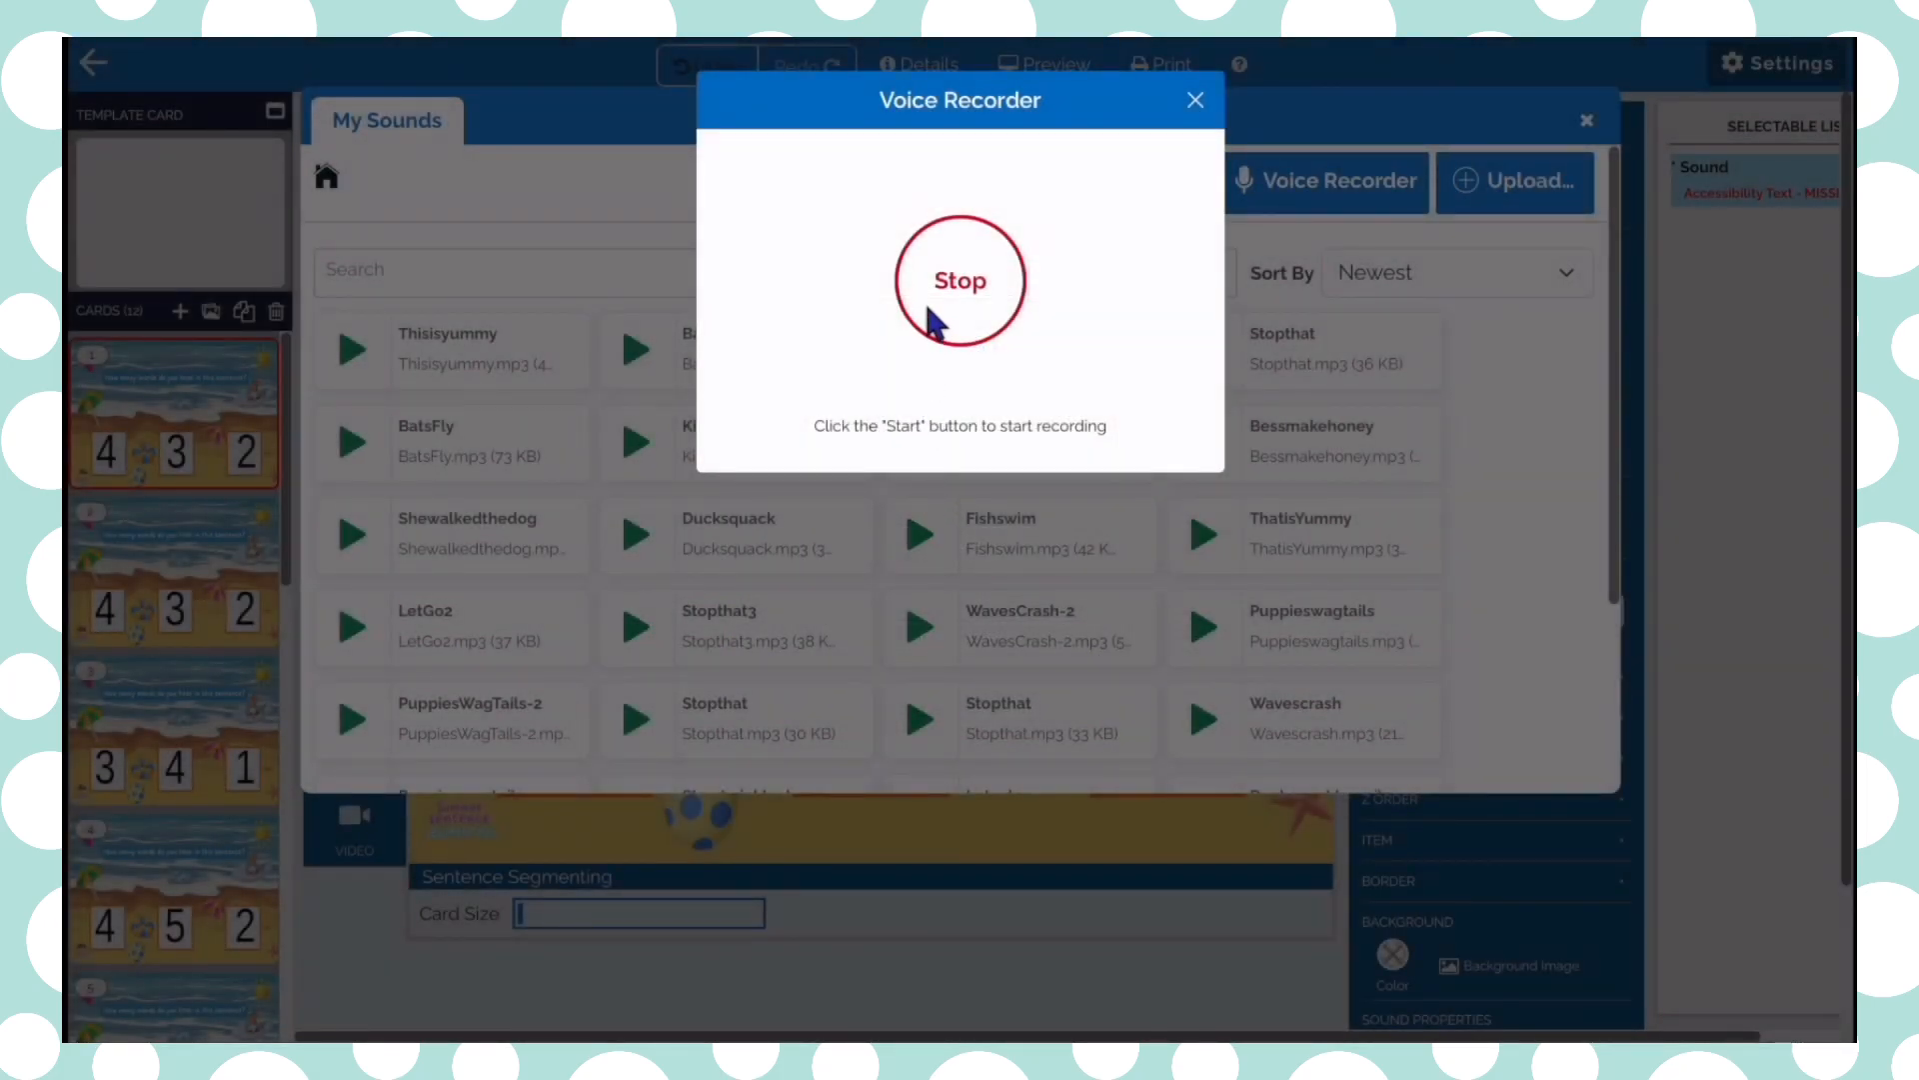
mouse_move(976, 321)
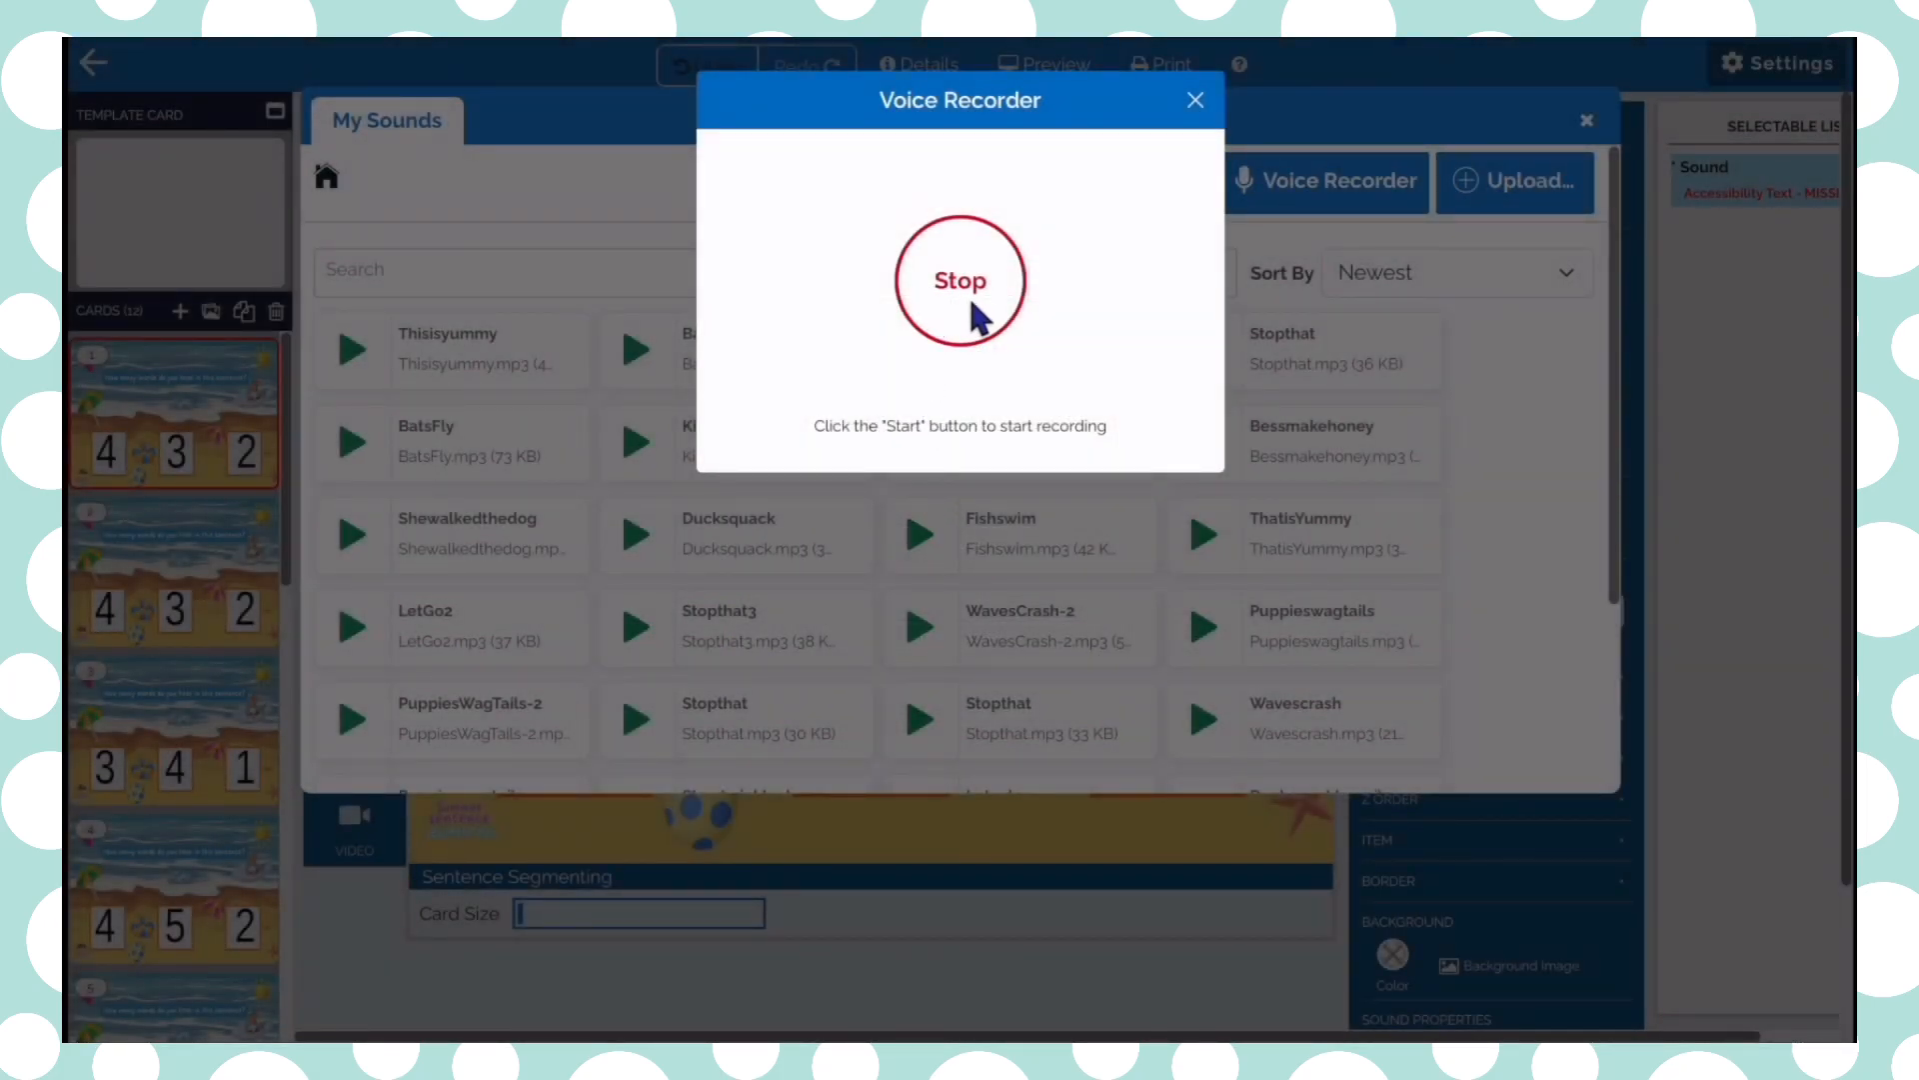
left_click(959, 280)
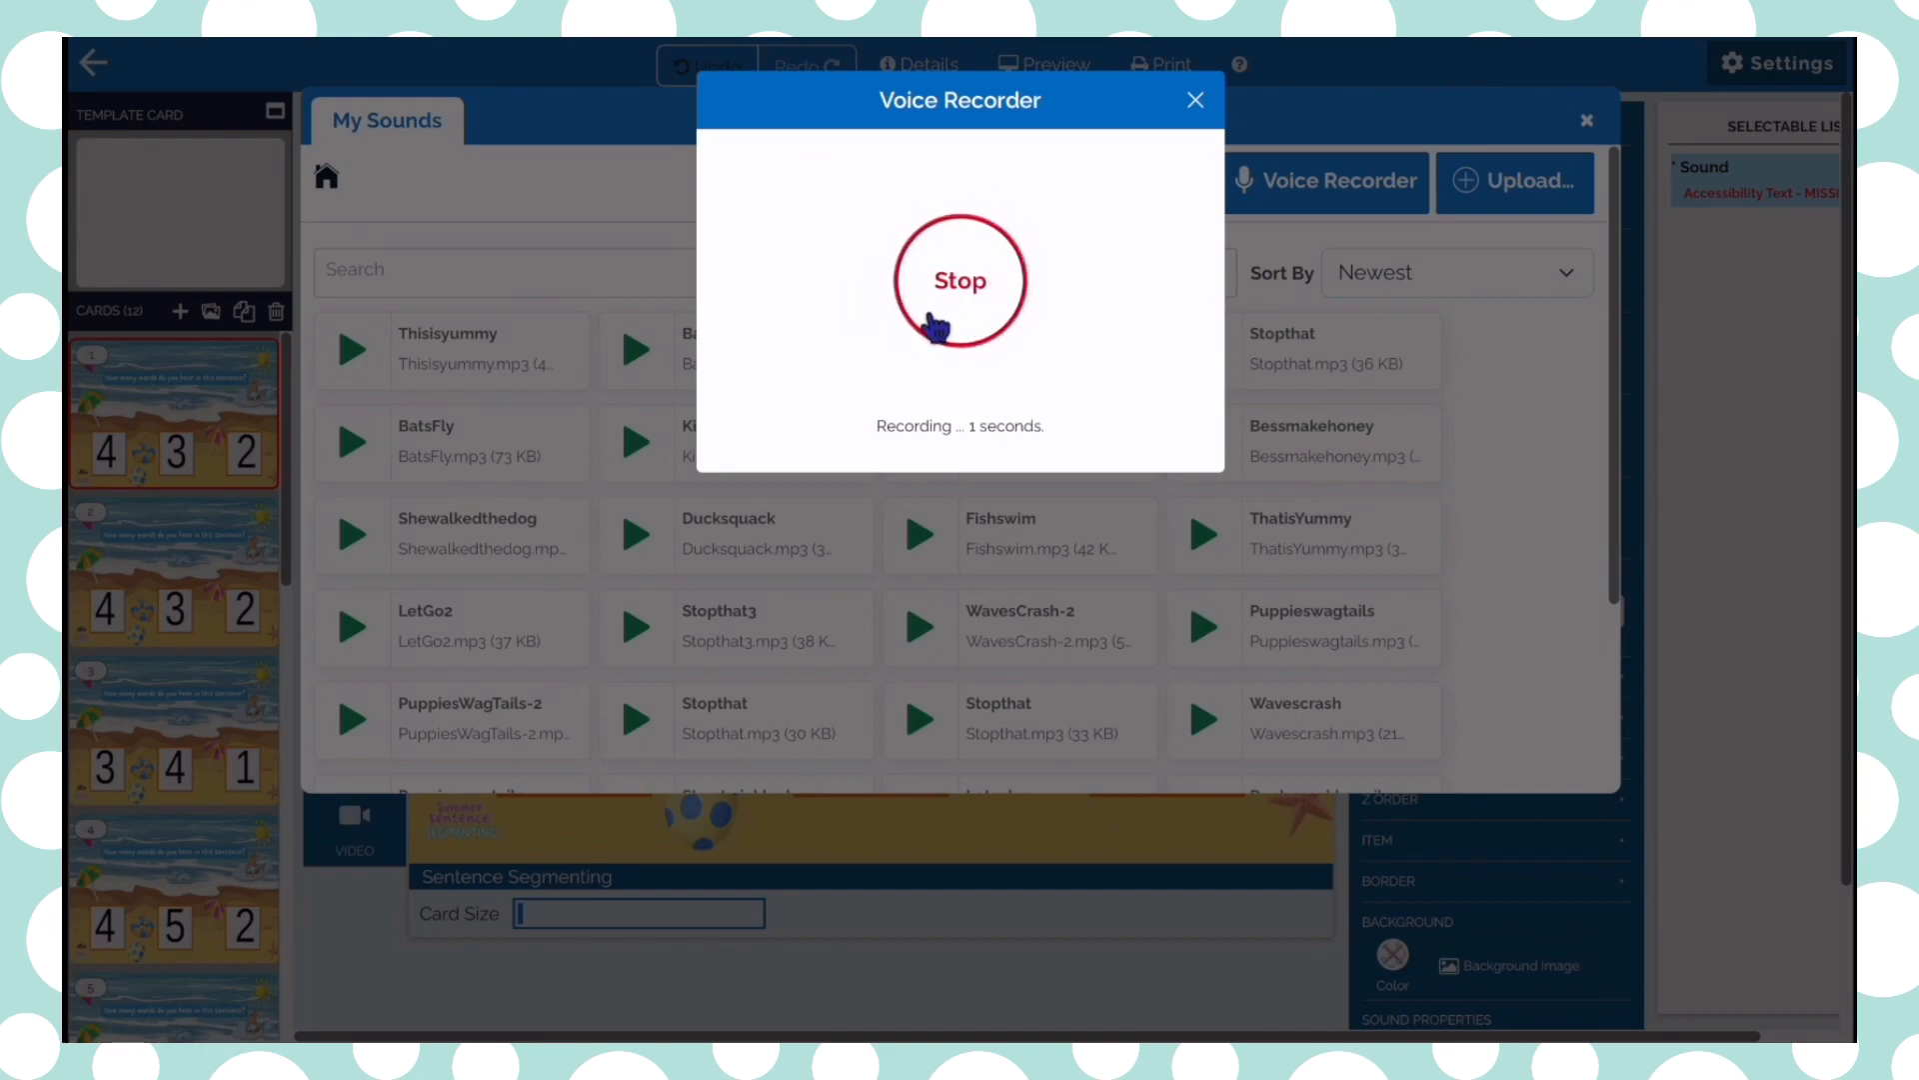
left_click(960, 280)
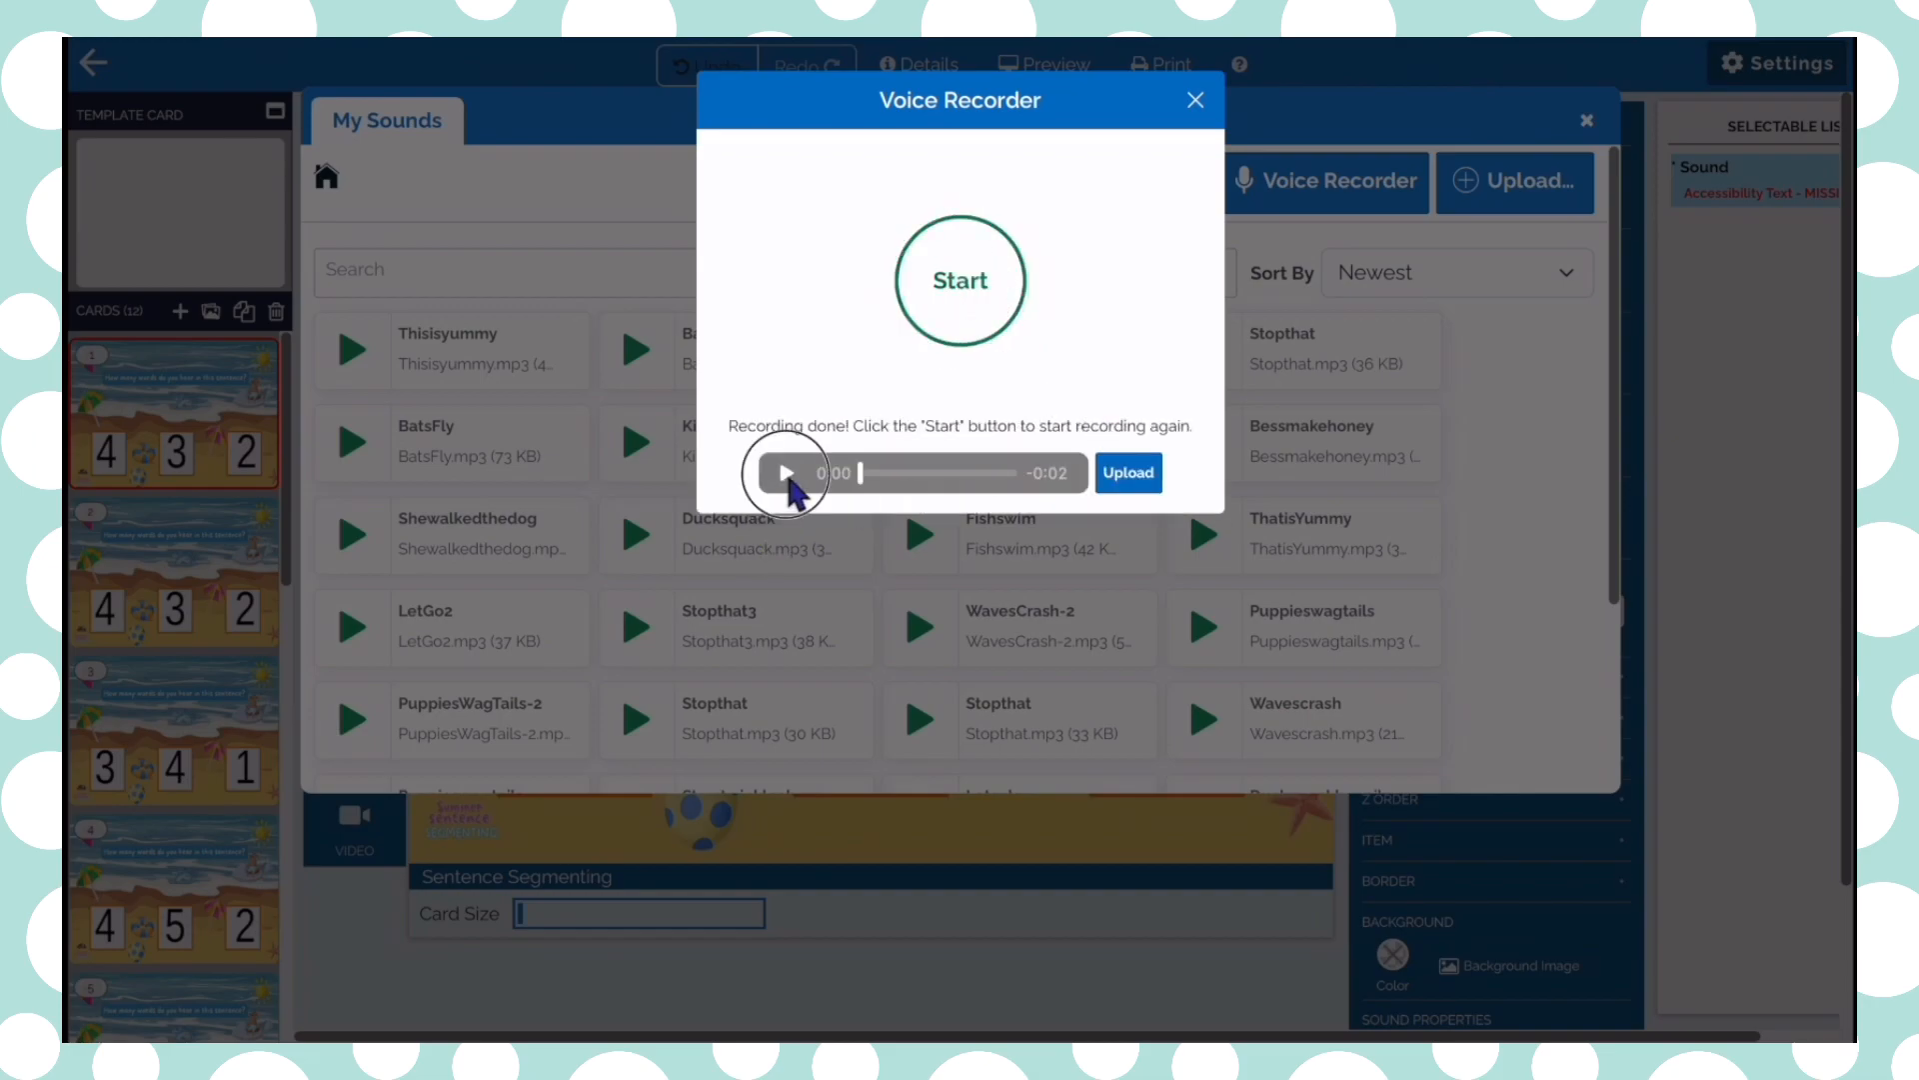
left_click(785, 473)
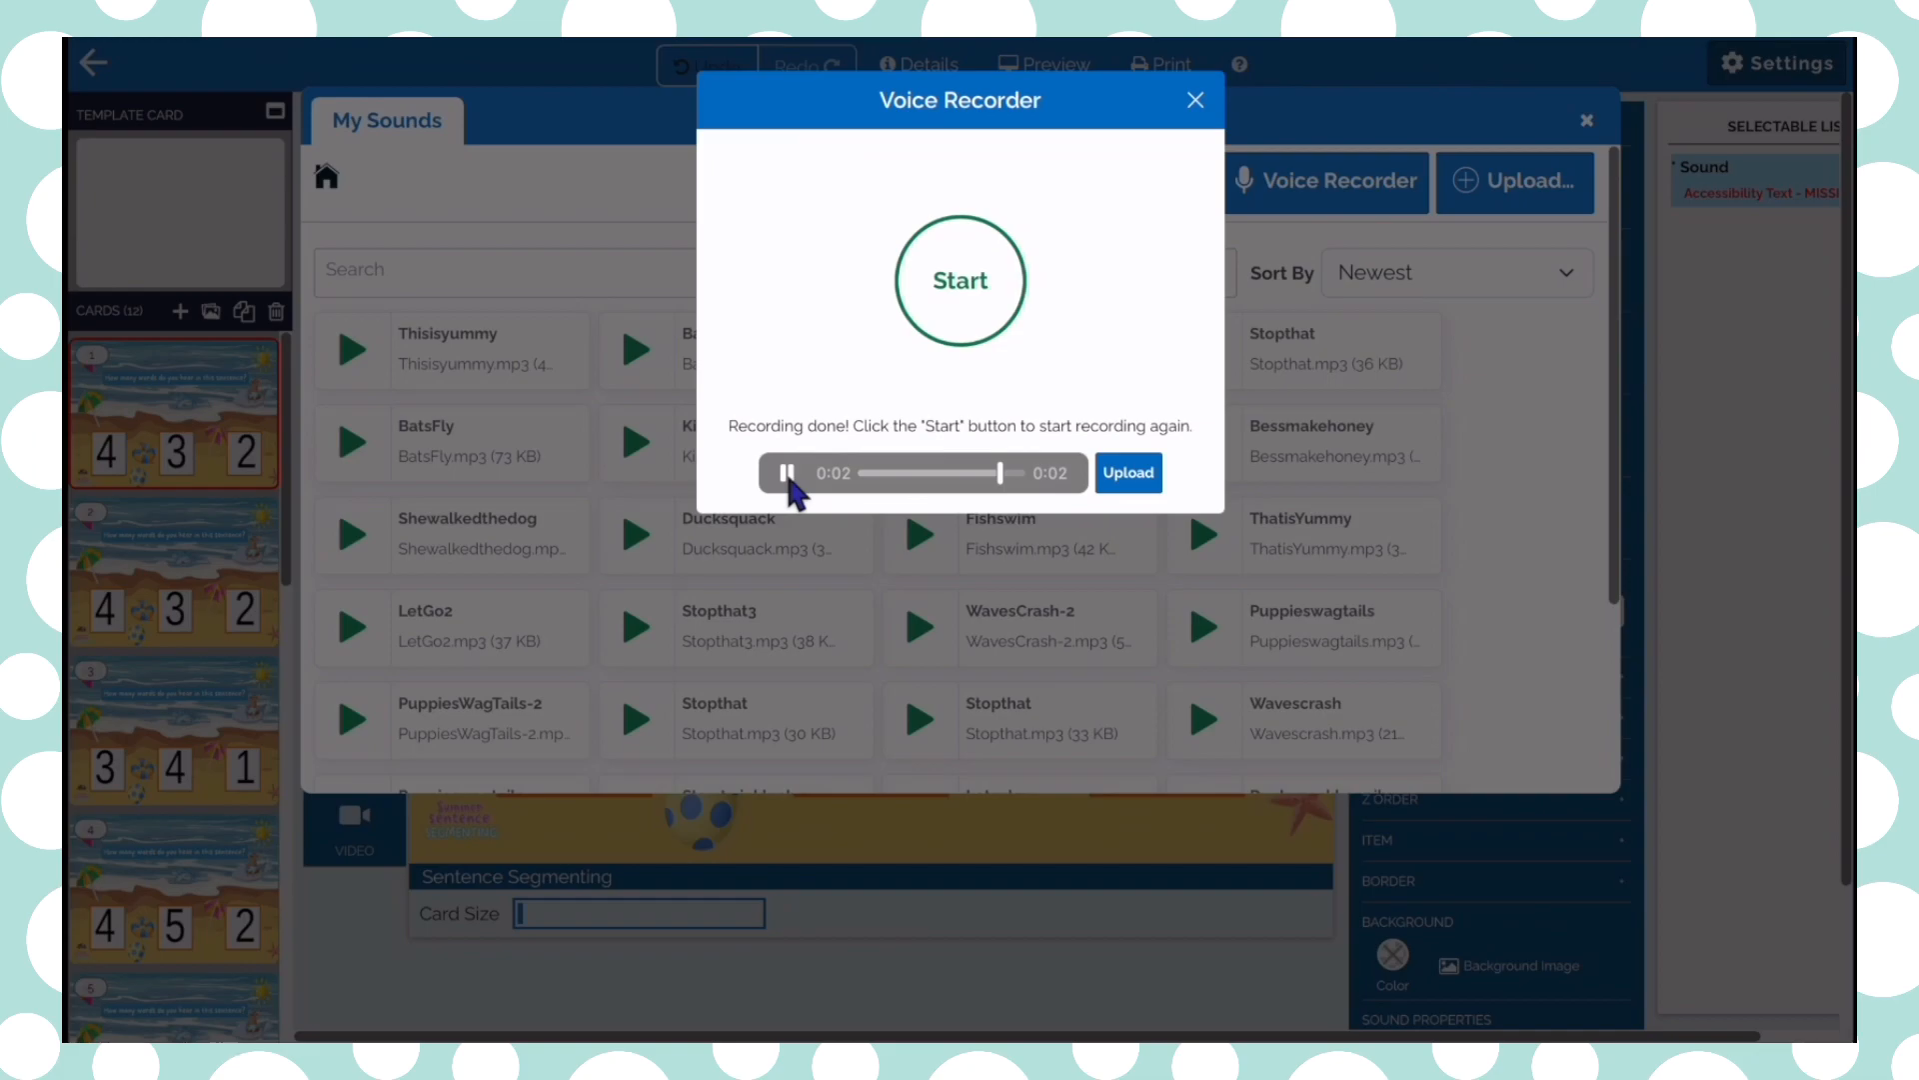
Set card 1's sound to Auto-Play with Allow-Pause turned off
left_click(1193, 100)
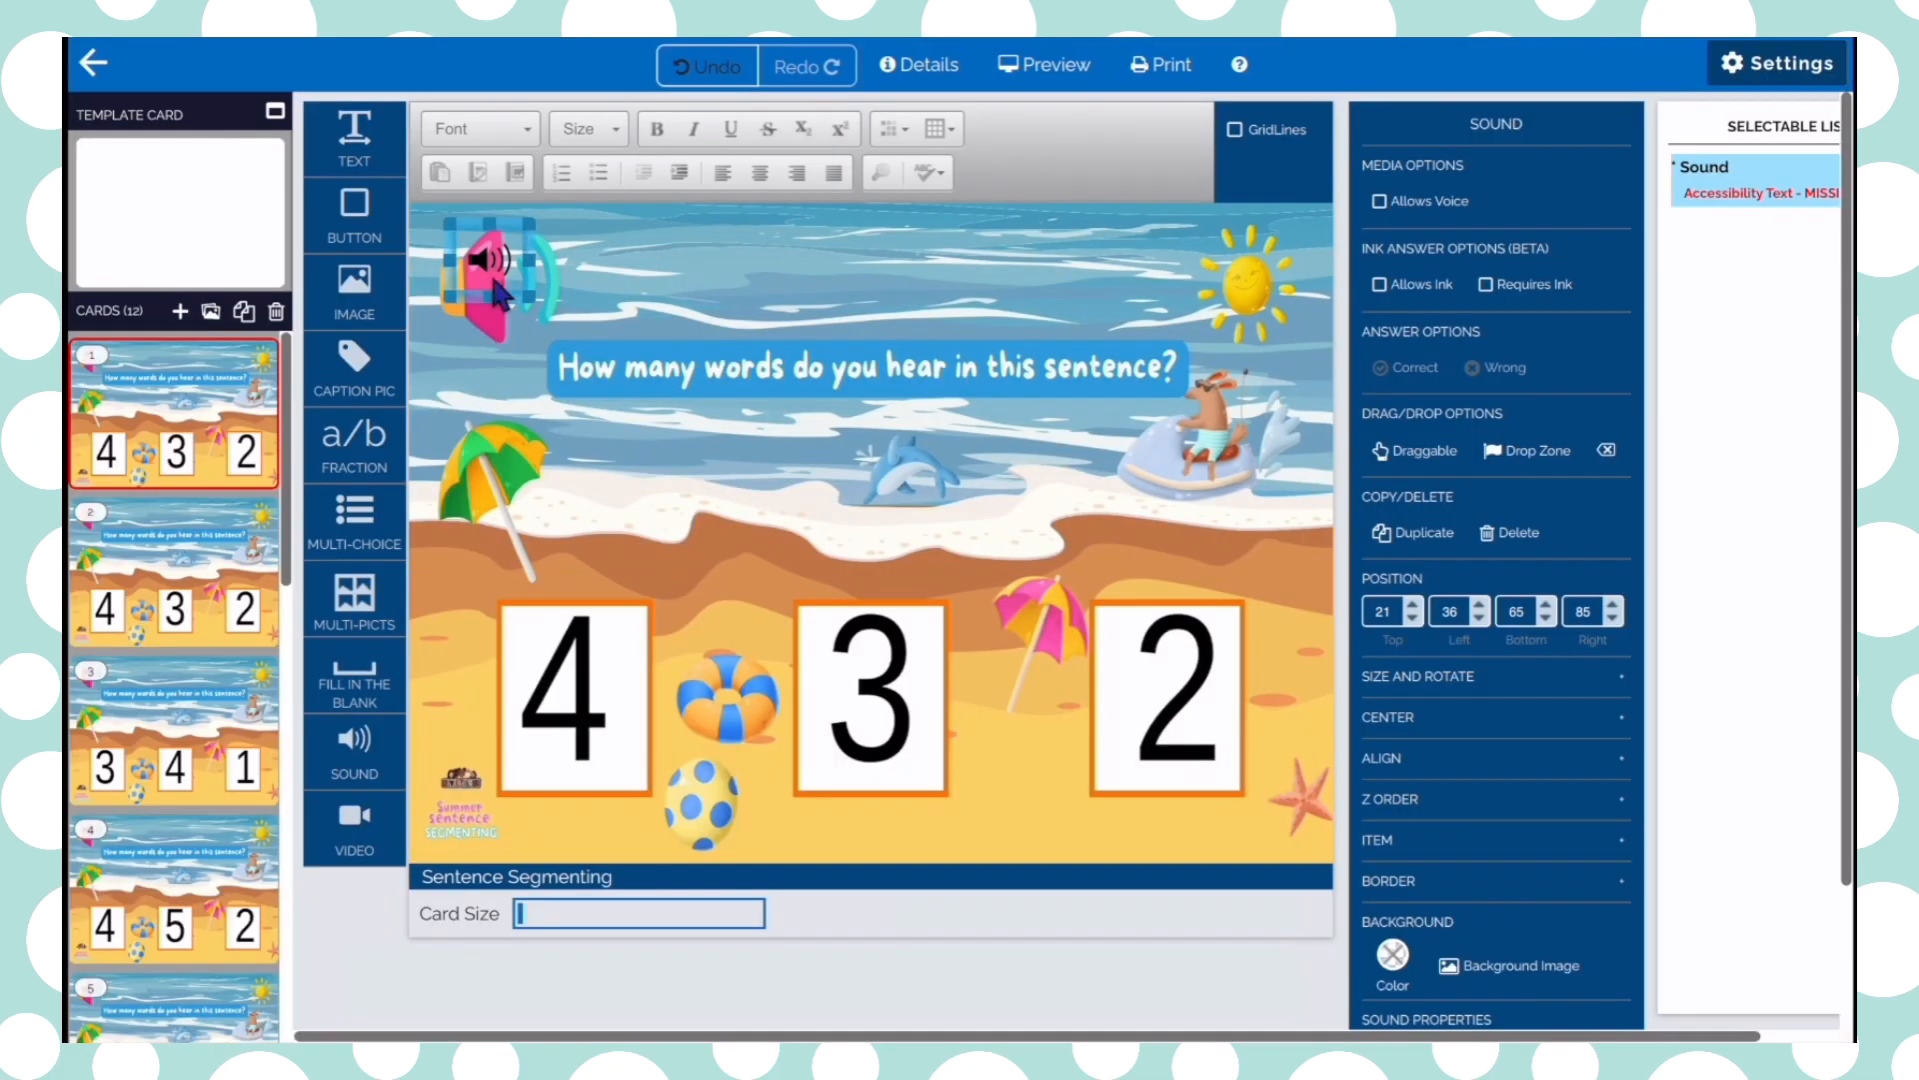
mouse_move(1481, 875)
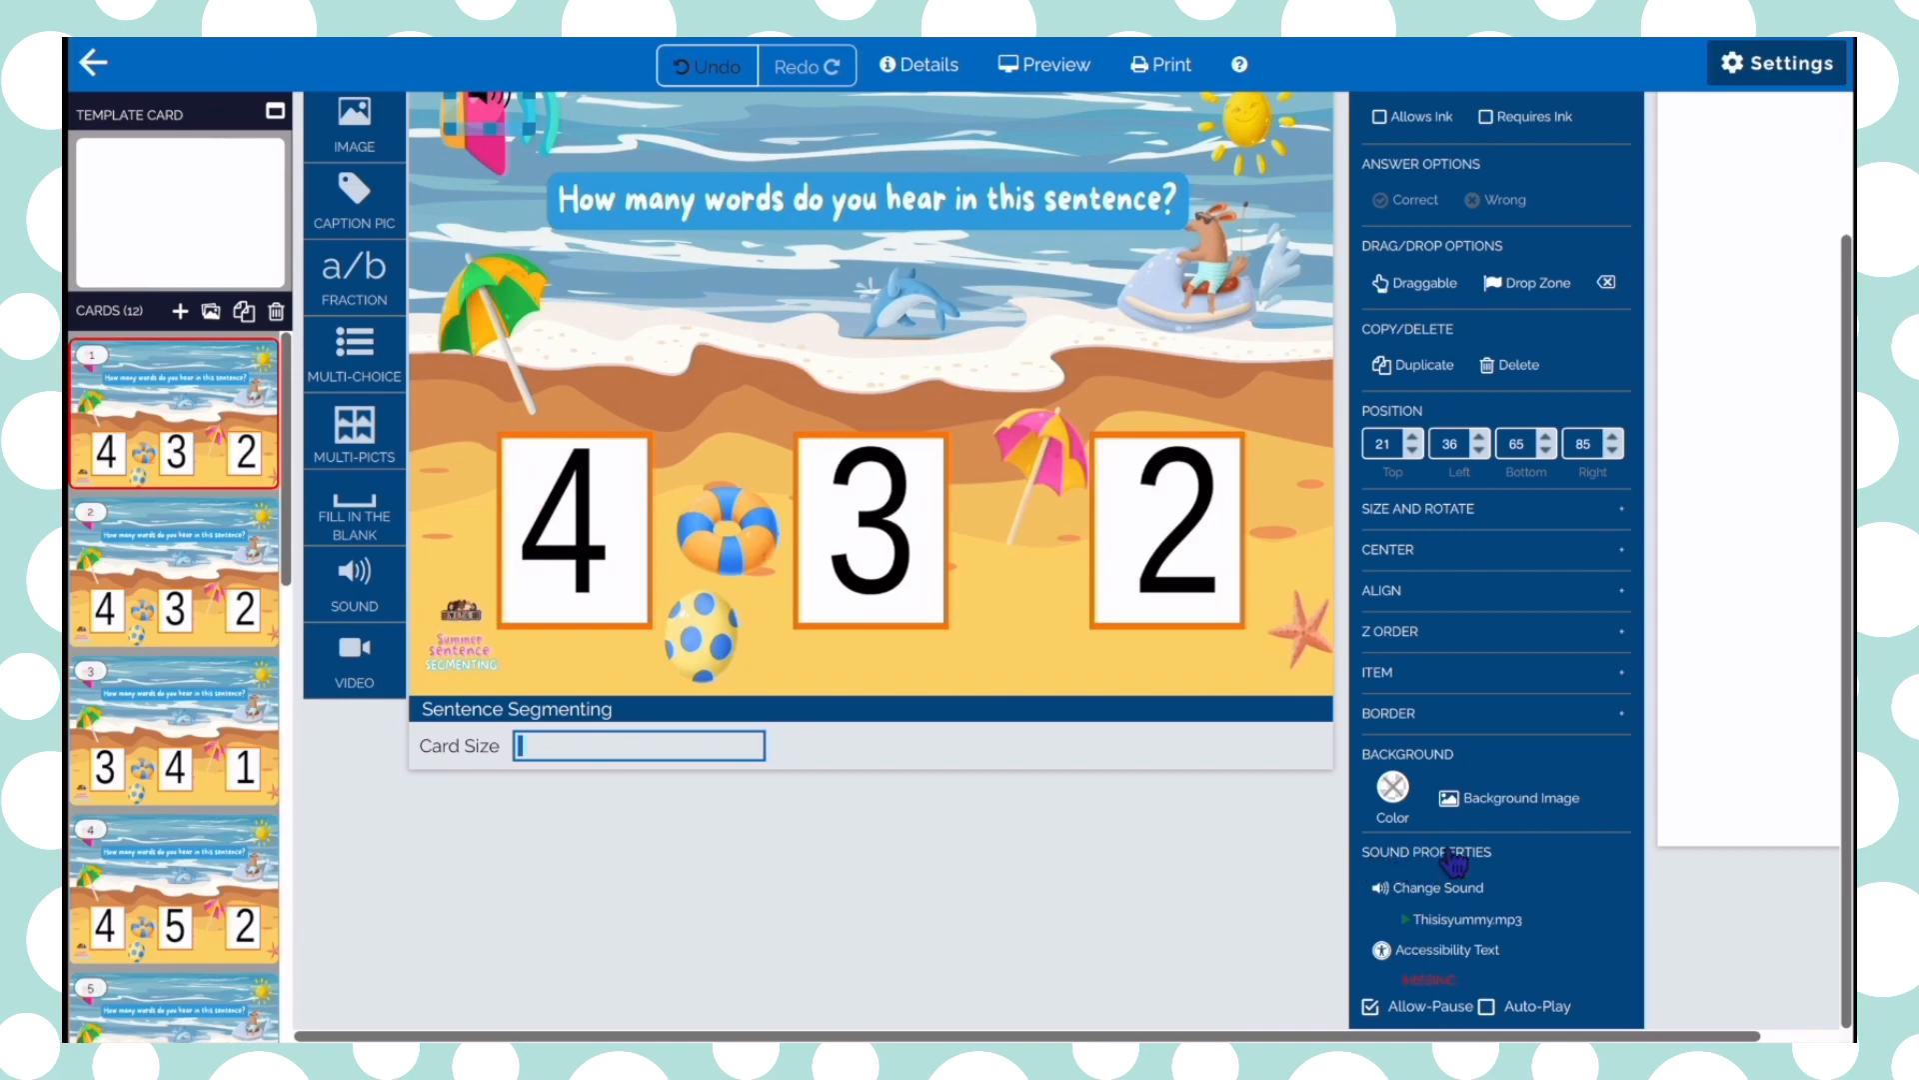
mouse_move(1490, 894)
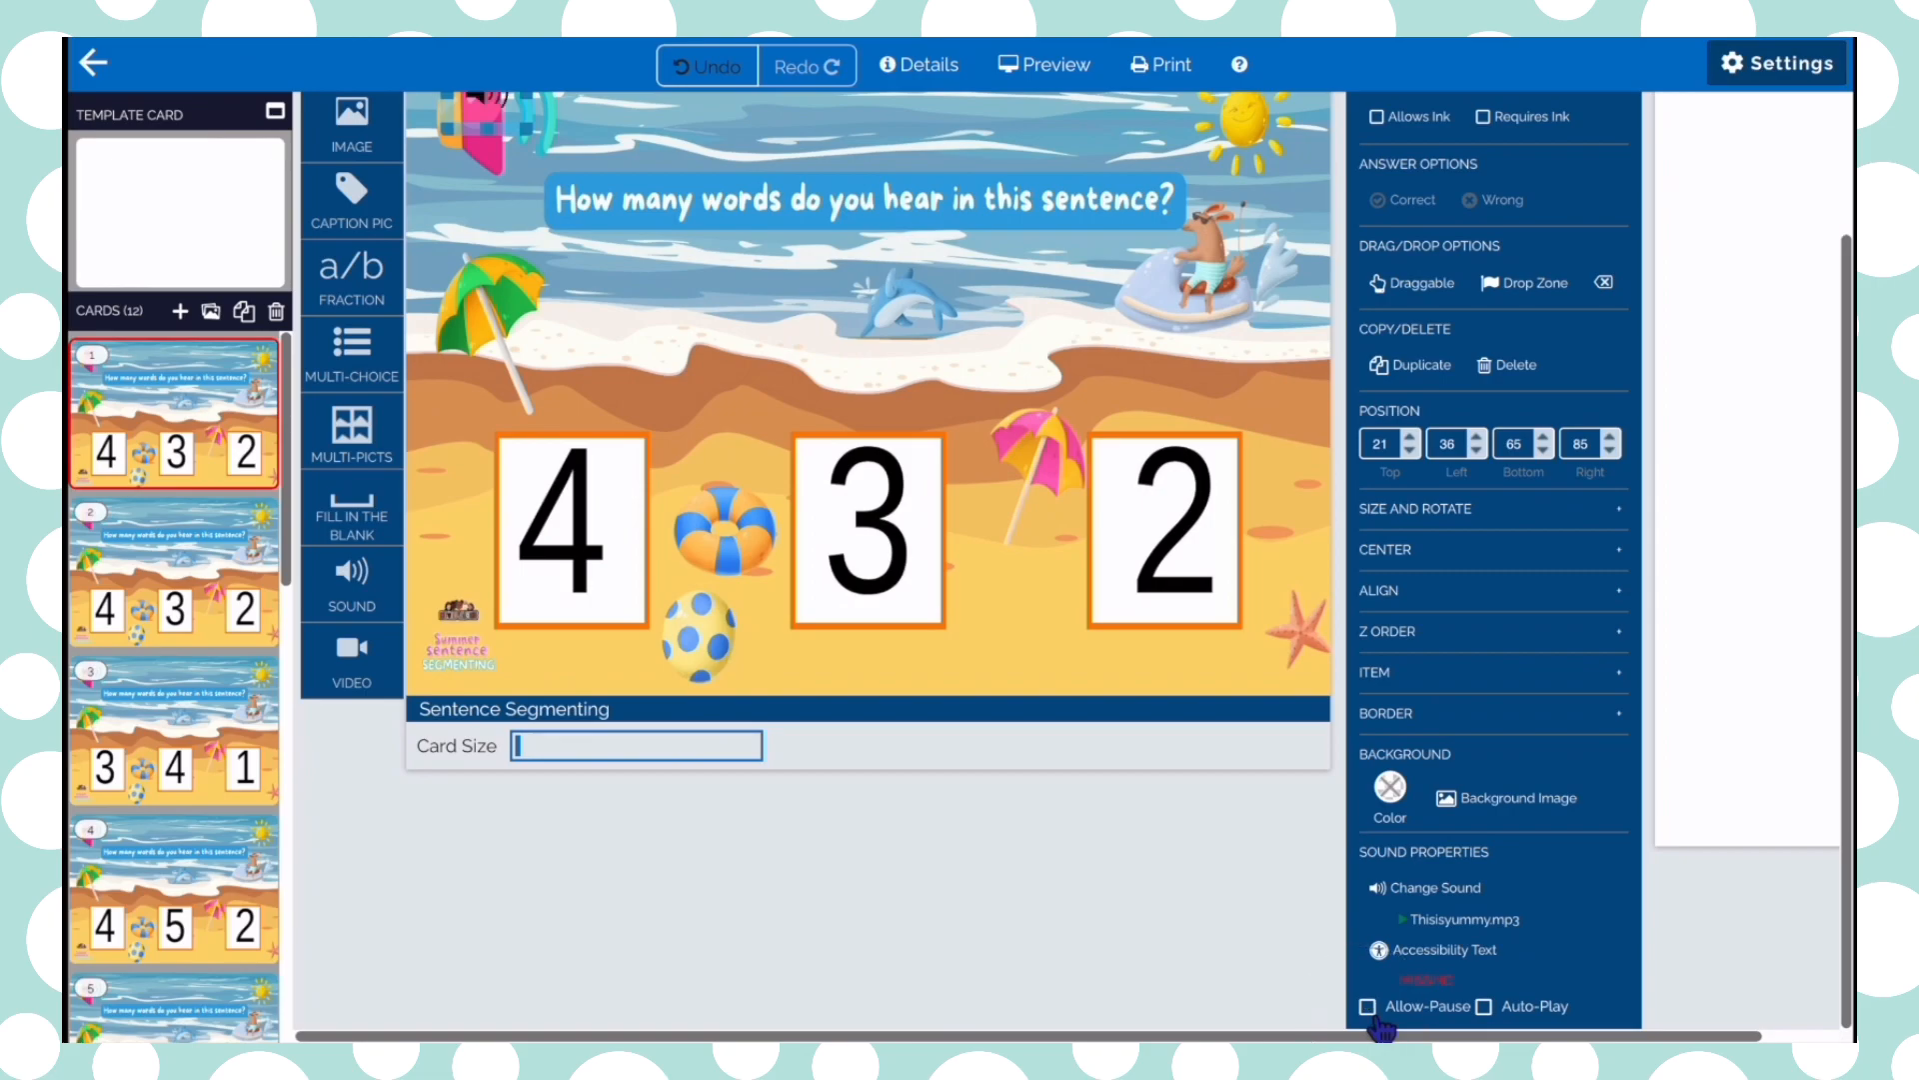
left_click(1488, 1004)
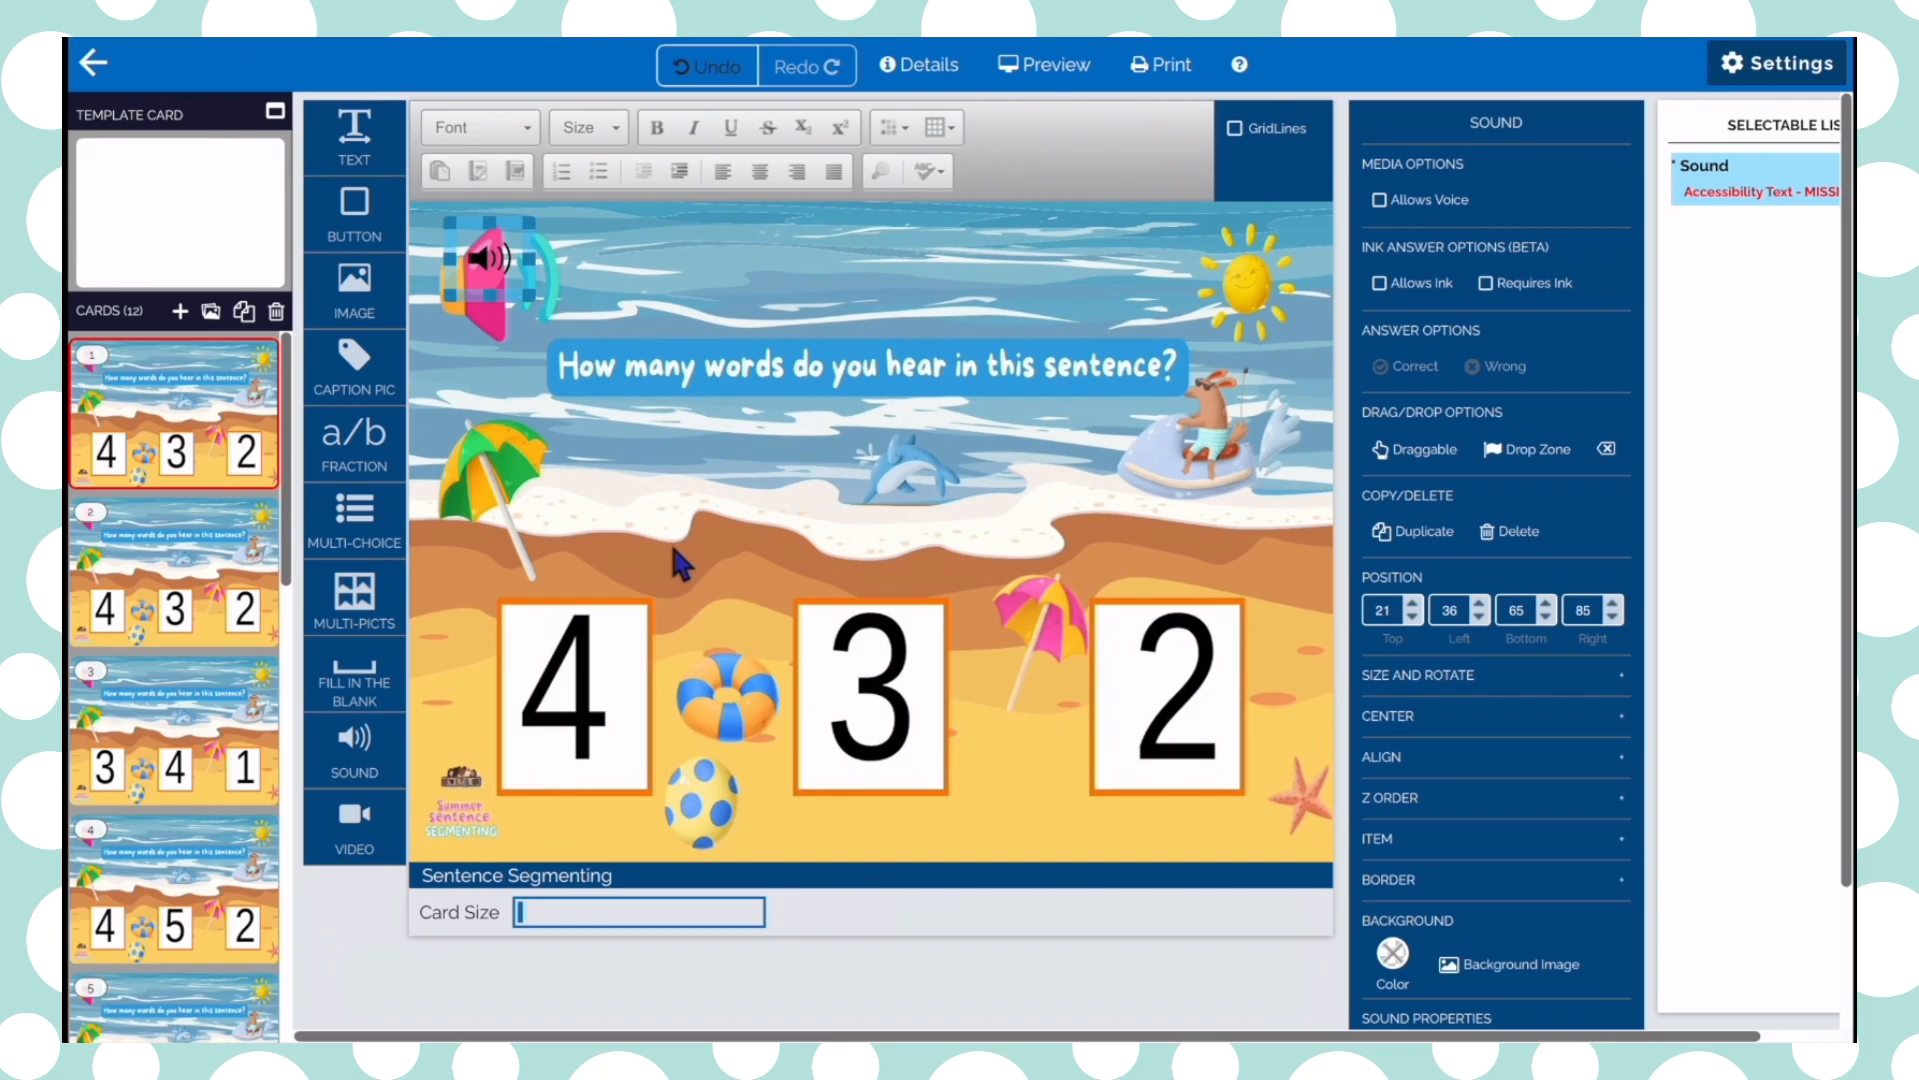
Add a button marked Correct, sized to cover the number 4 box
left_click(631, 696)
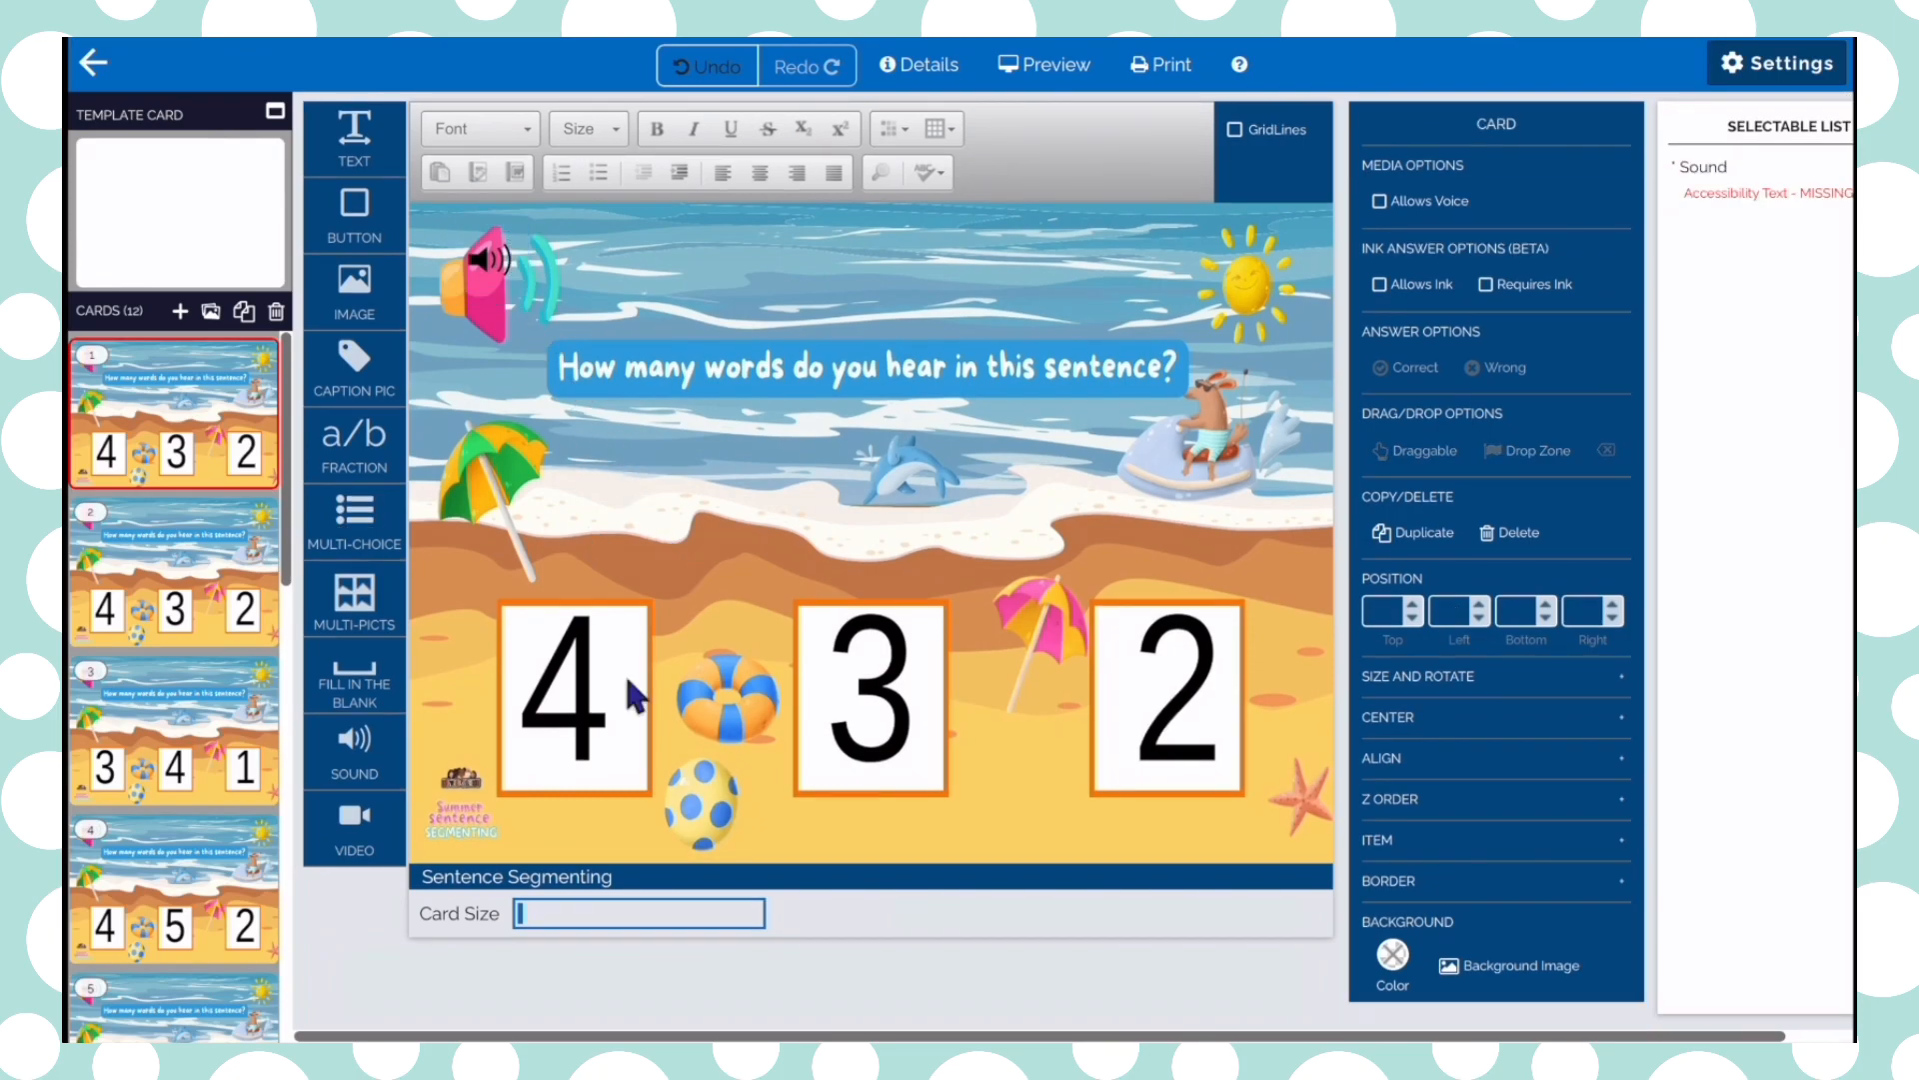
mouse_move(1201, 720)
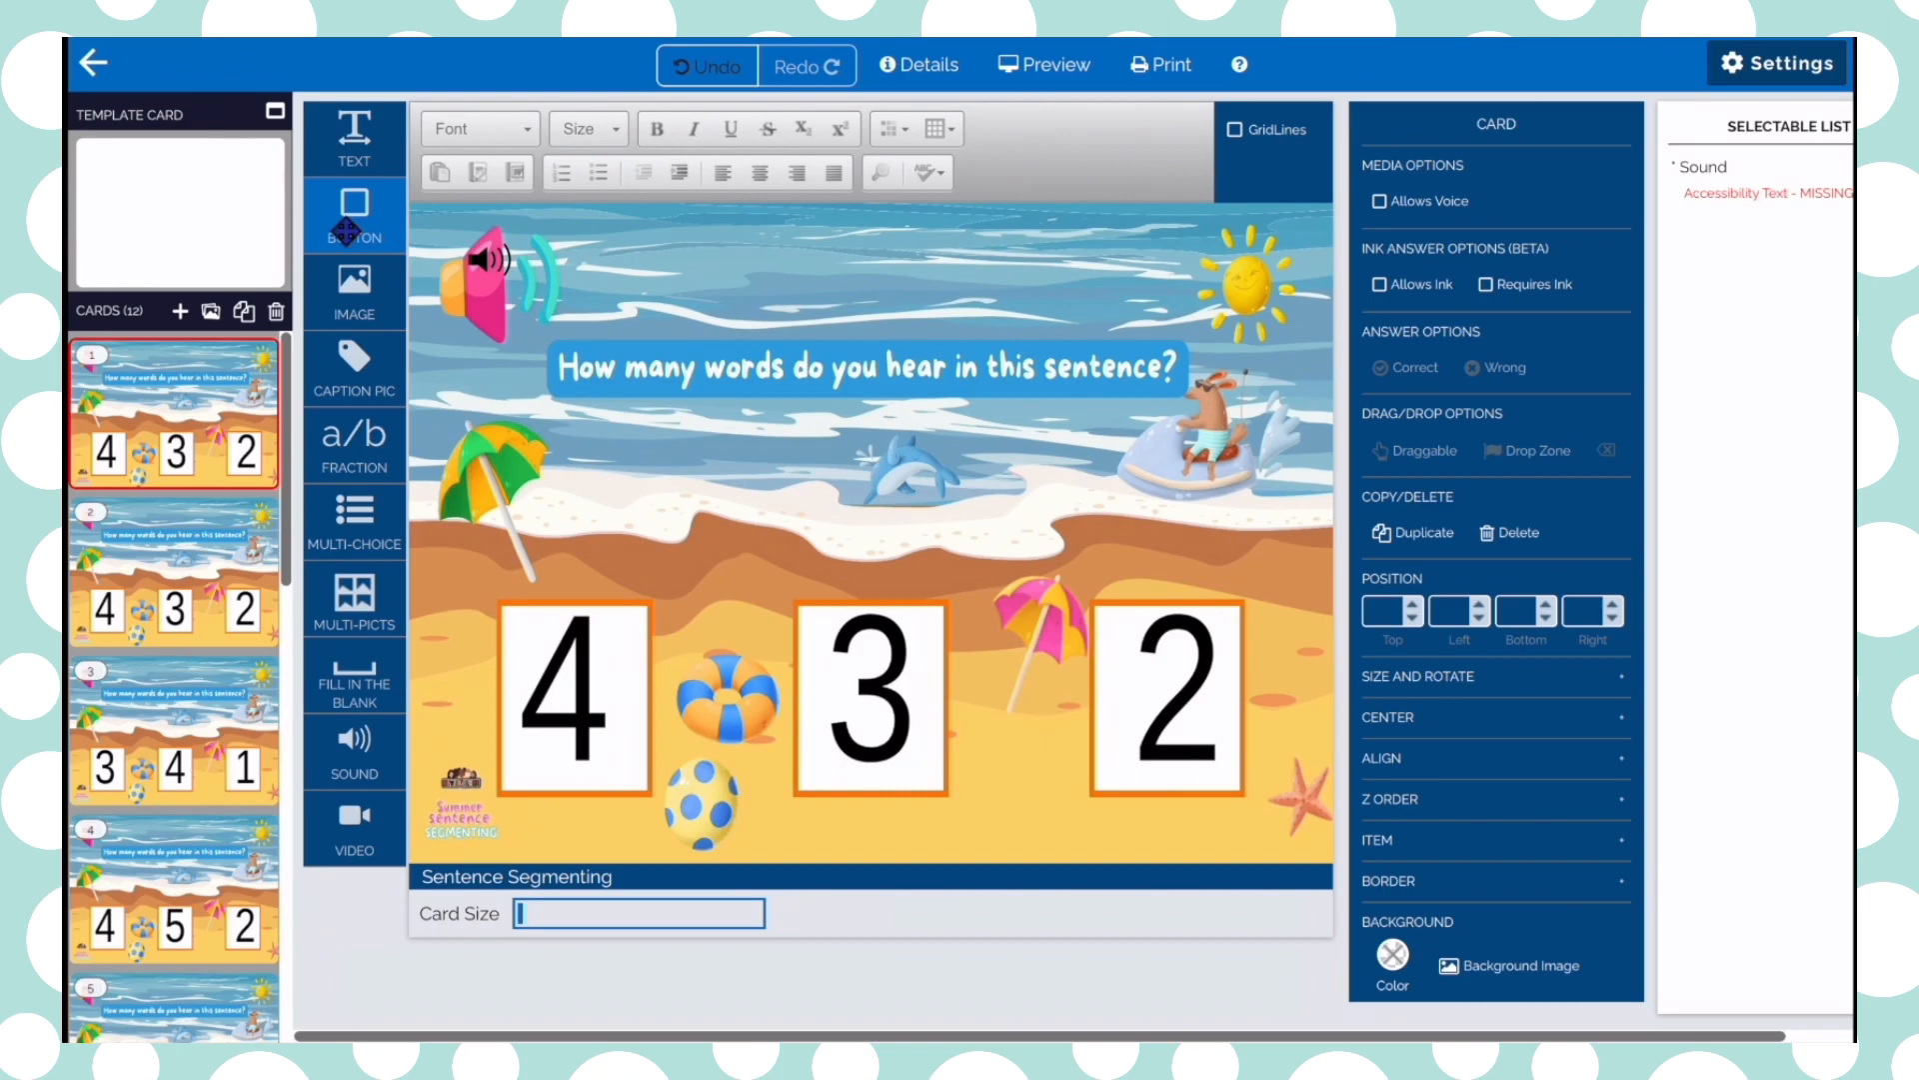
mouse_move(354, 367)
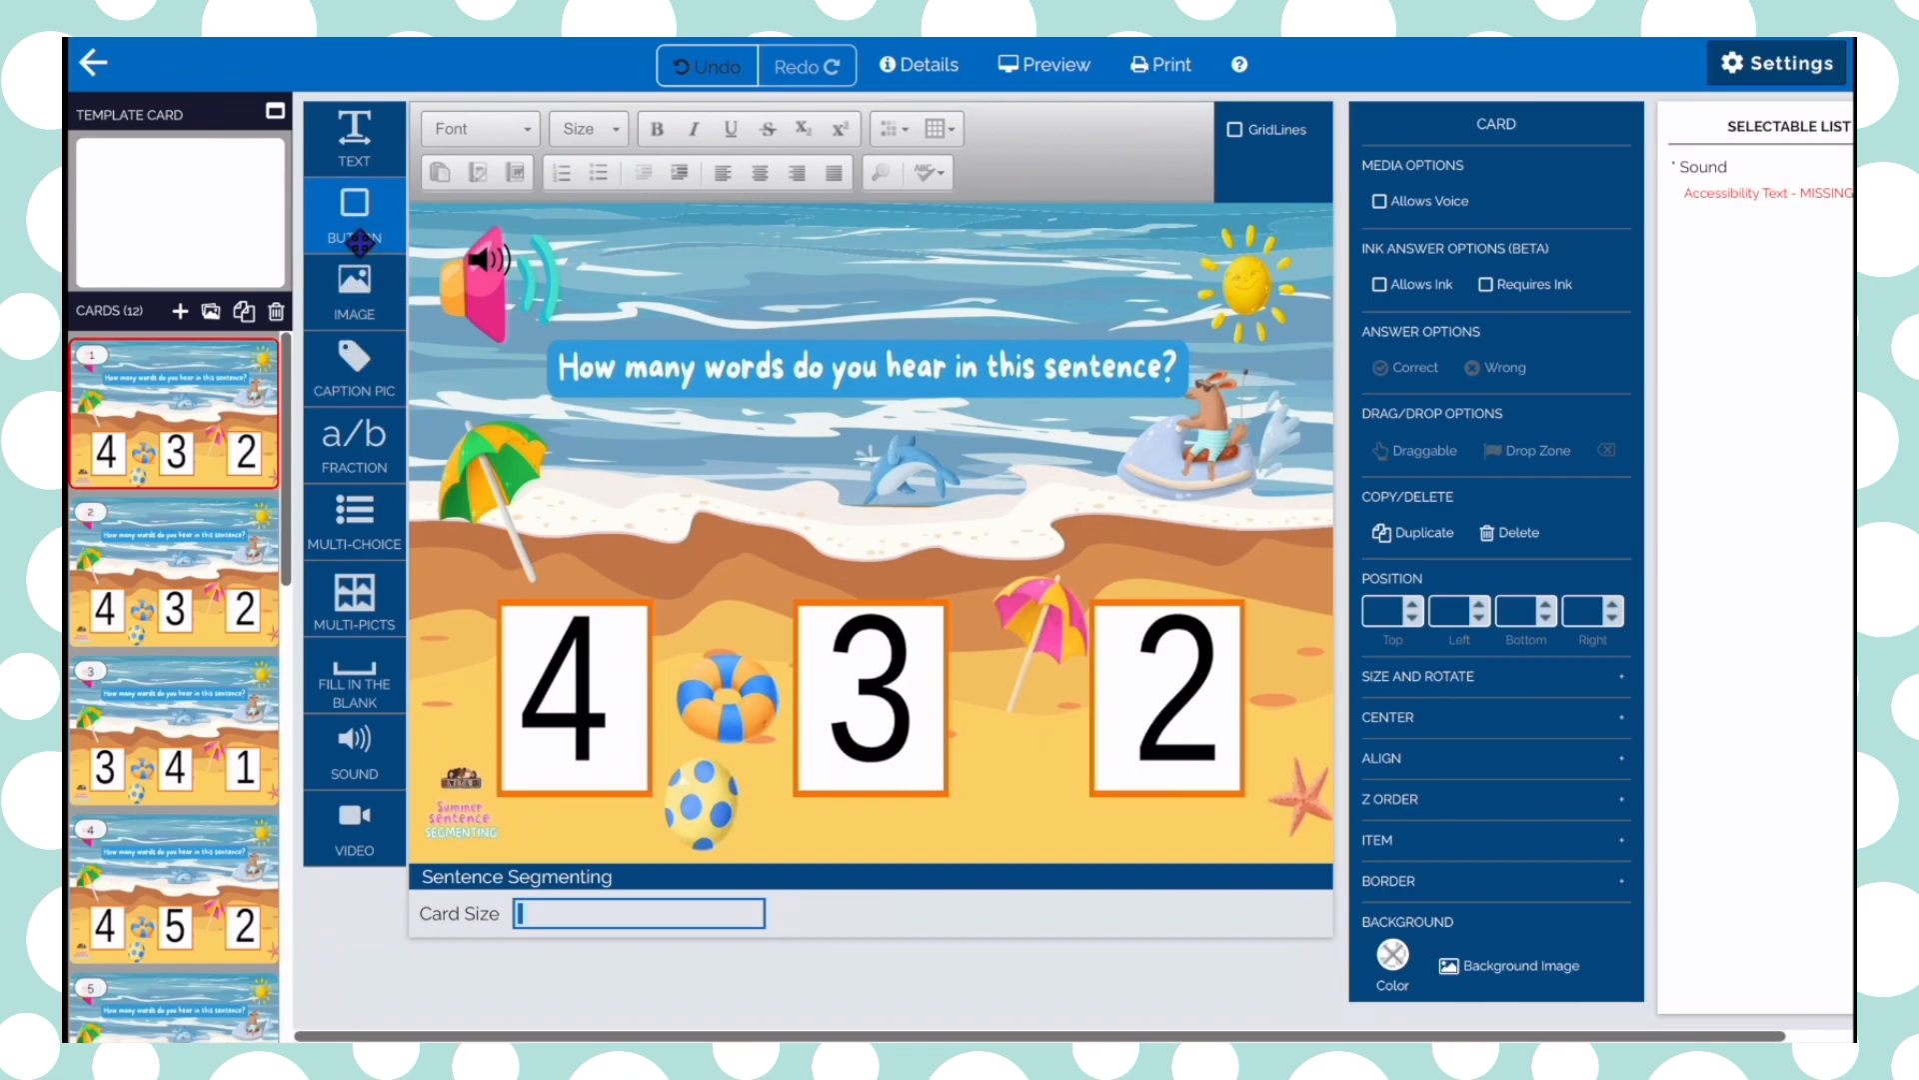
left_click(354, 221)
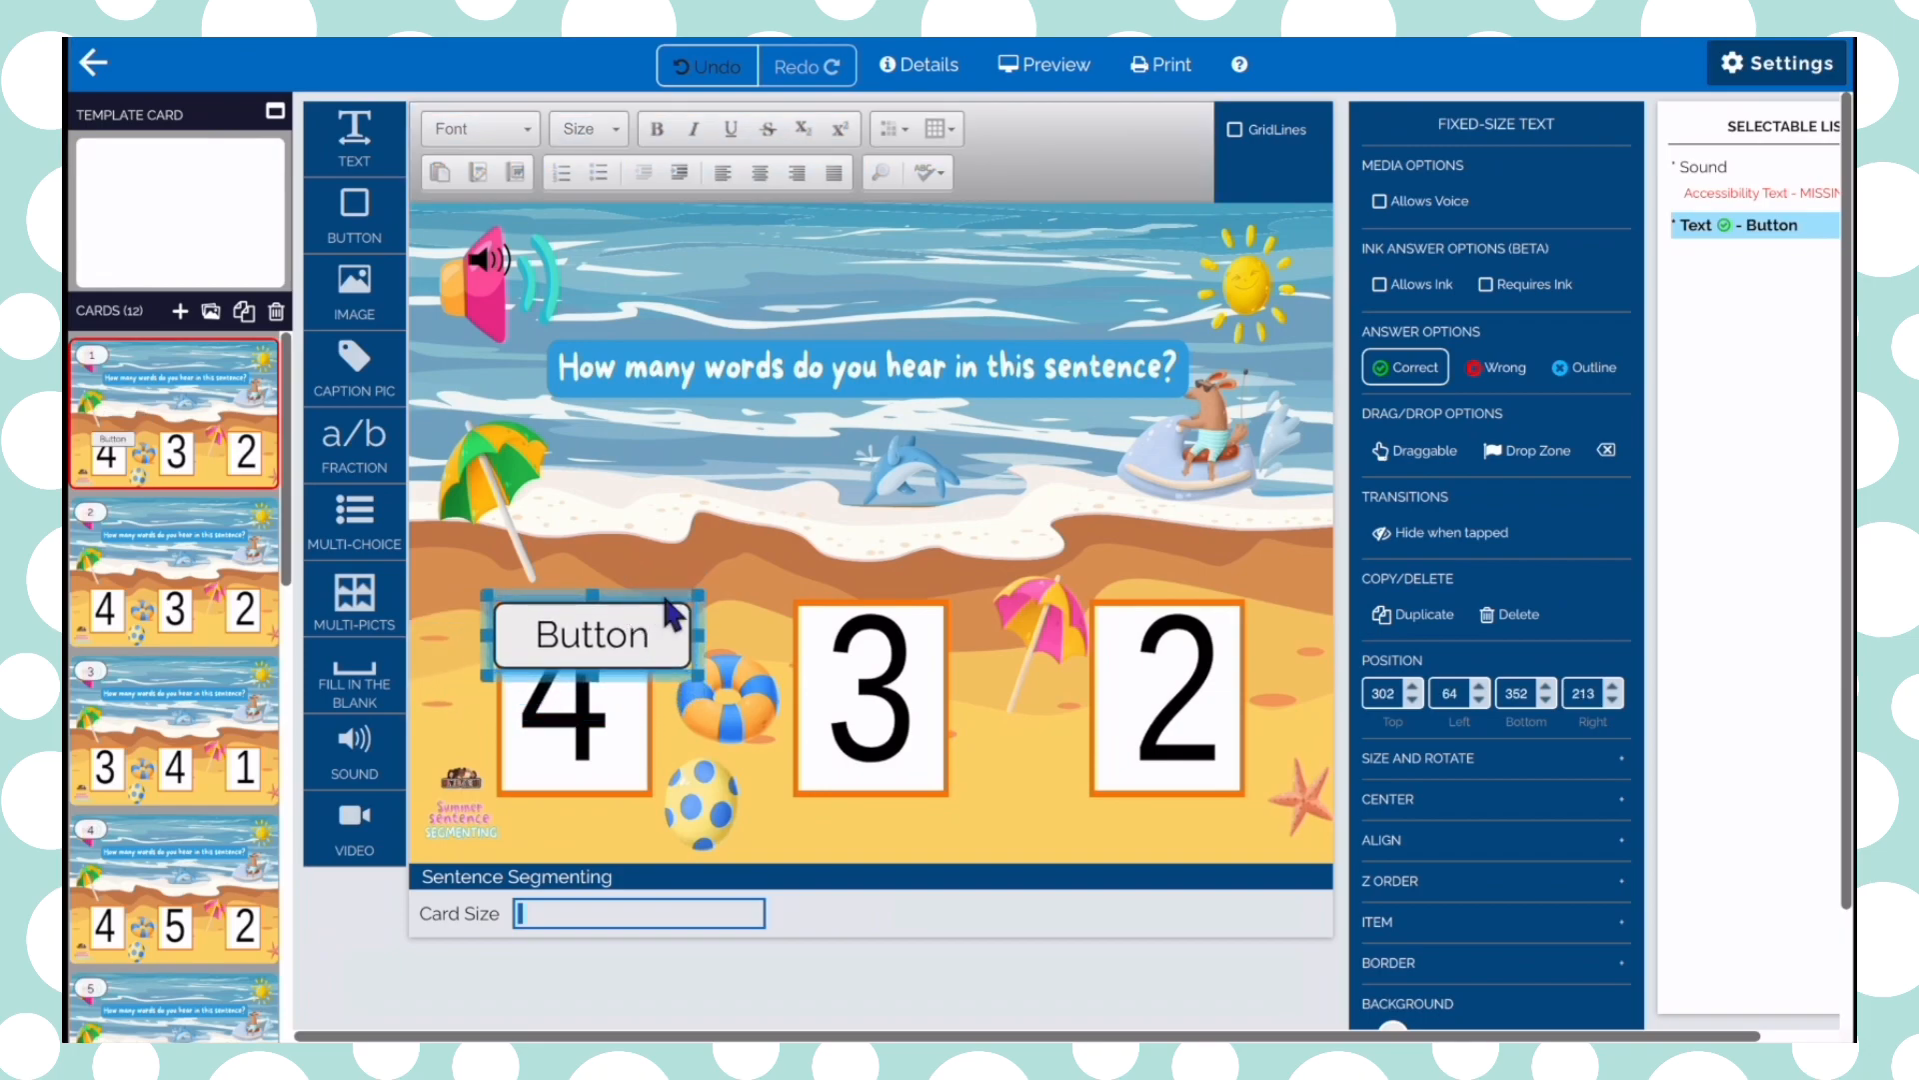
mouse_move(708, 655)
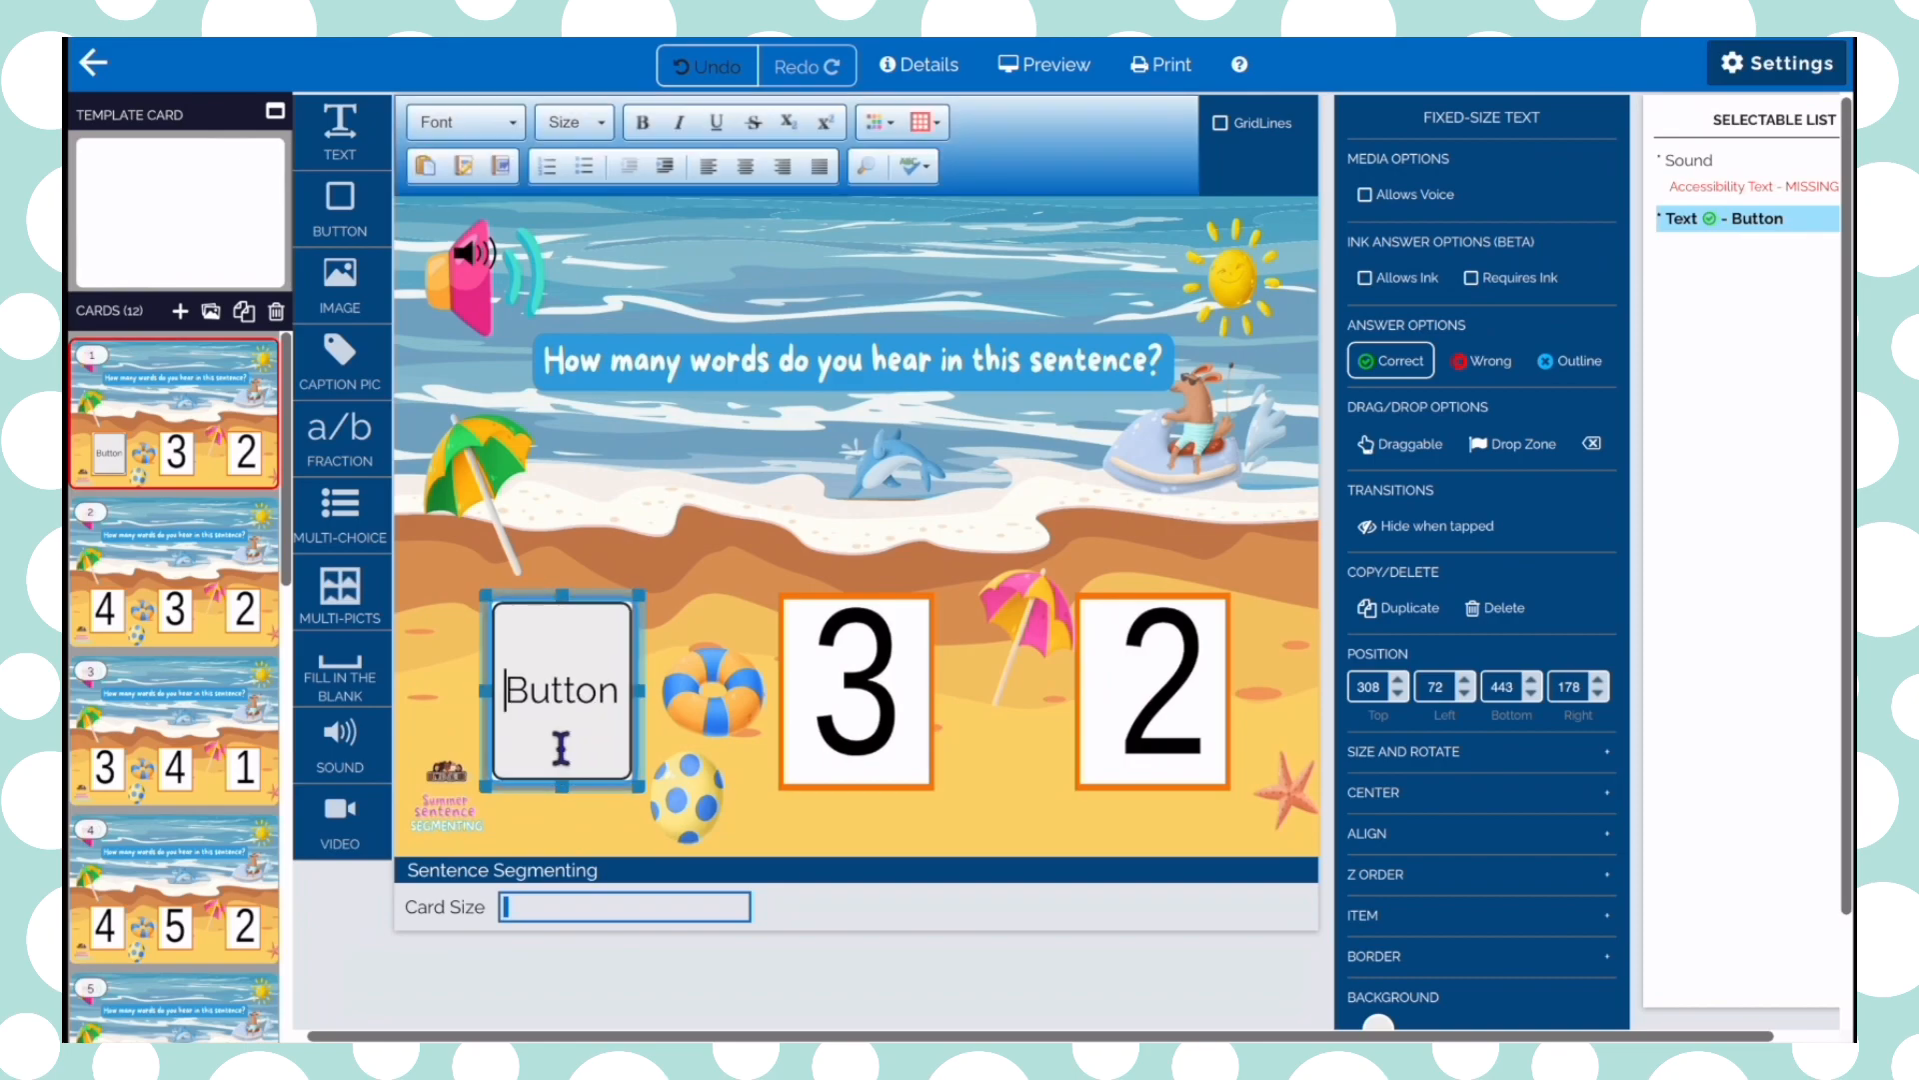
scroll("down", 3)
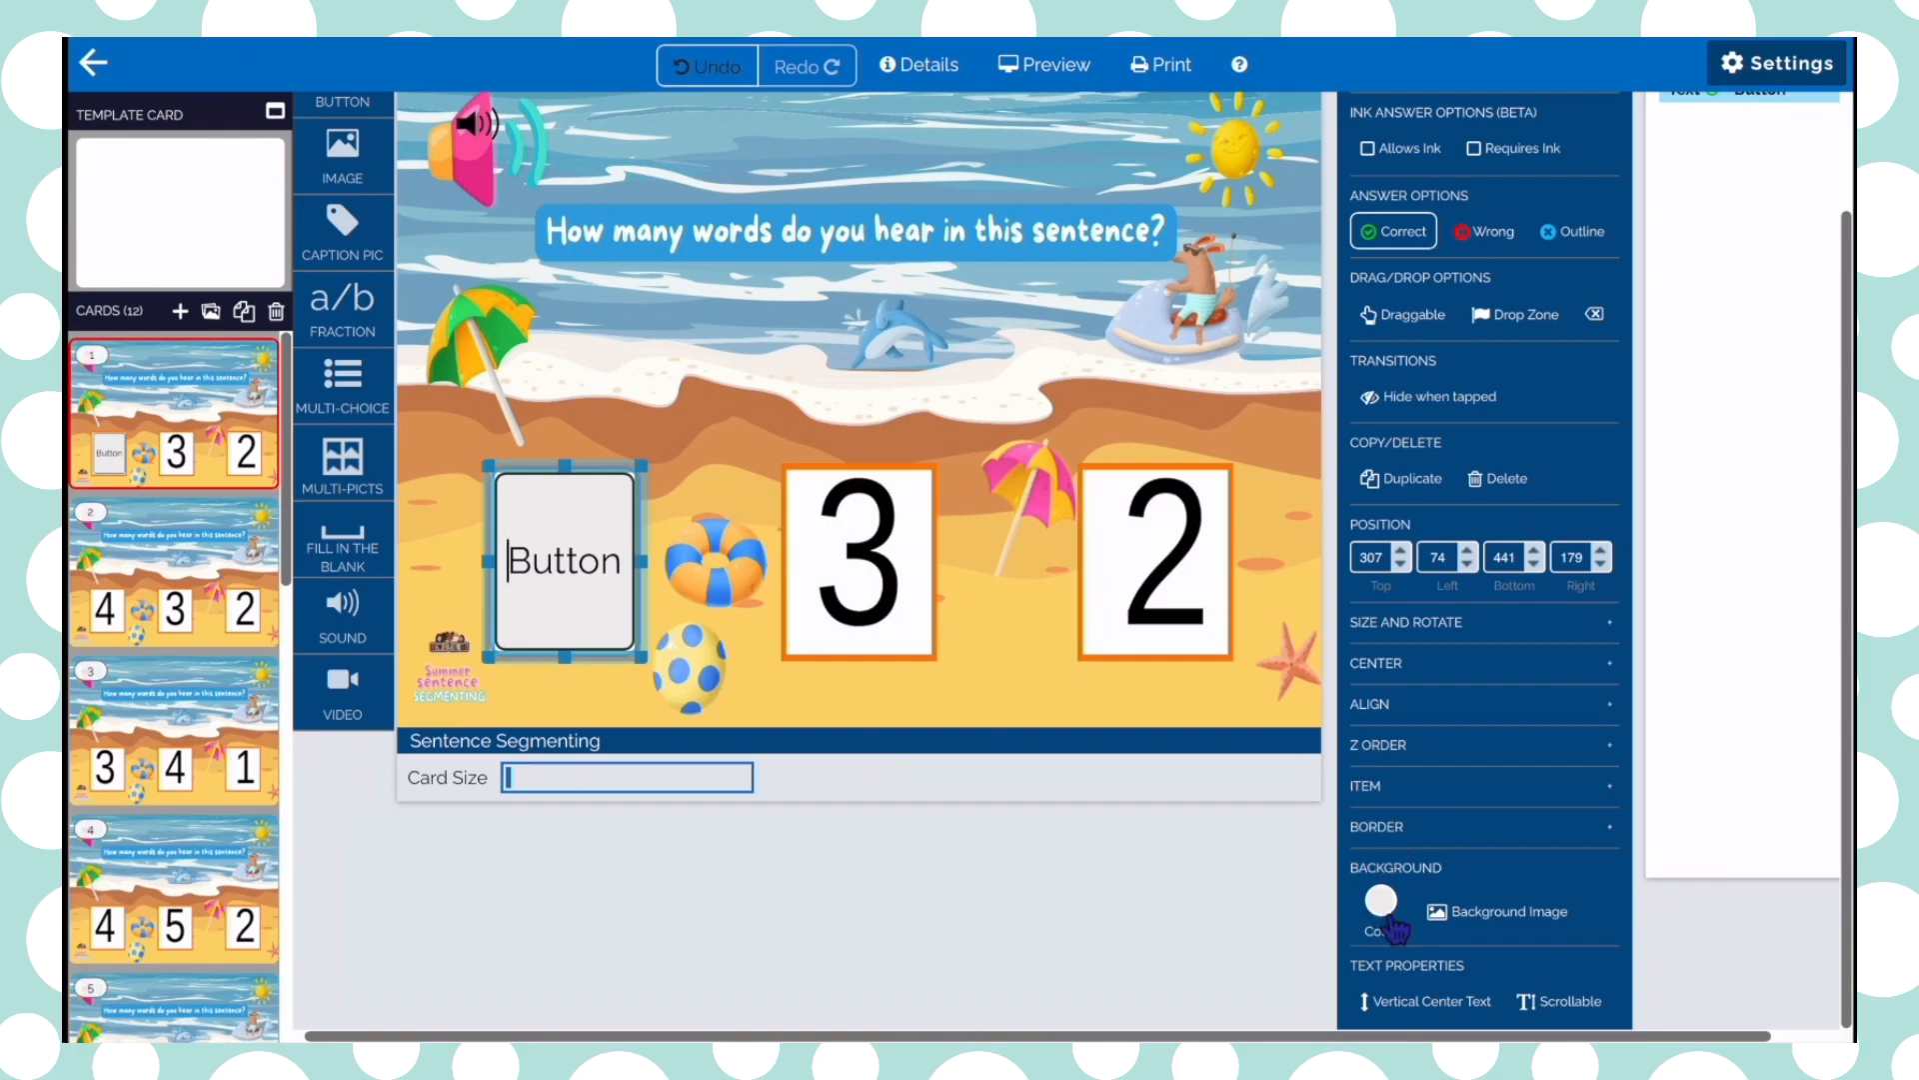
Apply a transparent background colour to the button over the 4
left_click(1379, 901)
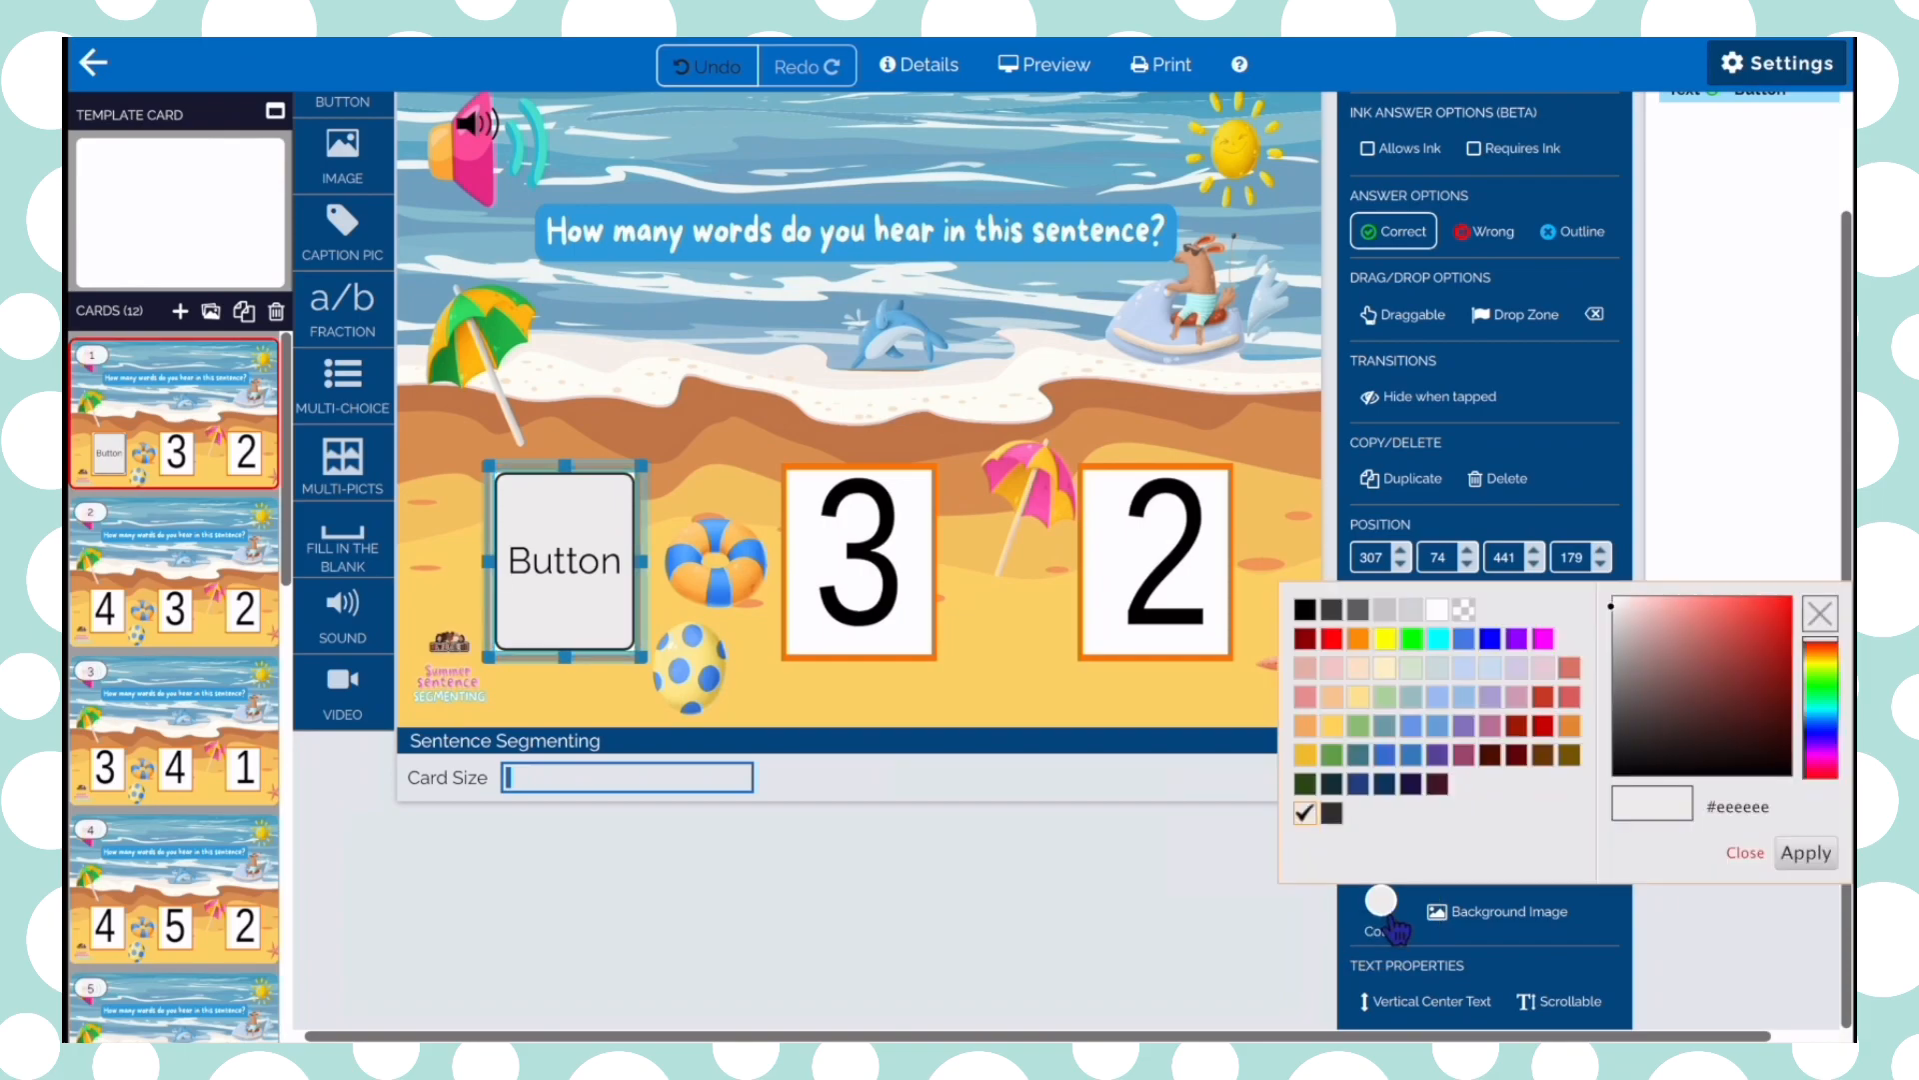
mouse_move(1493, 624)
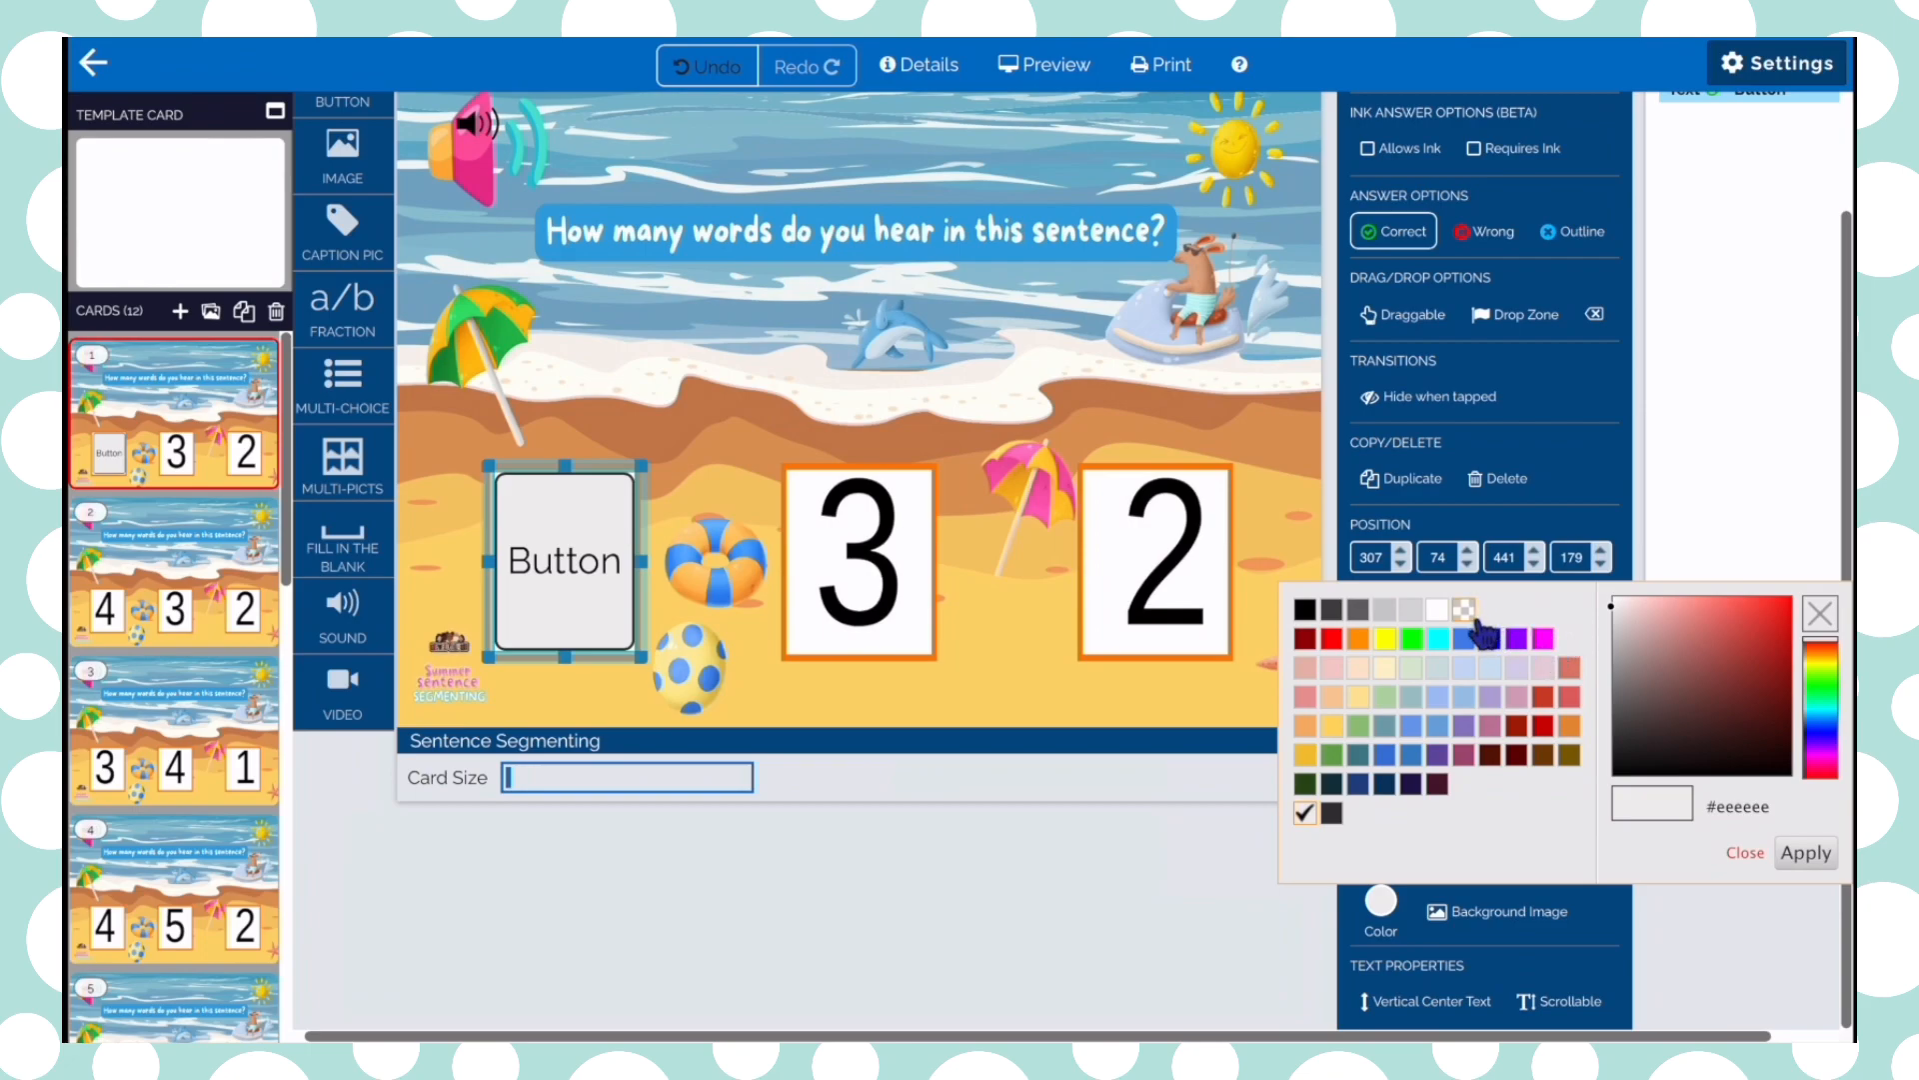
left_click(1305, 813)
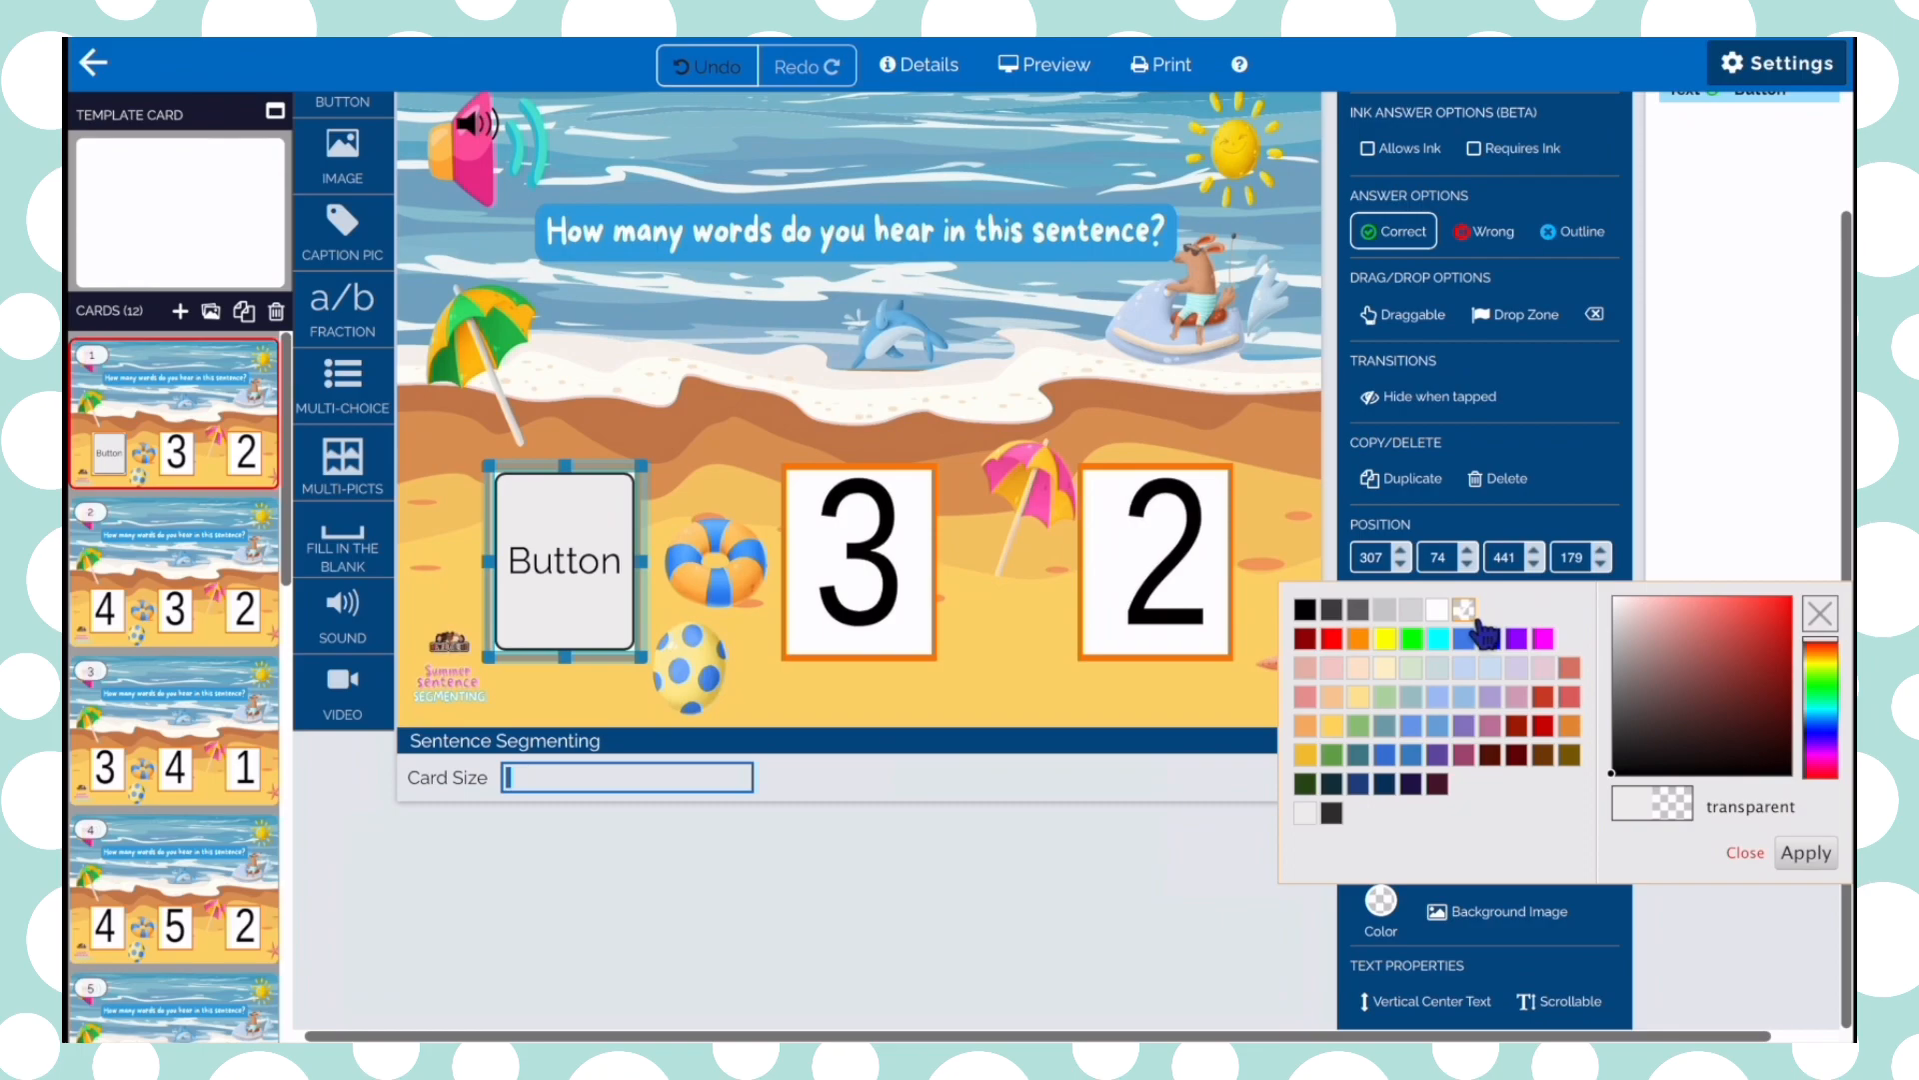
mouse_move(1730, 888)
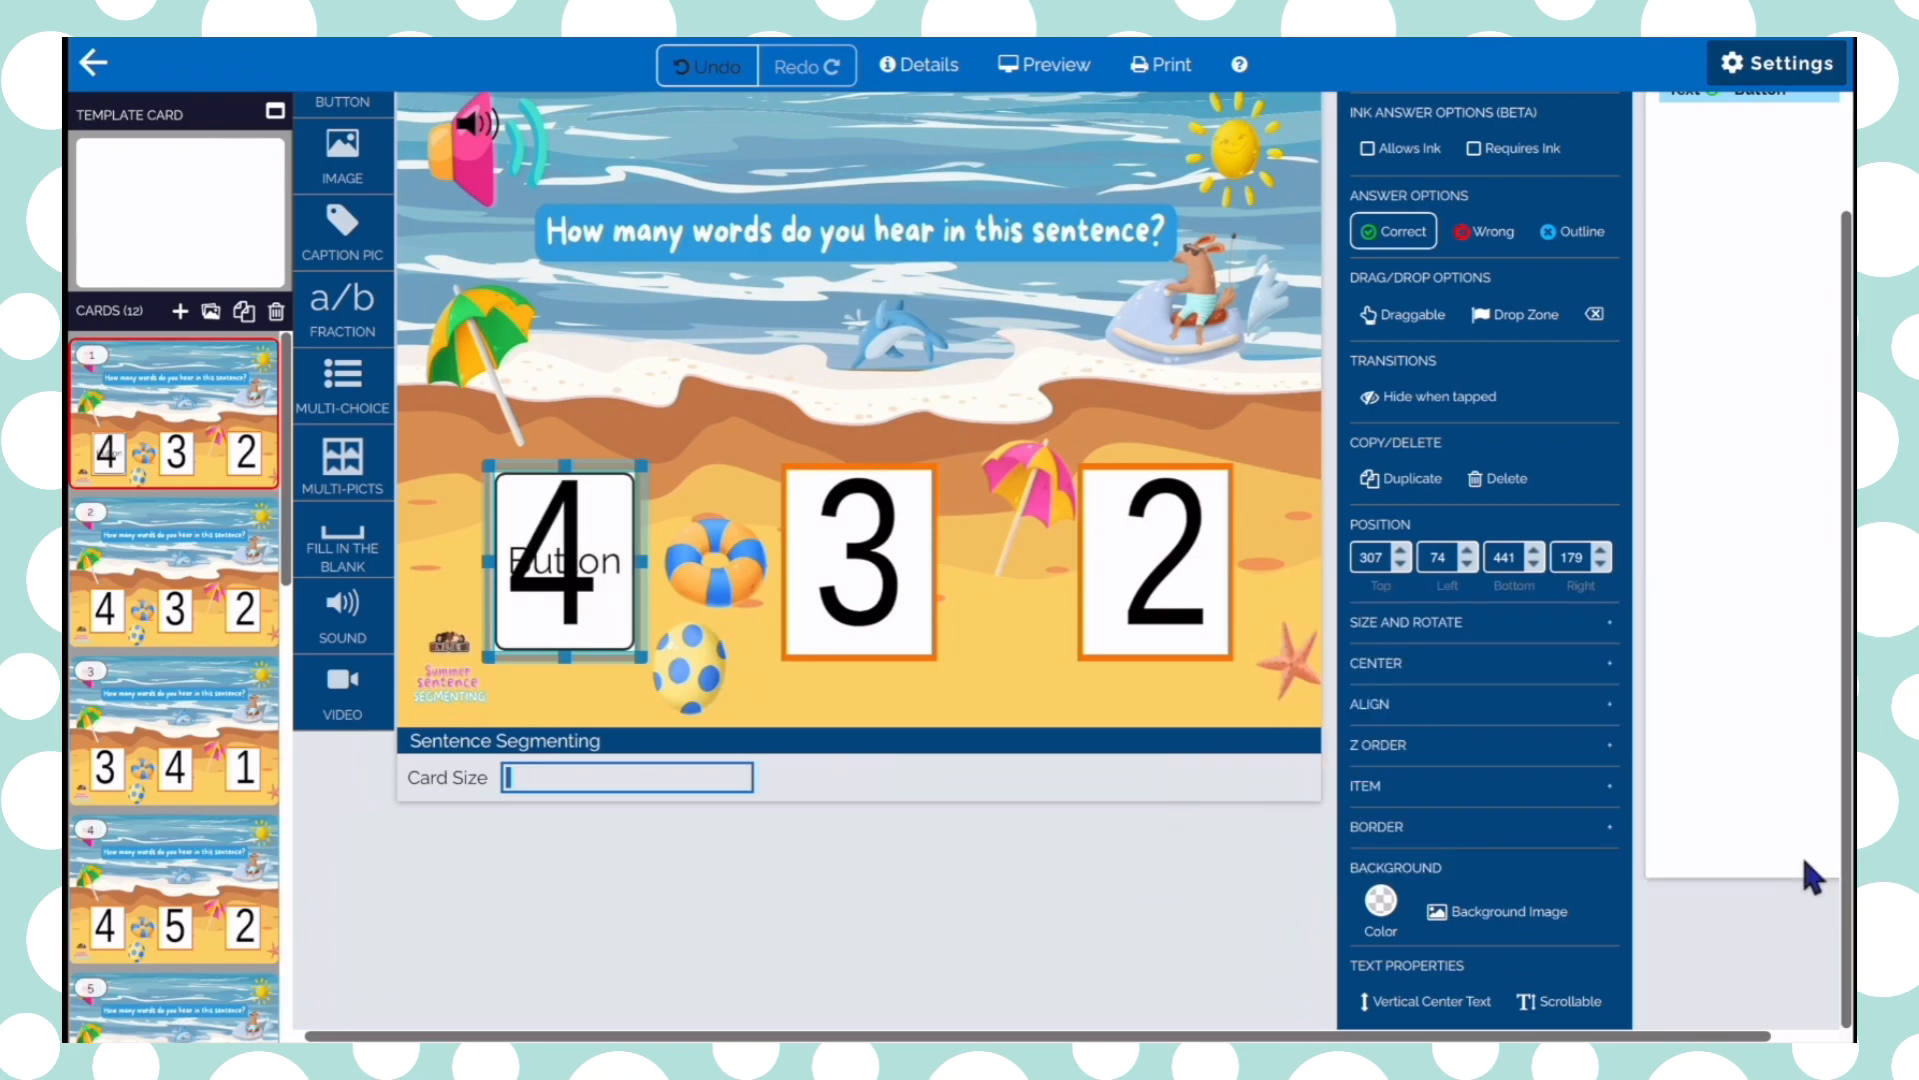
mouse_move(817, 321)
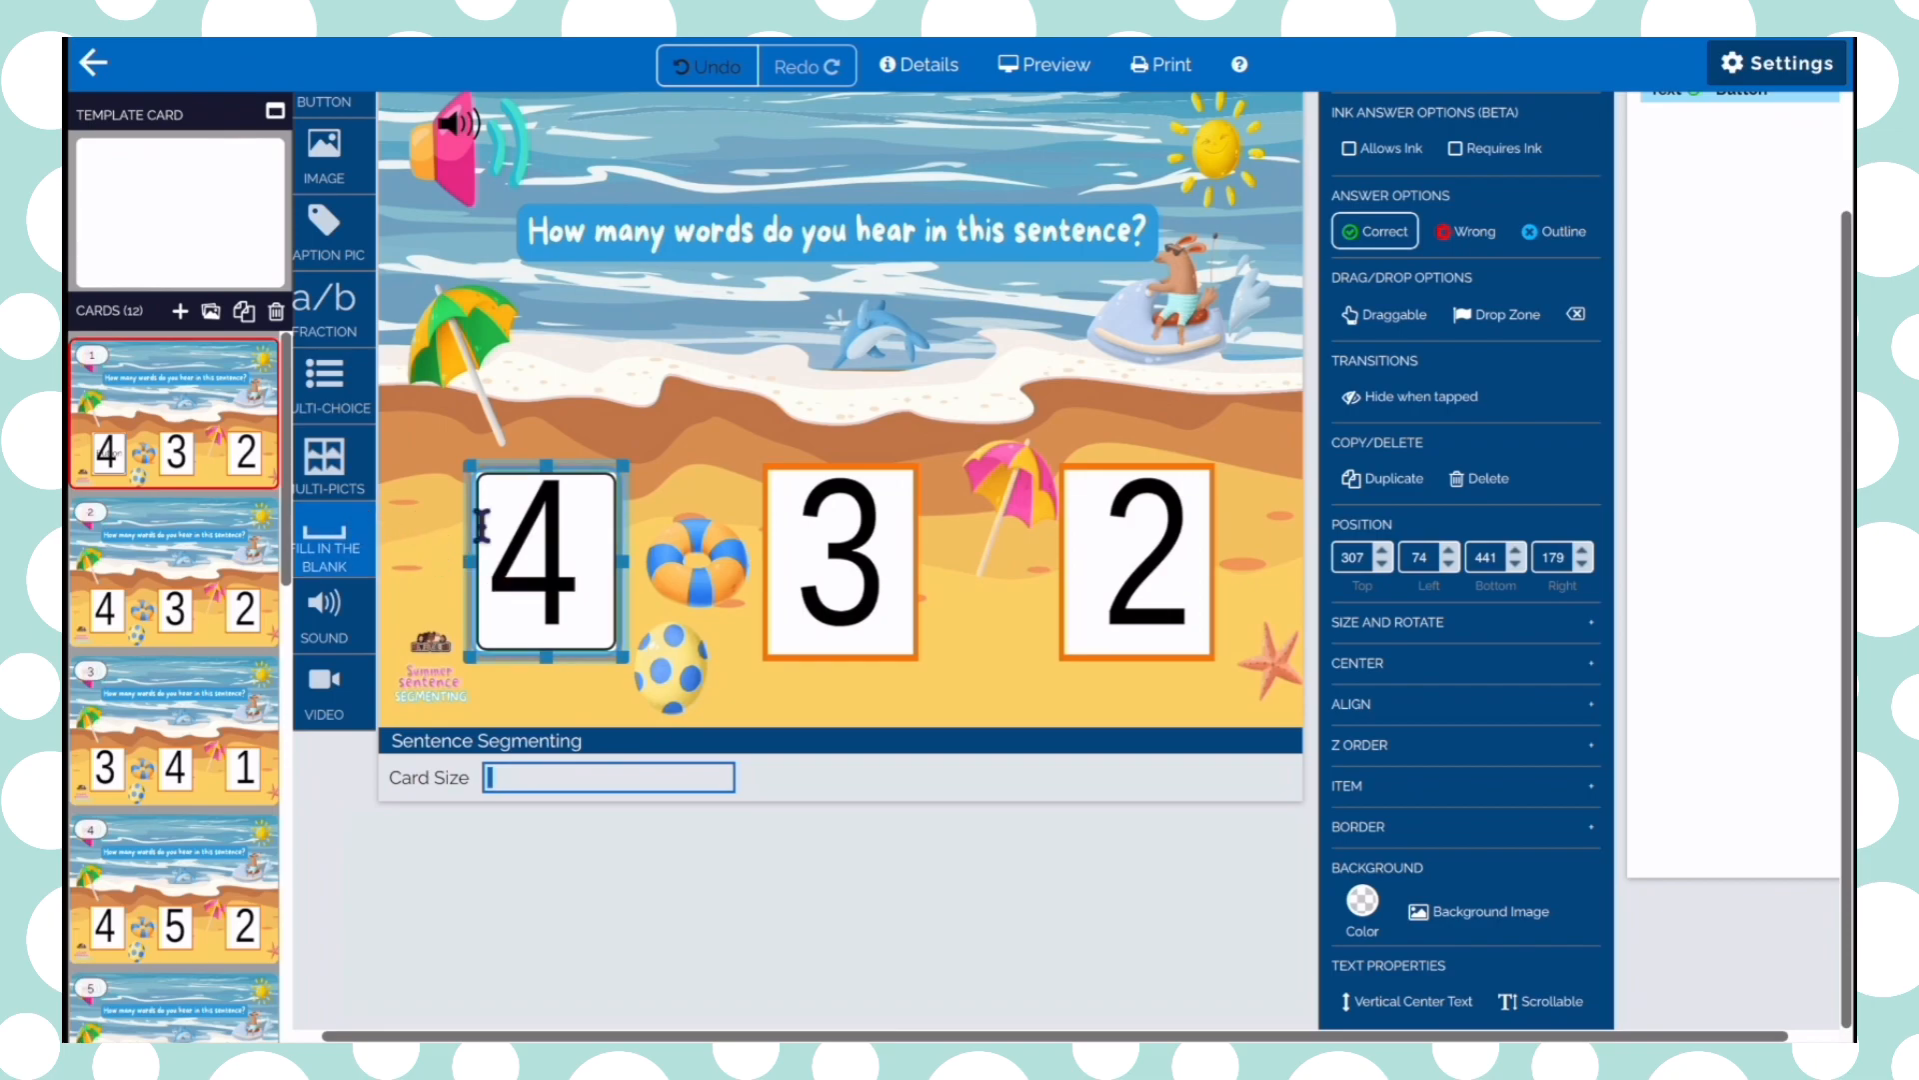
mouse_move(1423, 835)
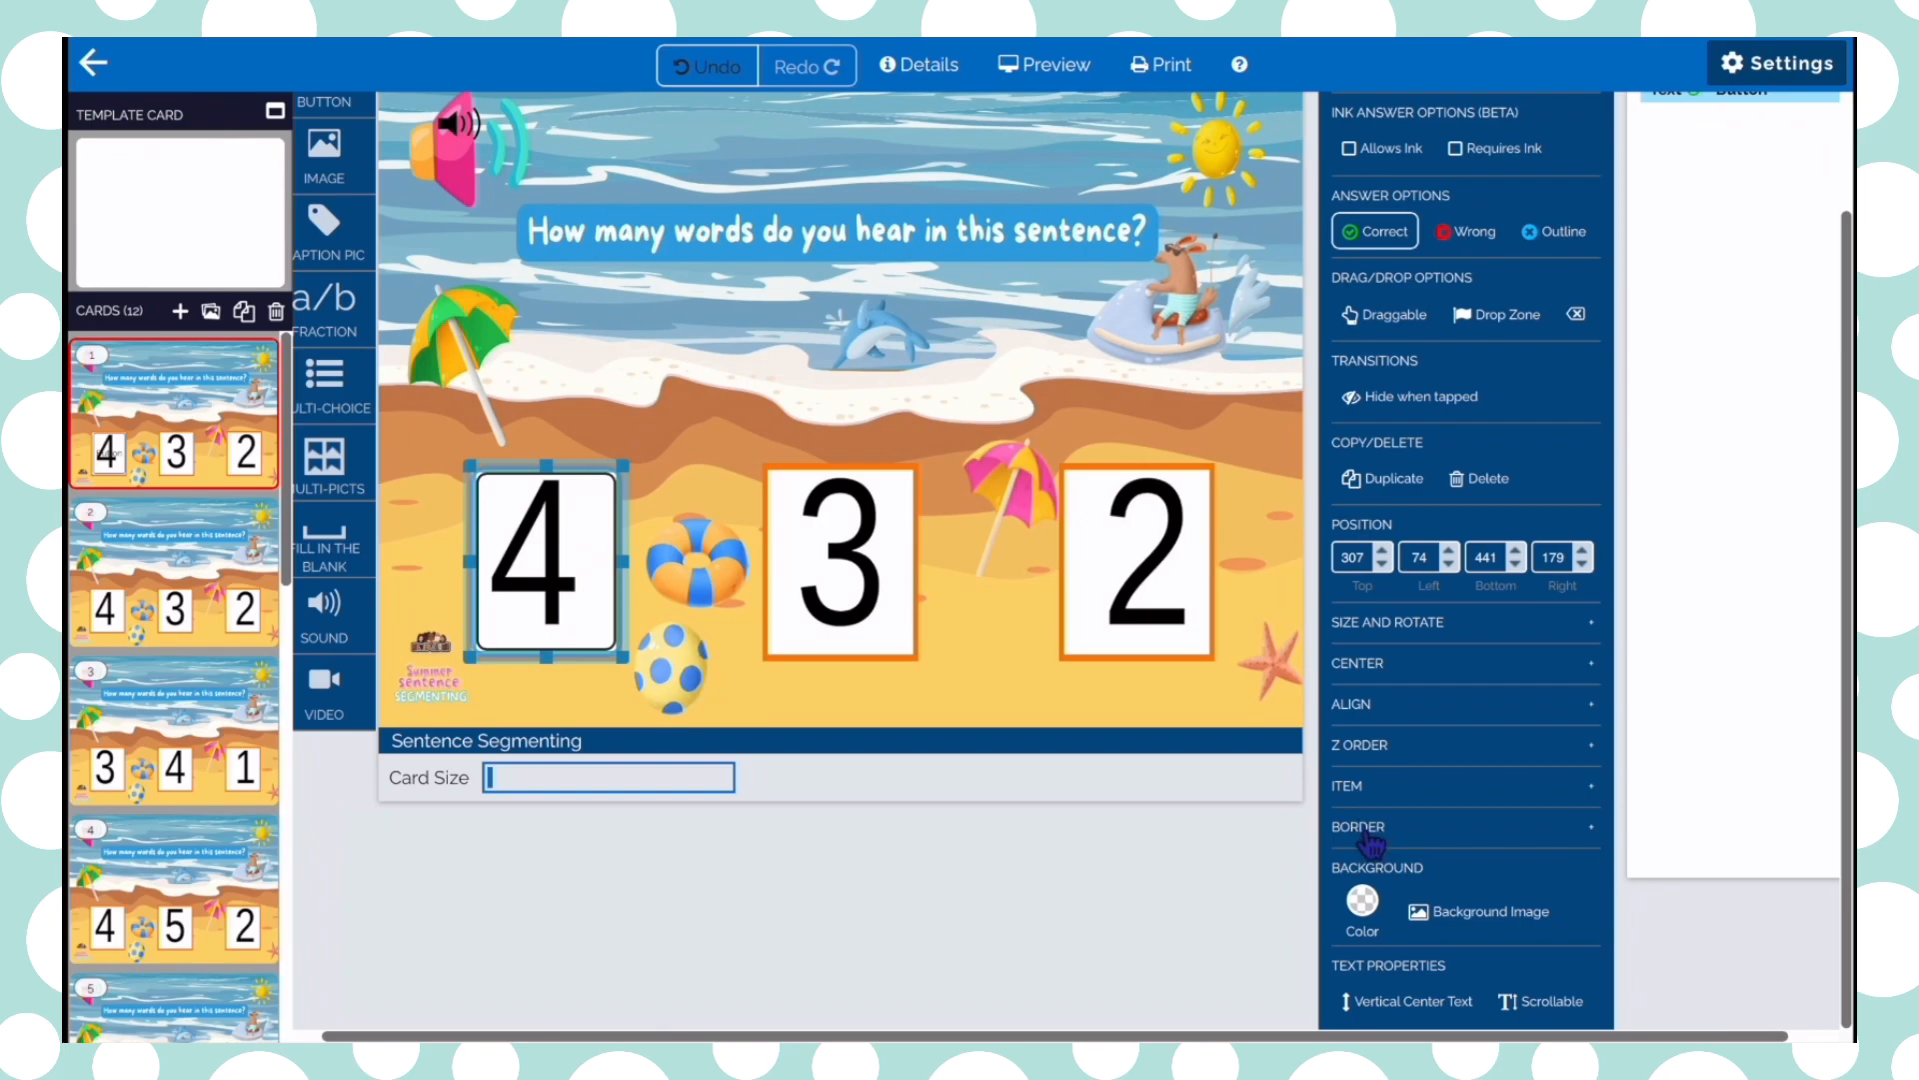
Set the button's border style to None
left_click(1357, 827)
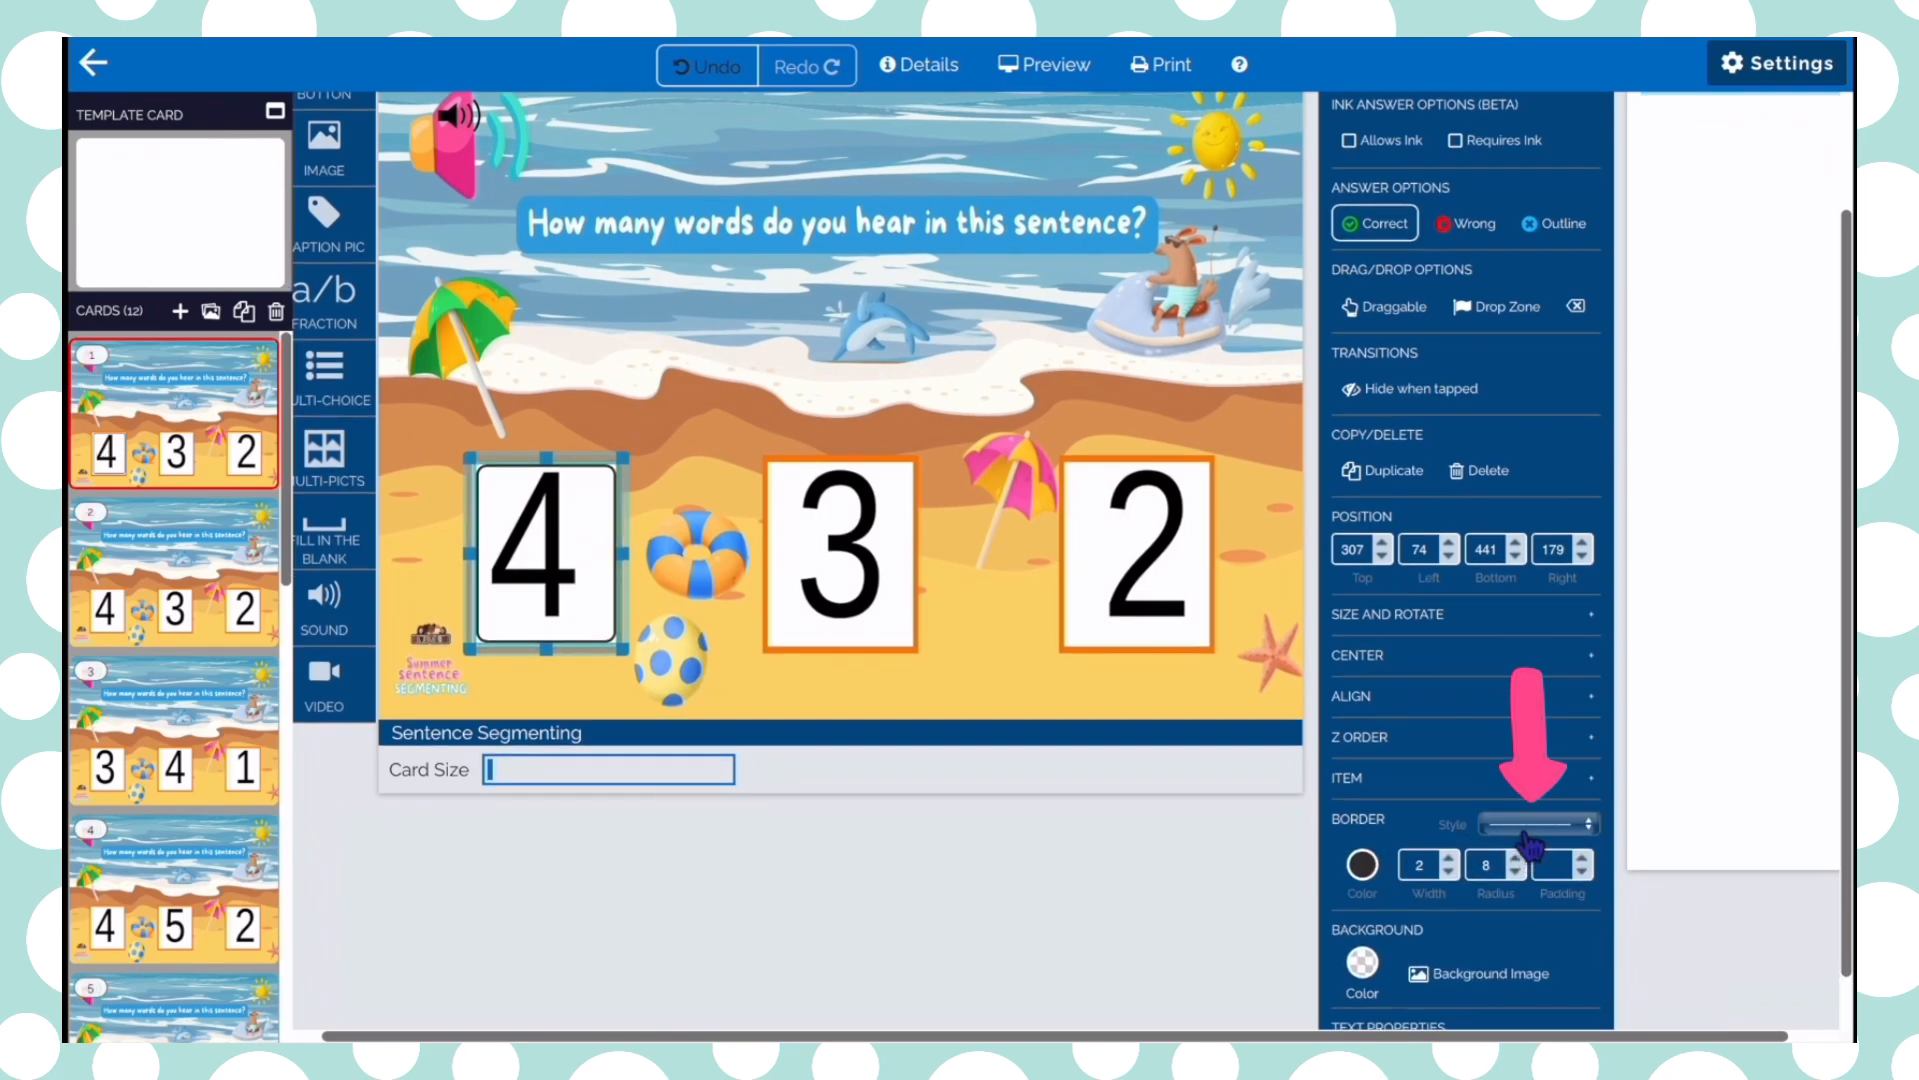
left_click(1567, 824)
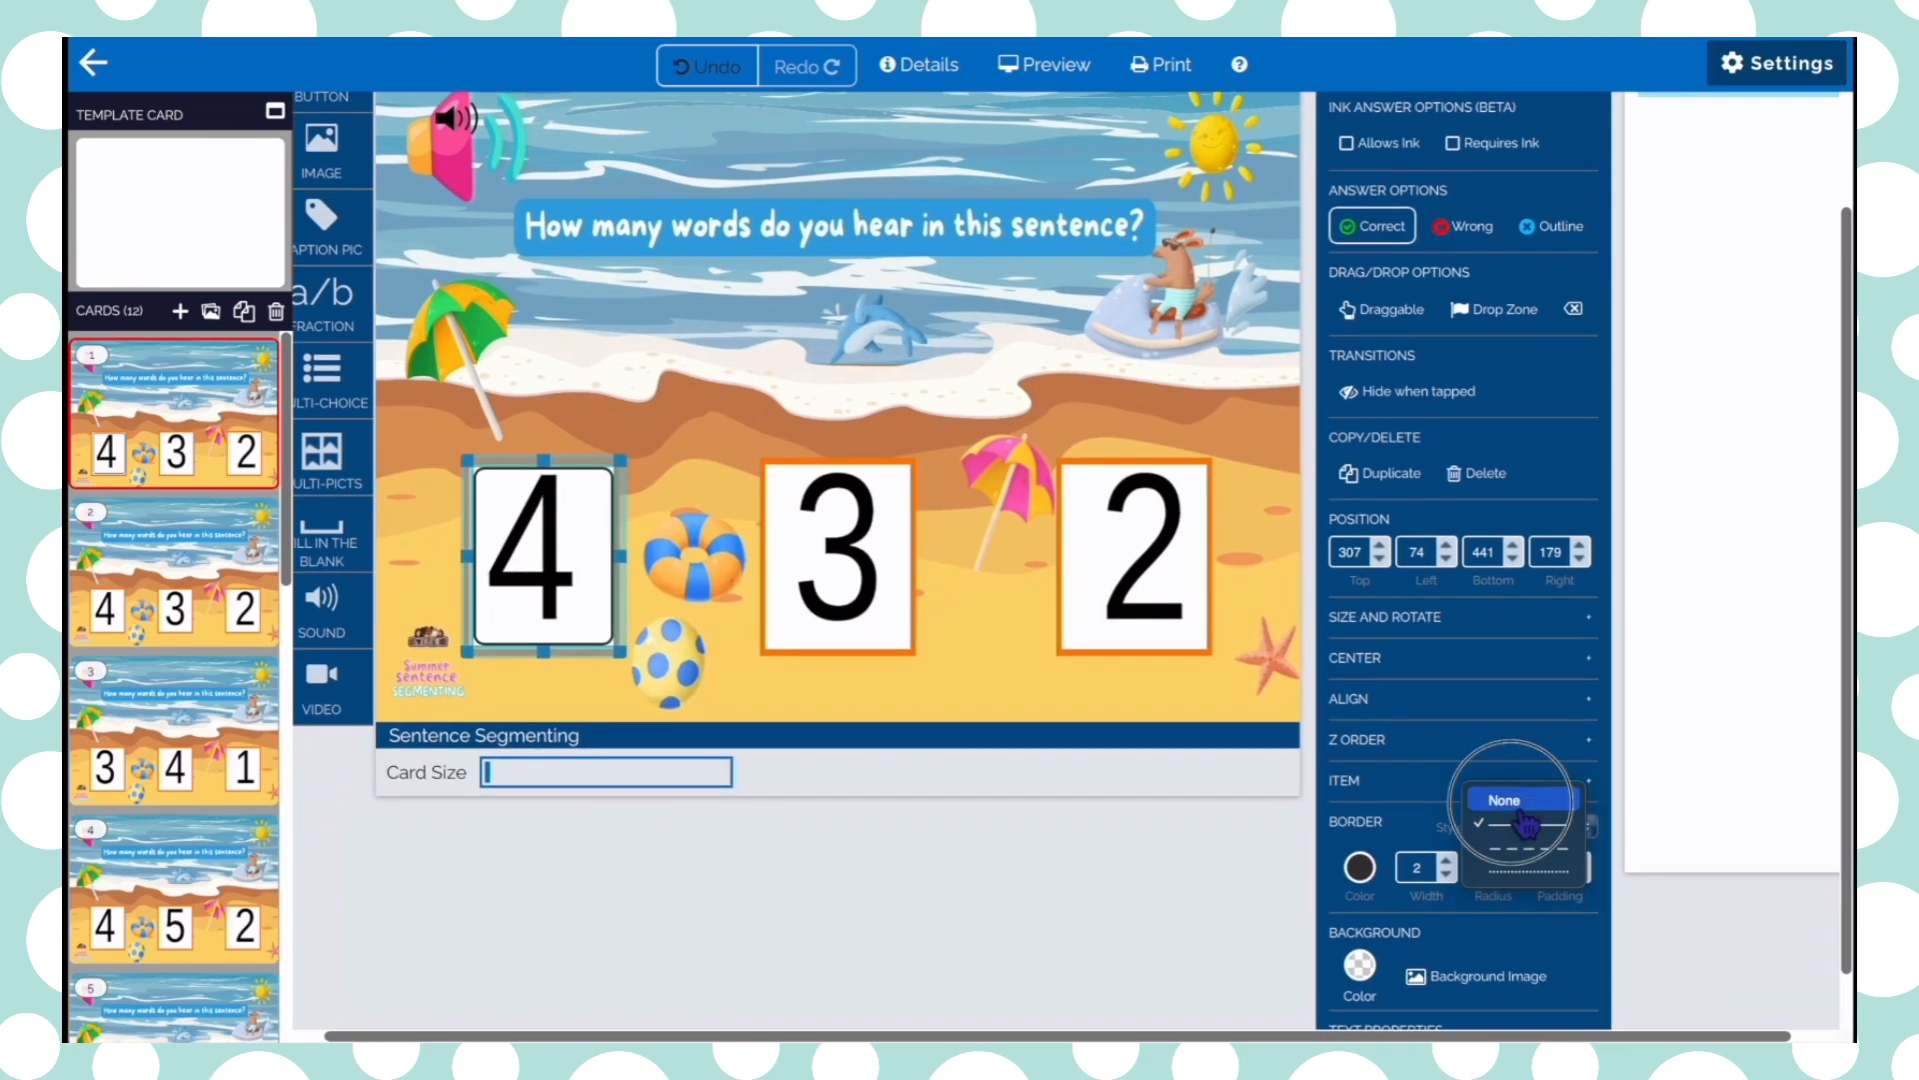
left_click(1517, 800)
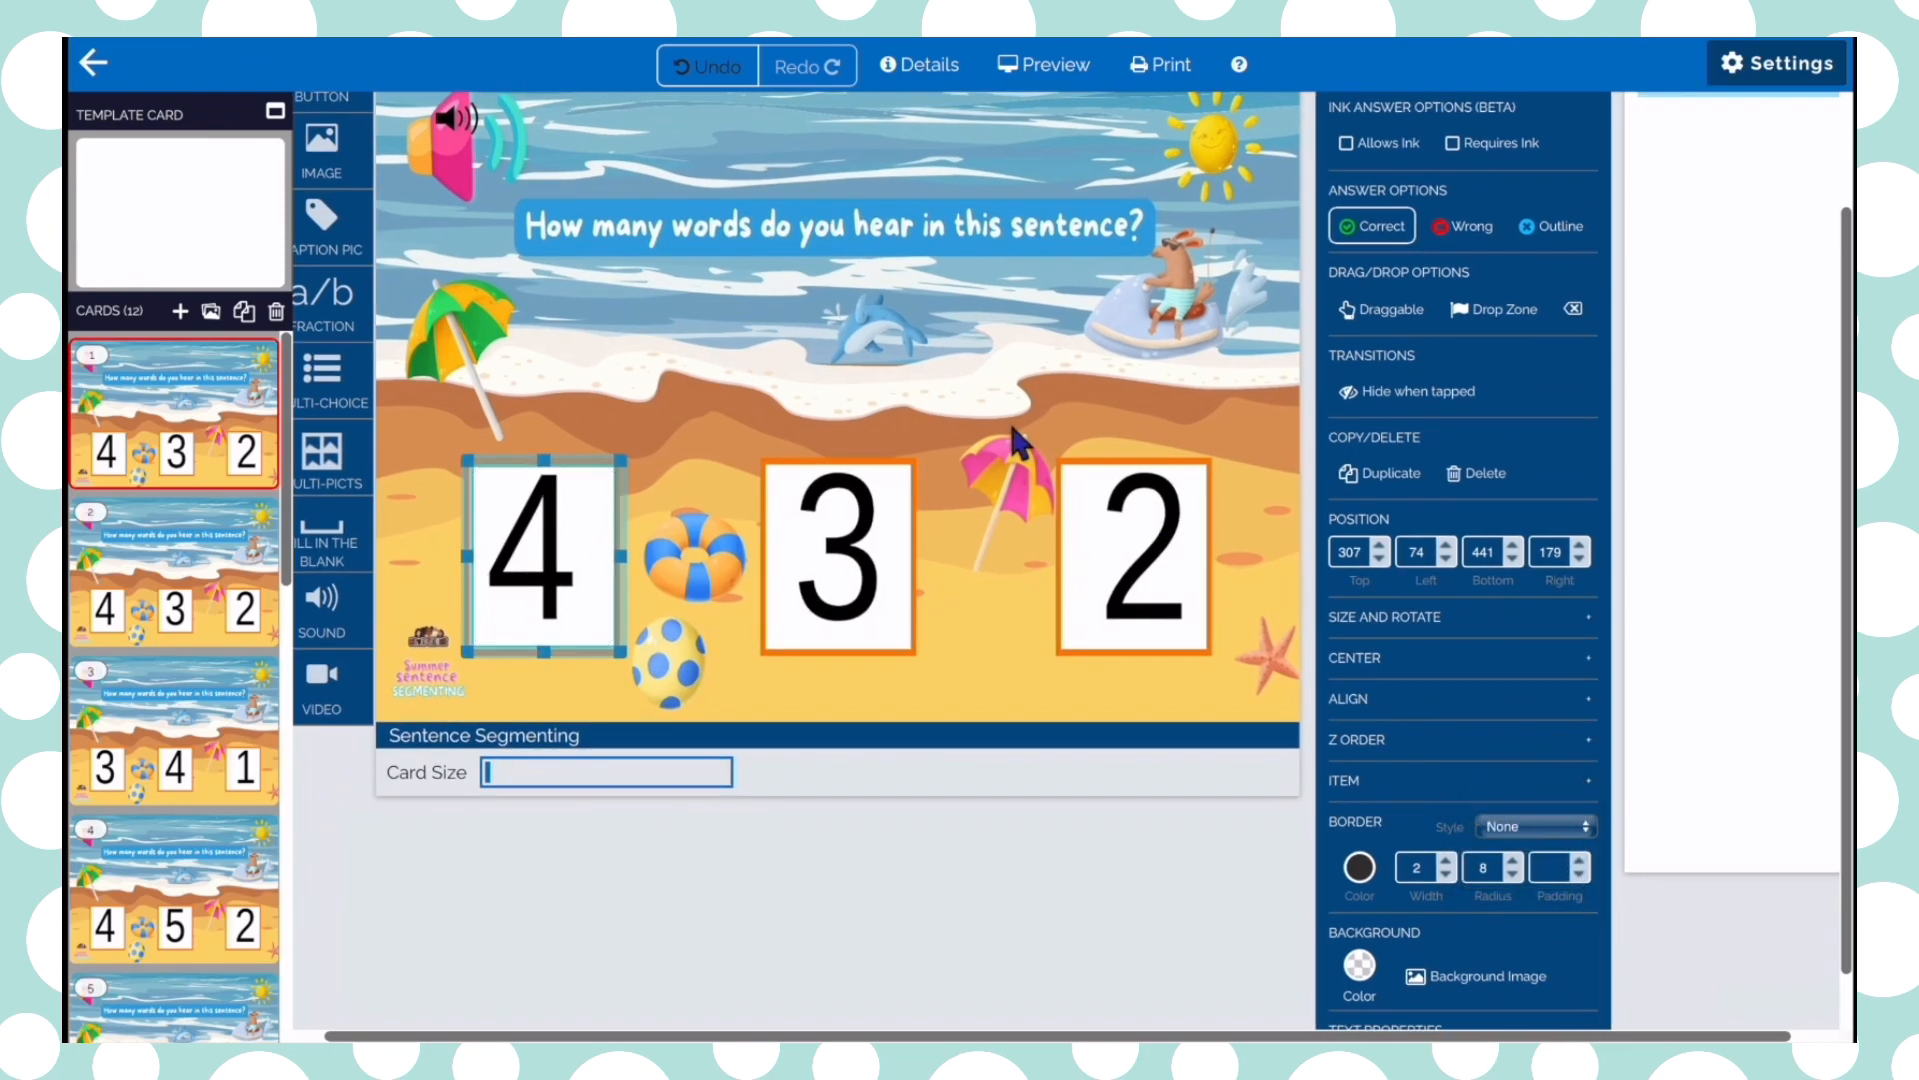
mouse_move(778, 373)
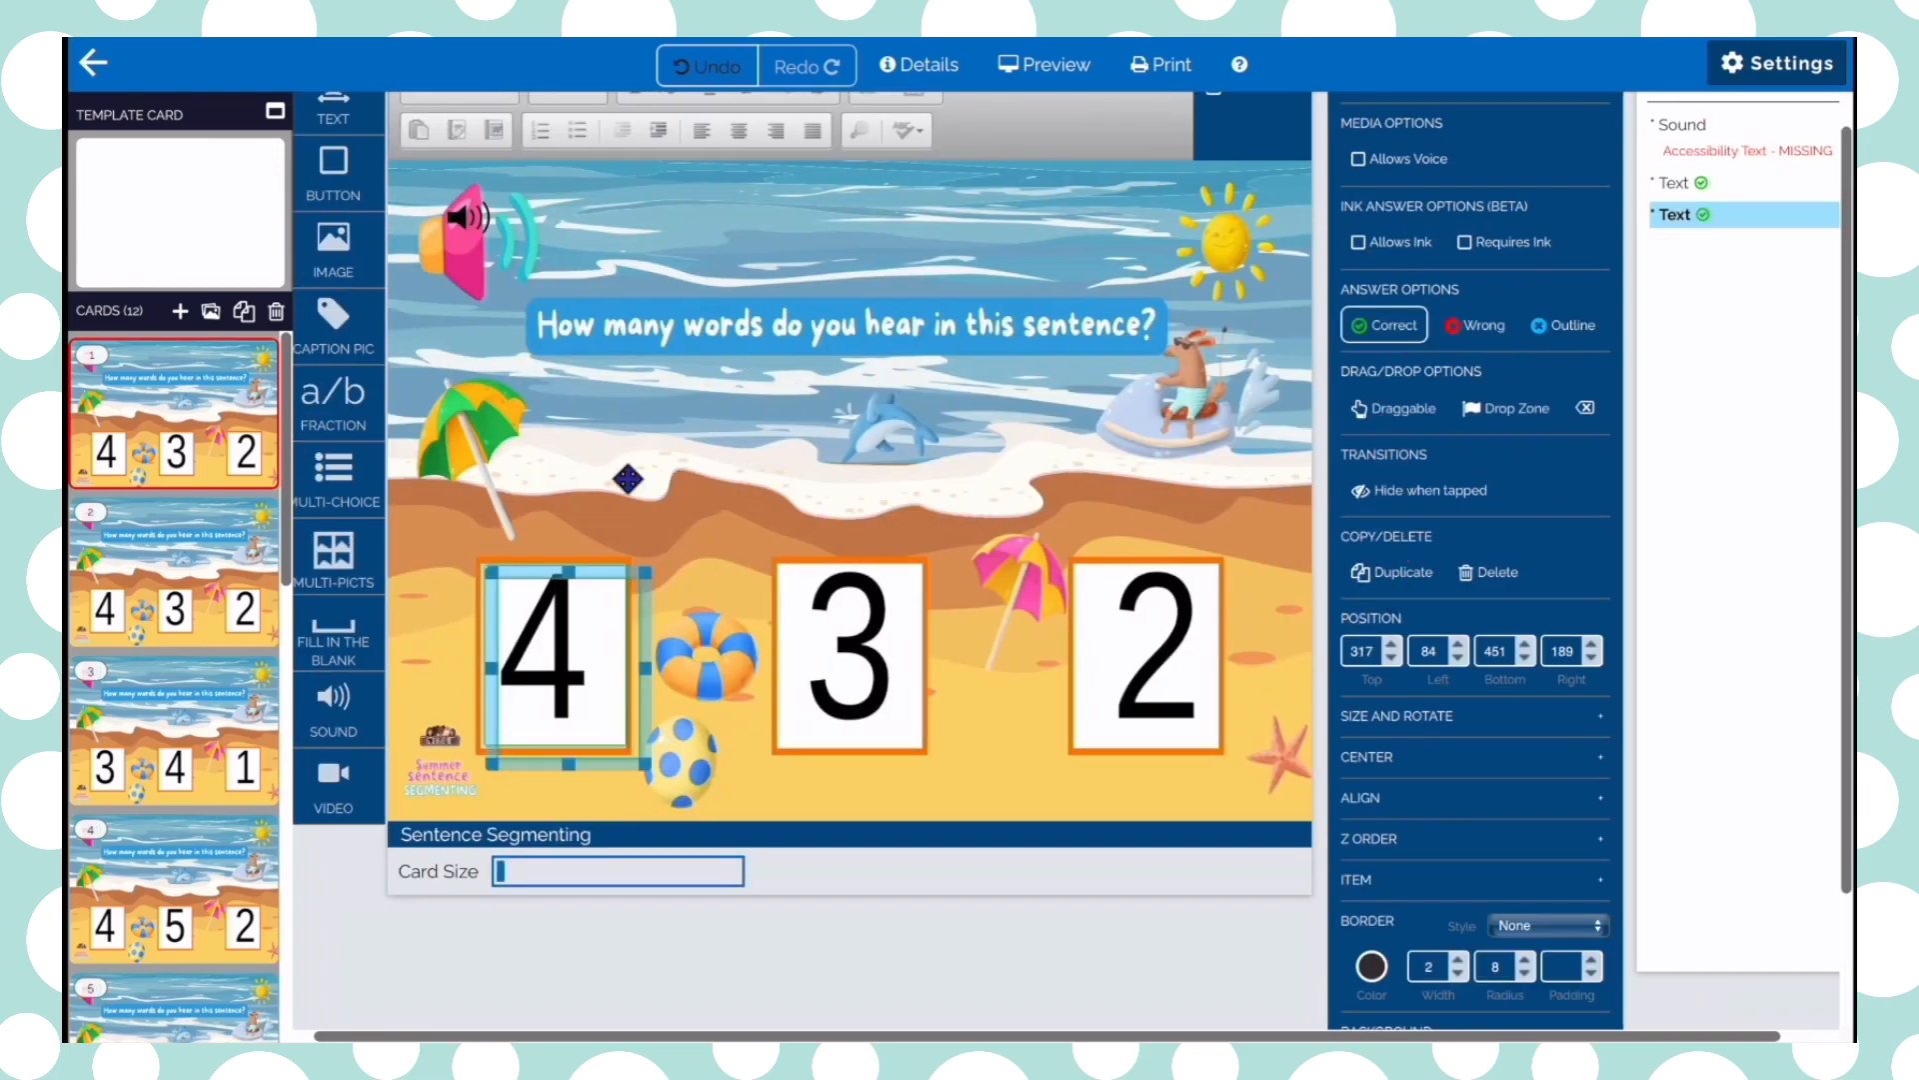
left_click(849, 655)
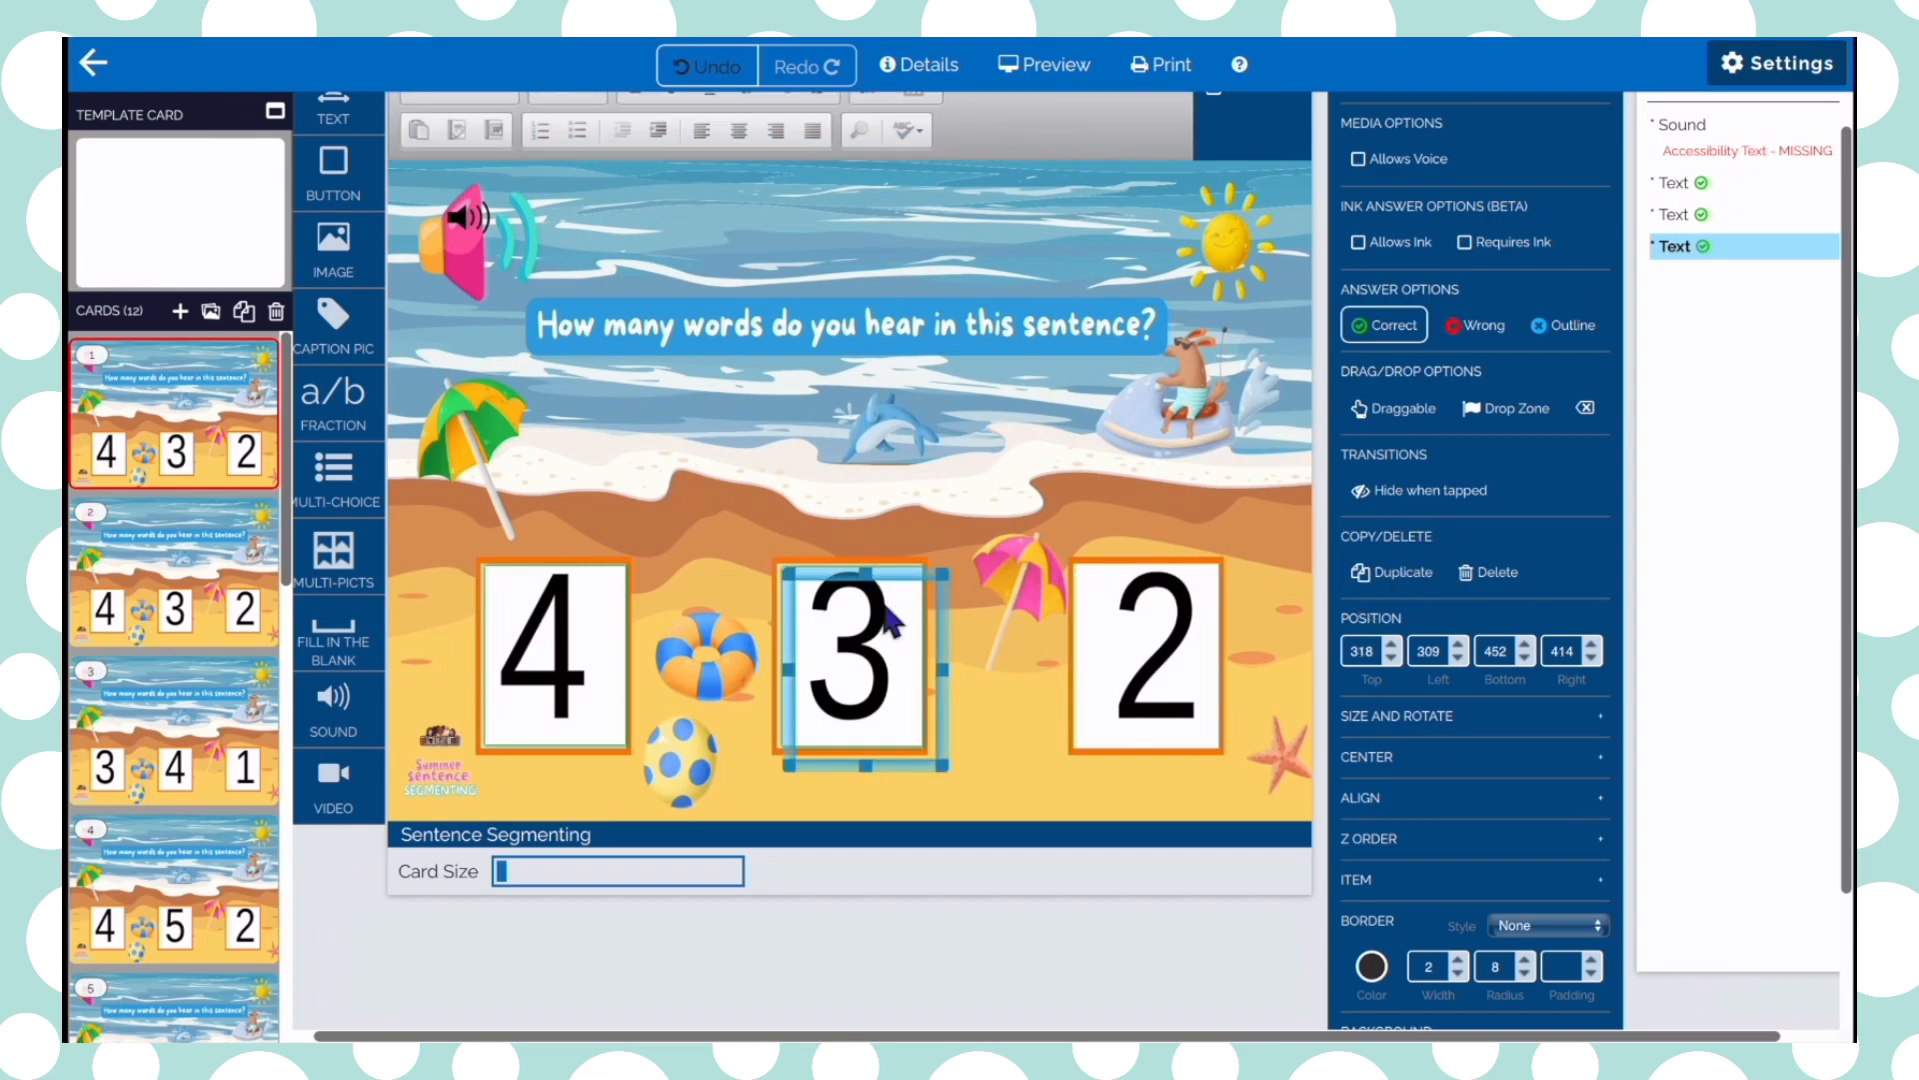
left_click(1142, 655)
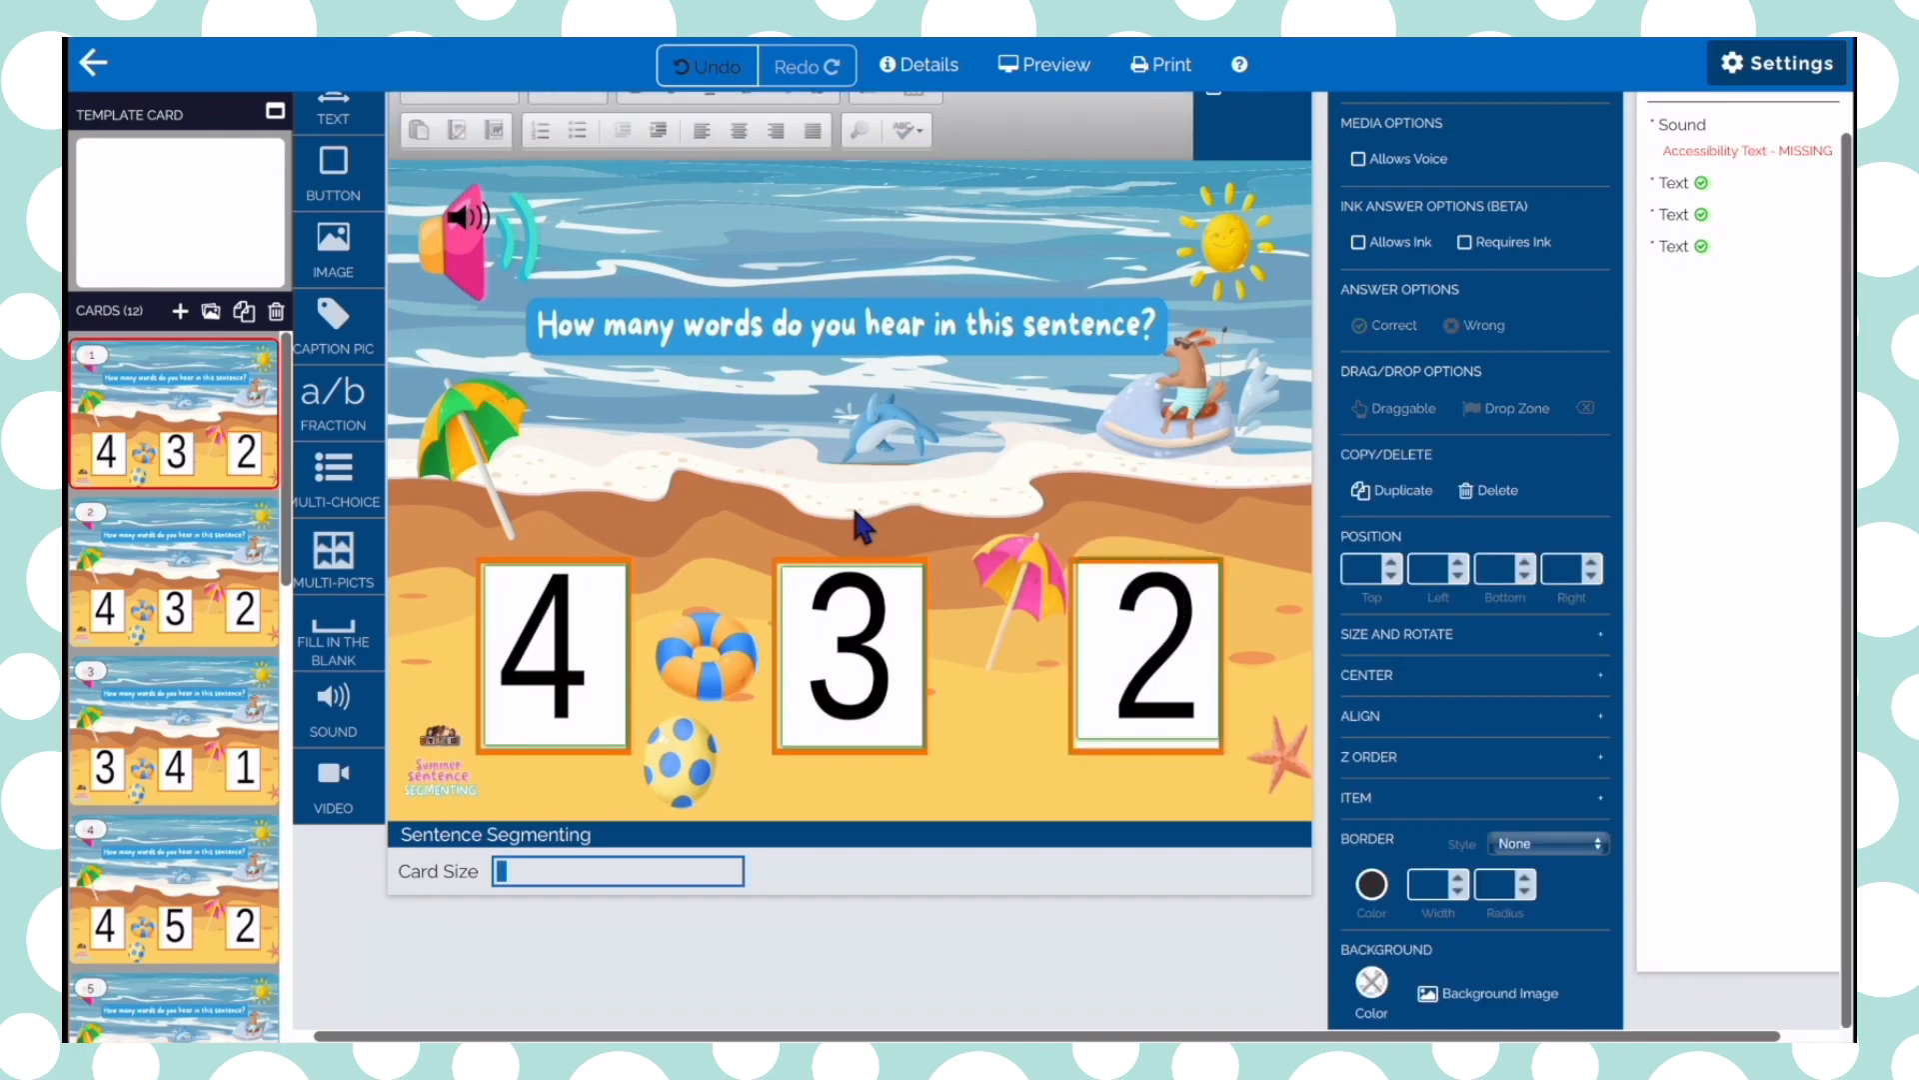
Keep the 3 button Correct and mark the 4 and 2 buttons Wrong
left_click(850, 655)
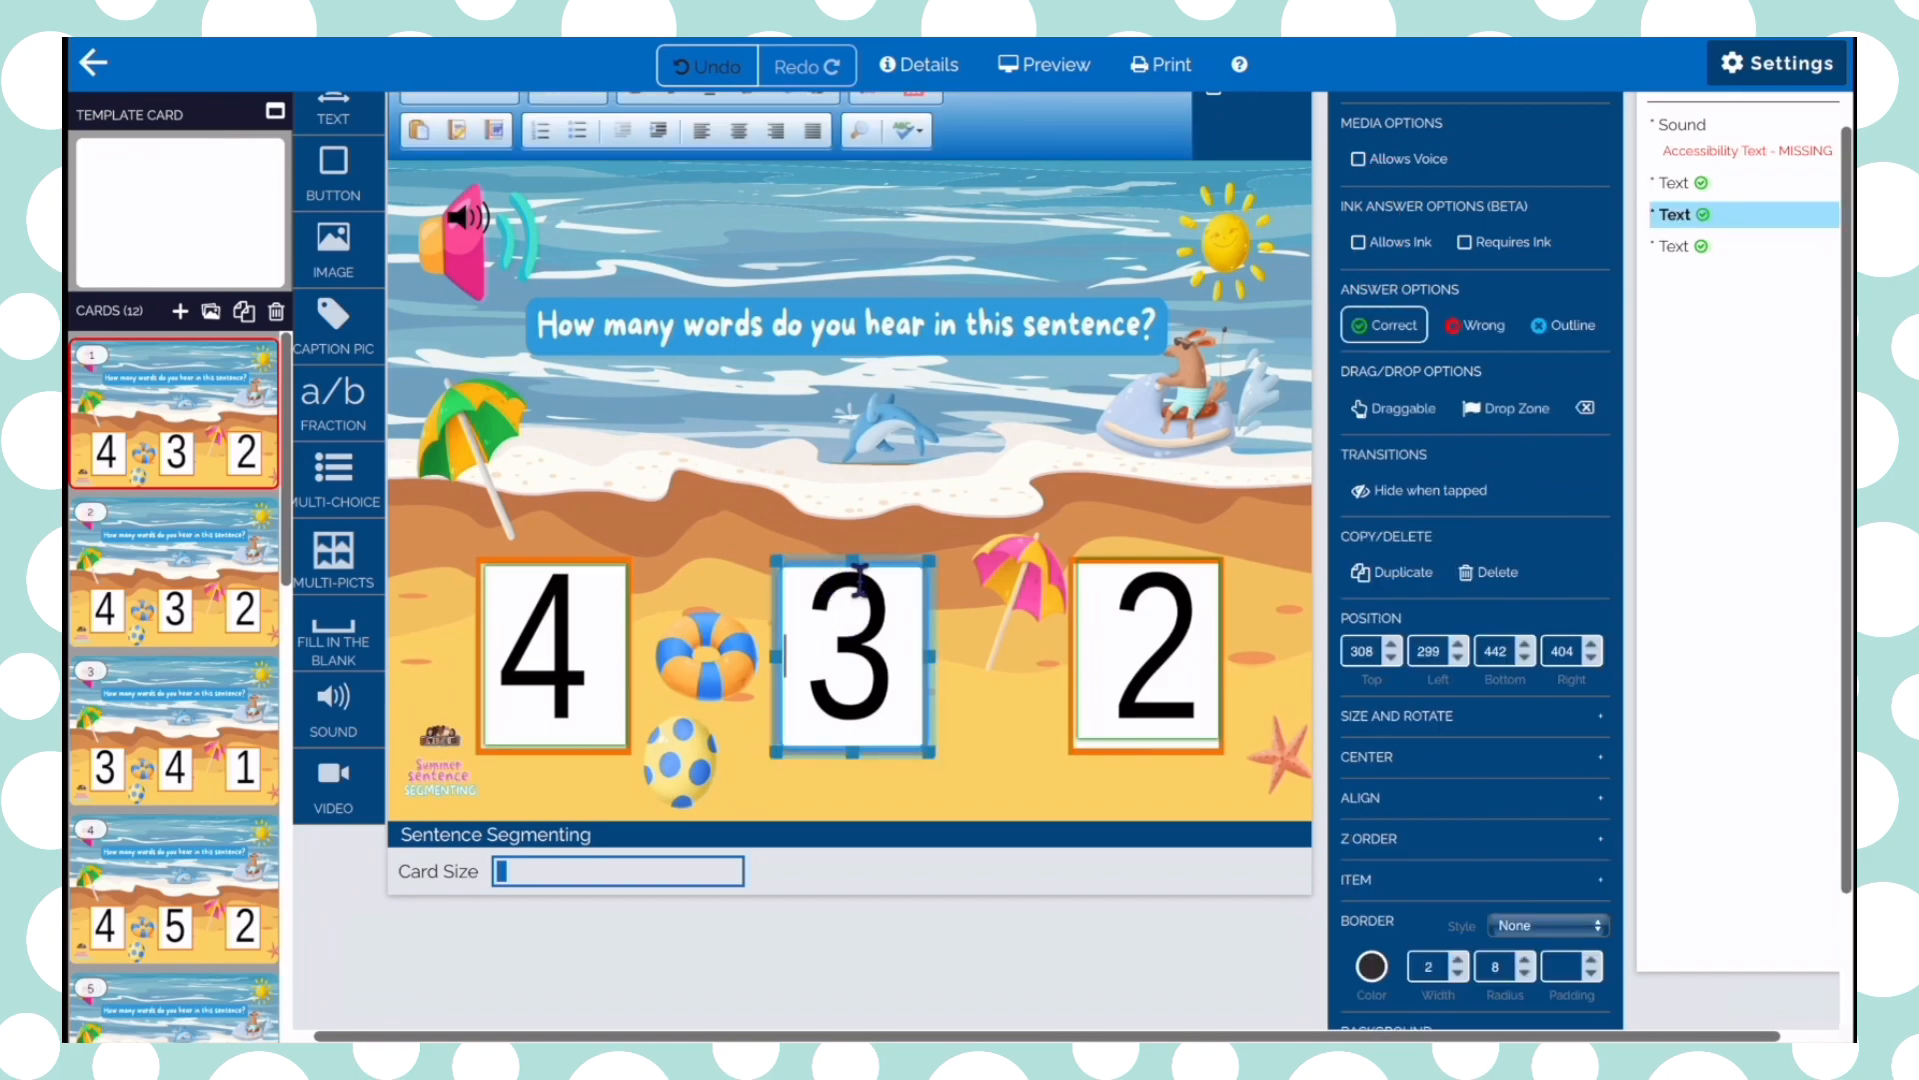
mouse_move(857, 627)
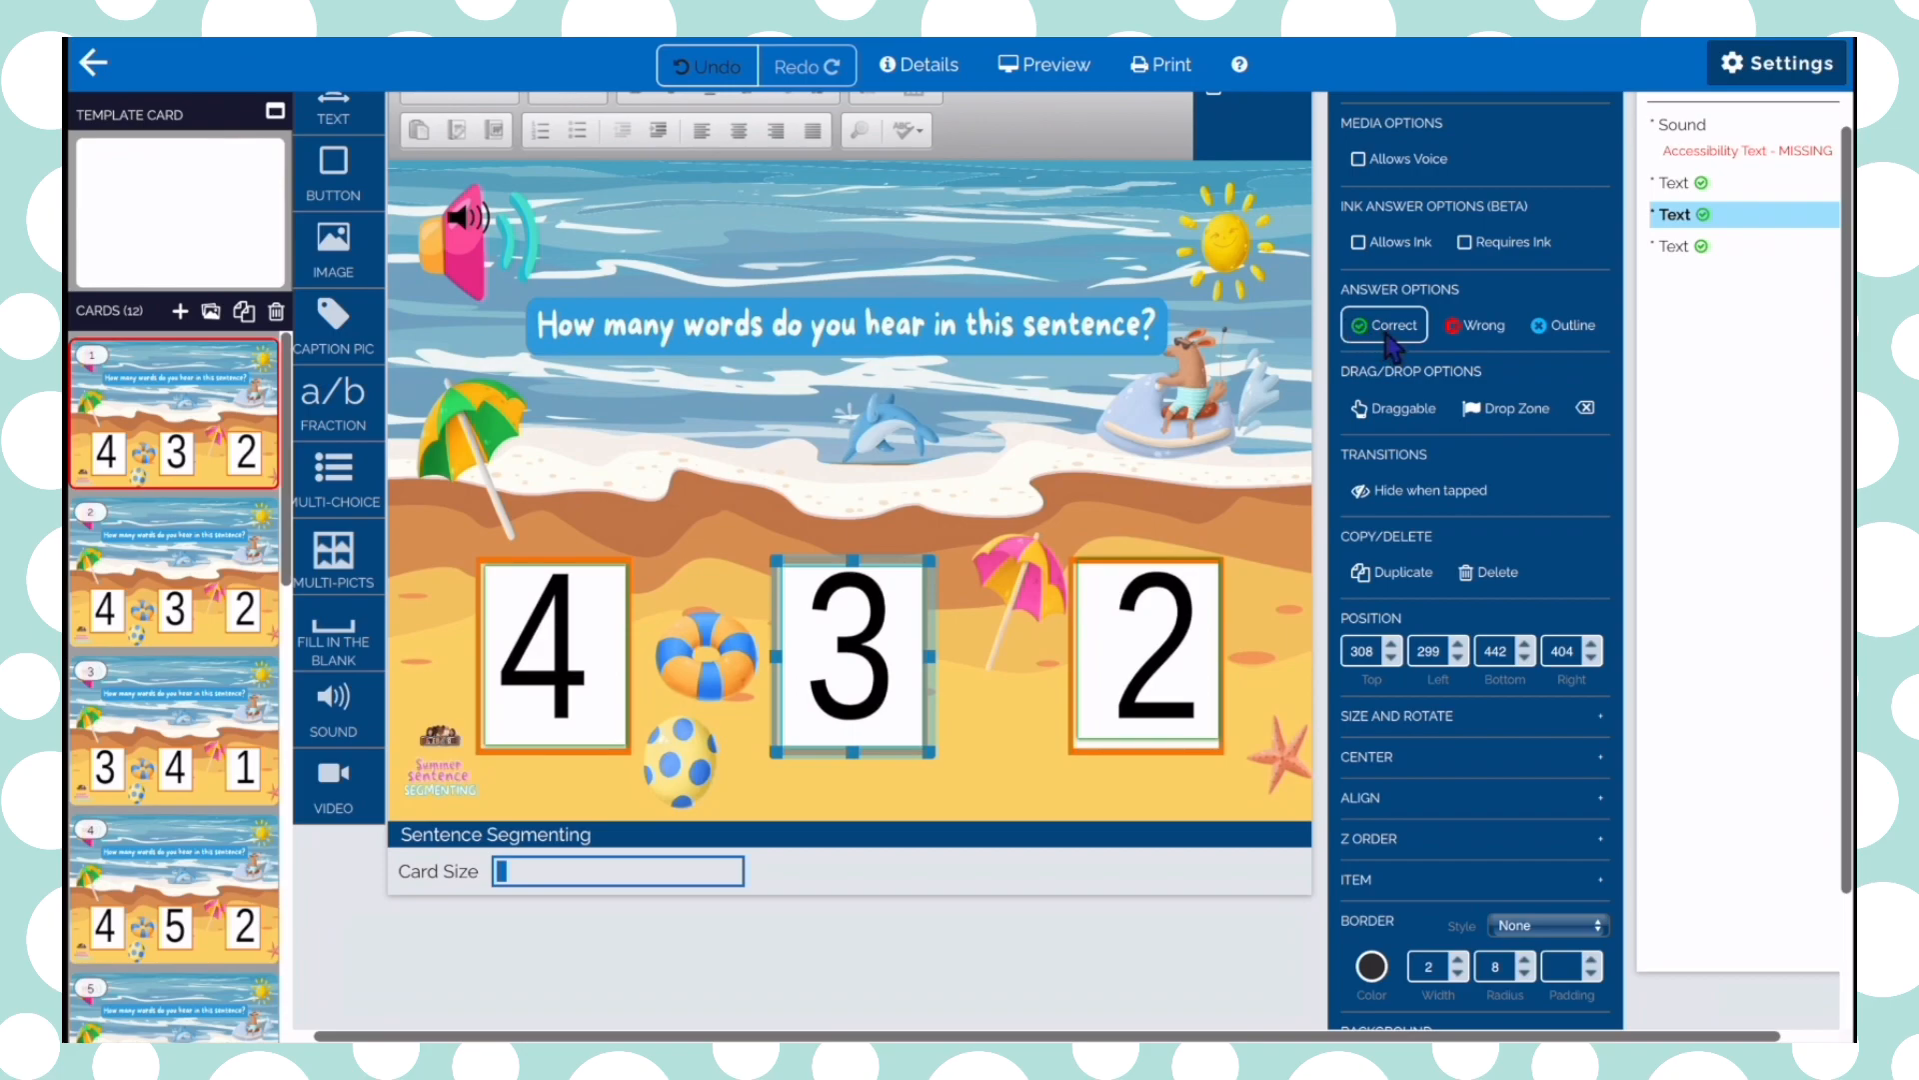
left_click(553, 648)
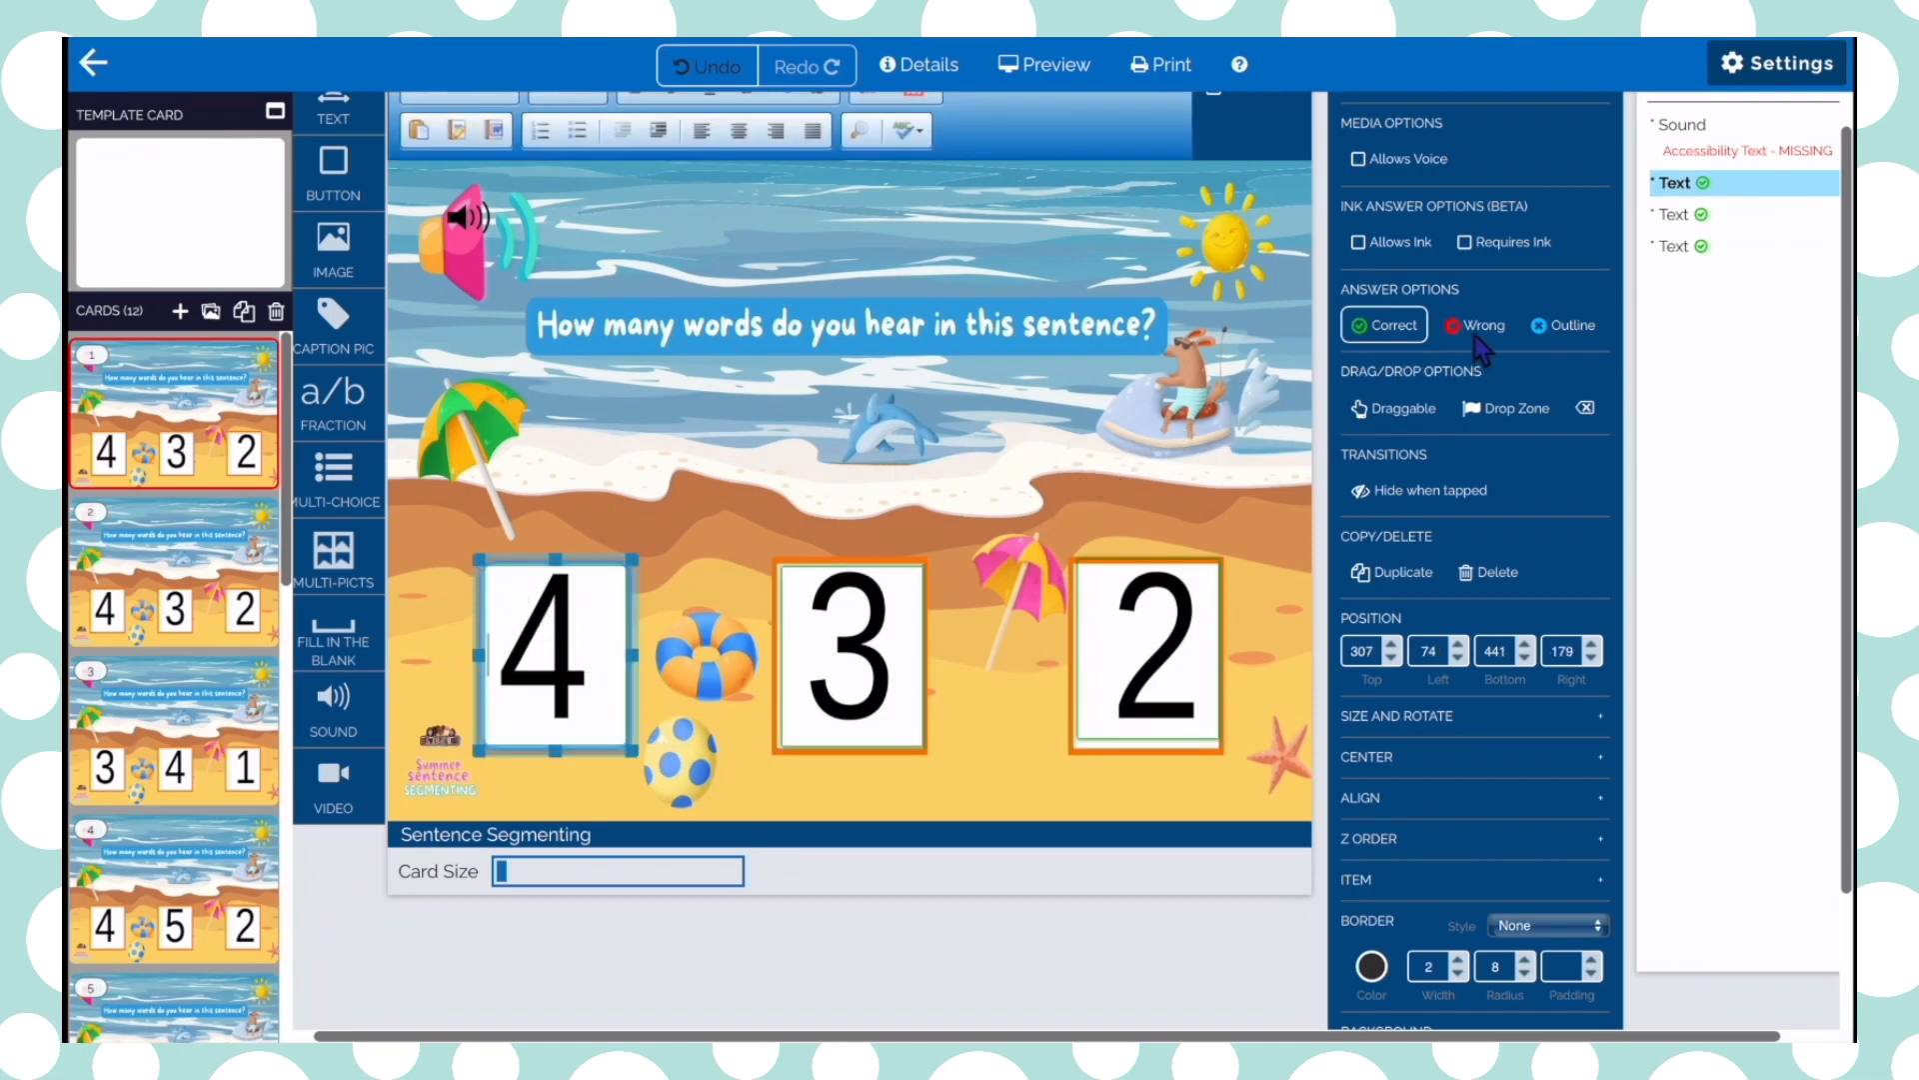
left_click(1383, 323)
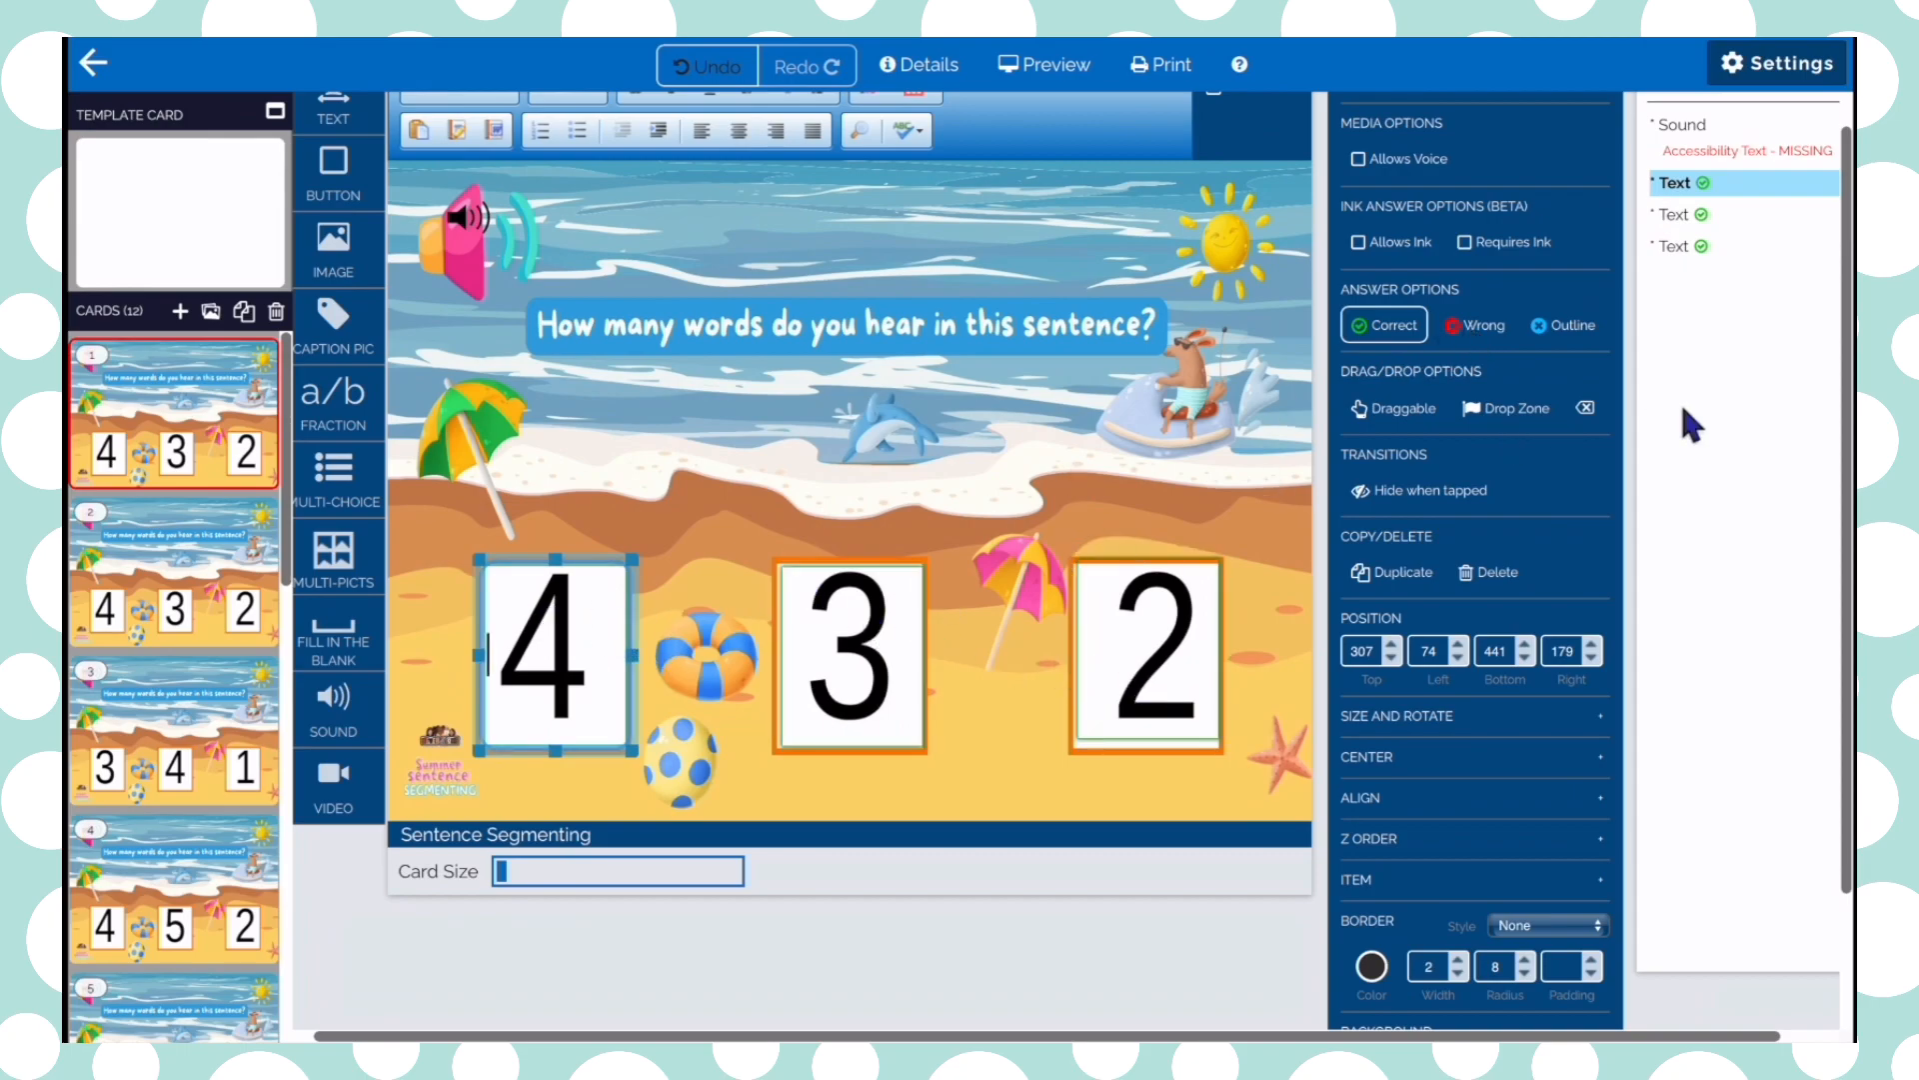
left_click(1472, 326)
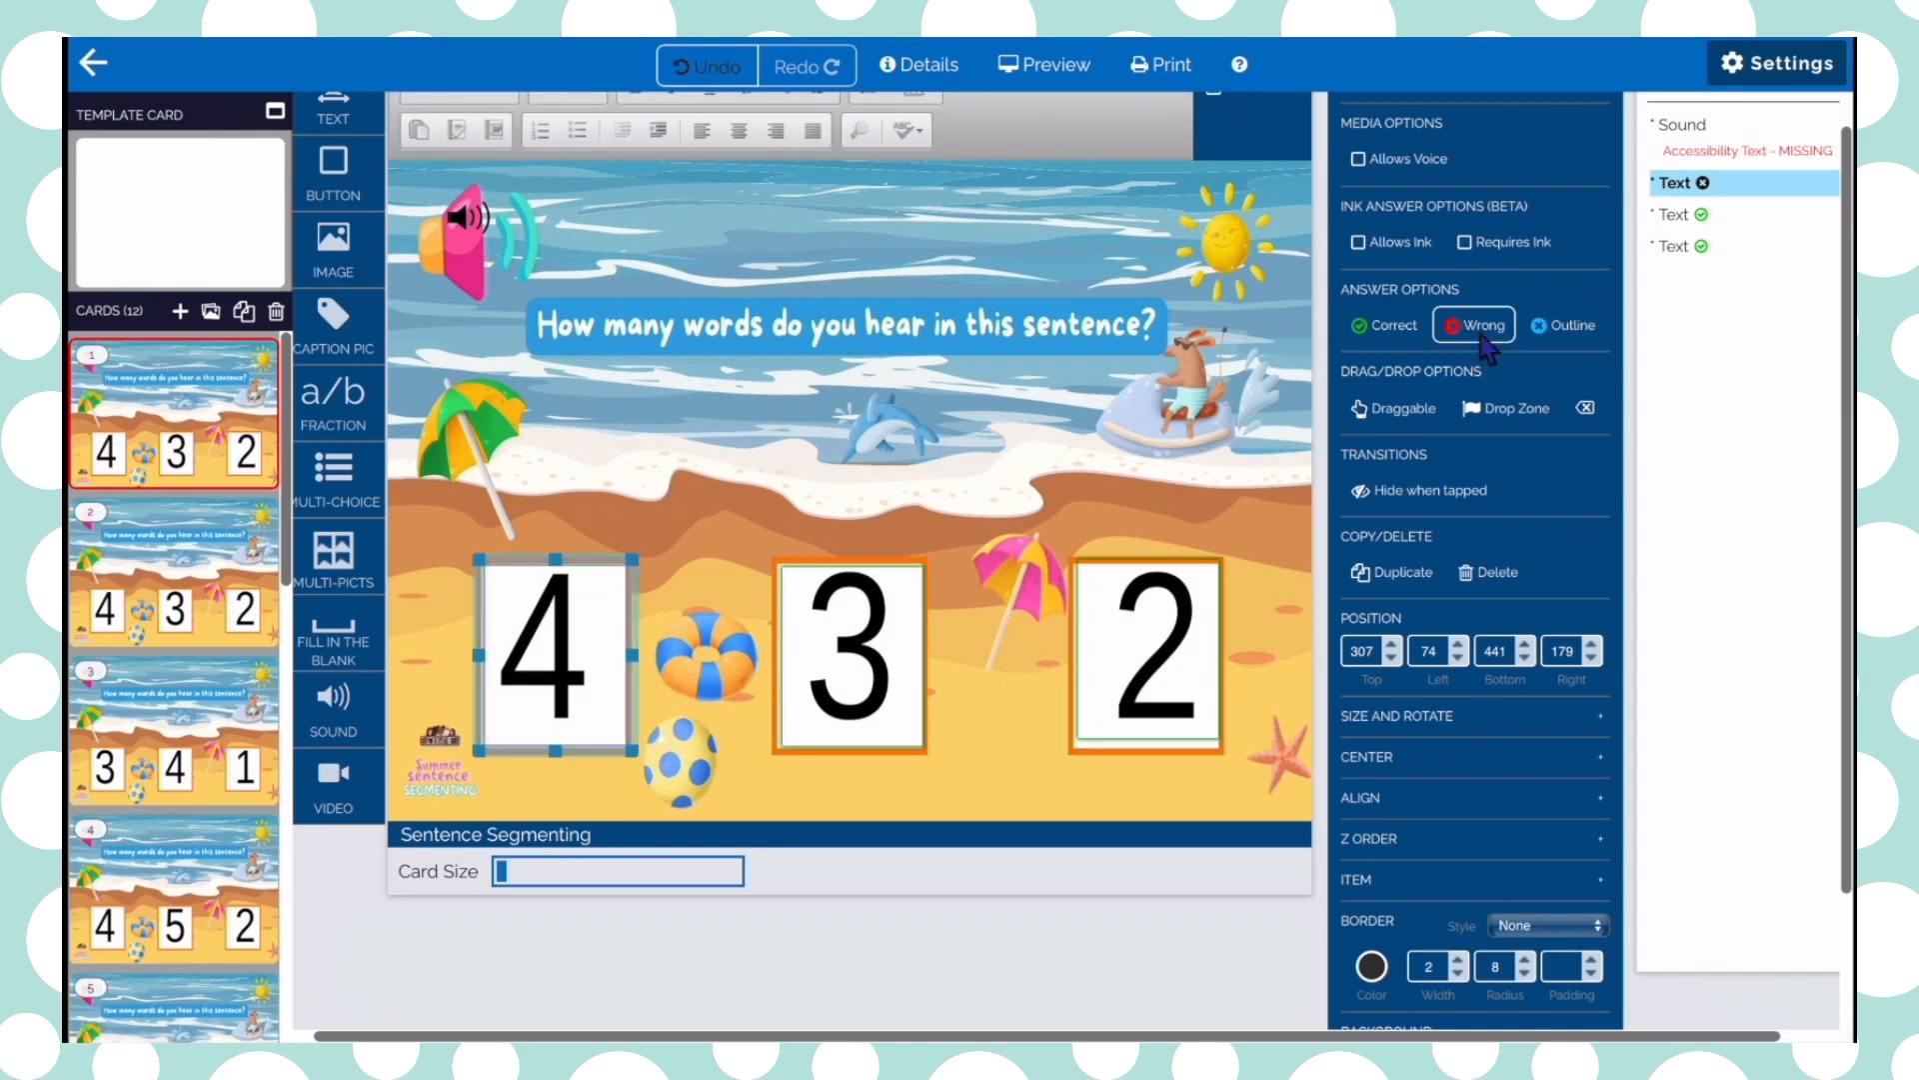
left_click(1147, 652)
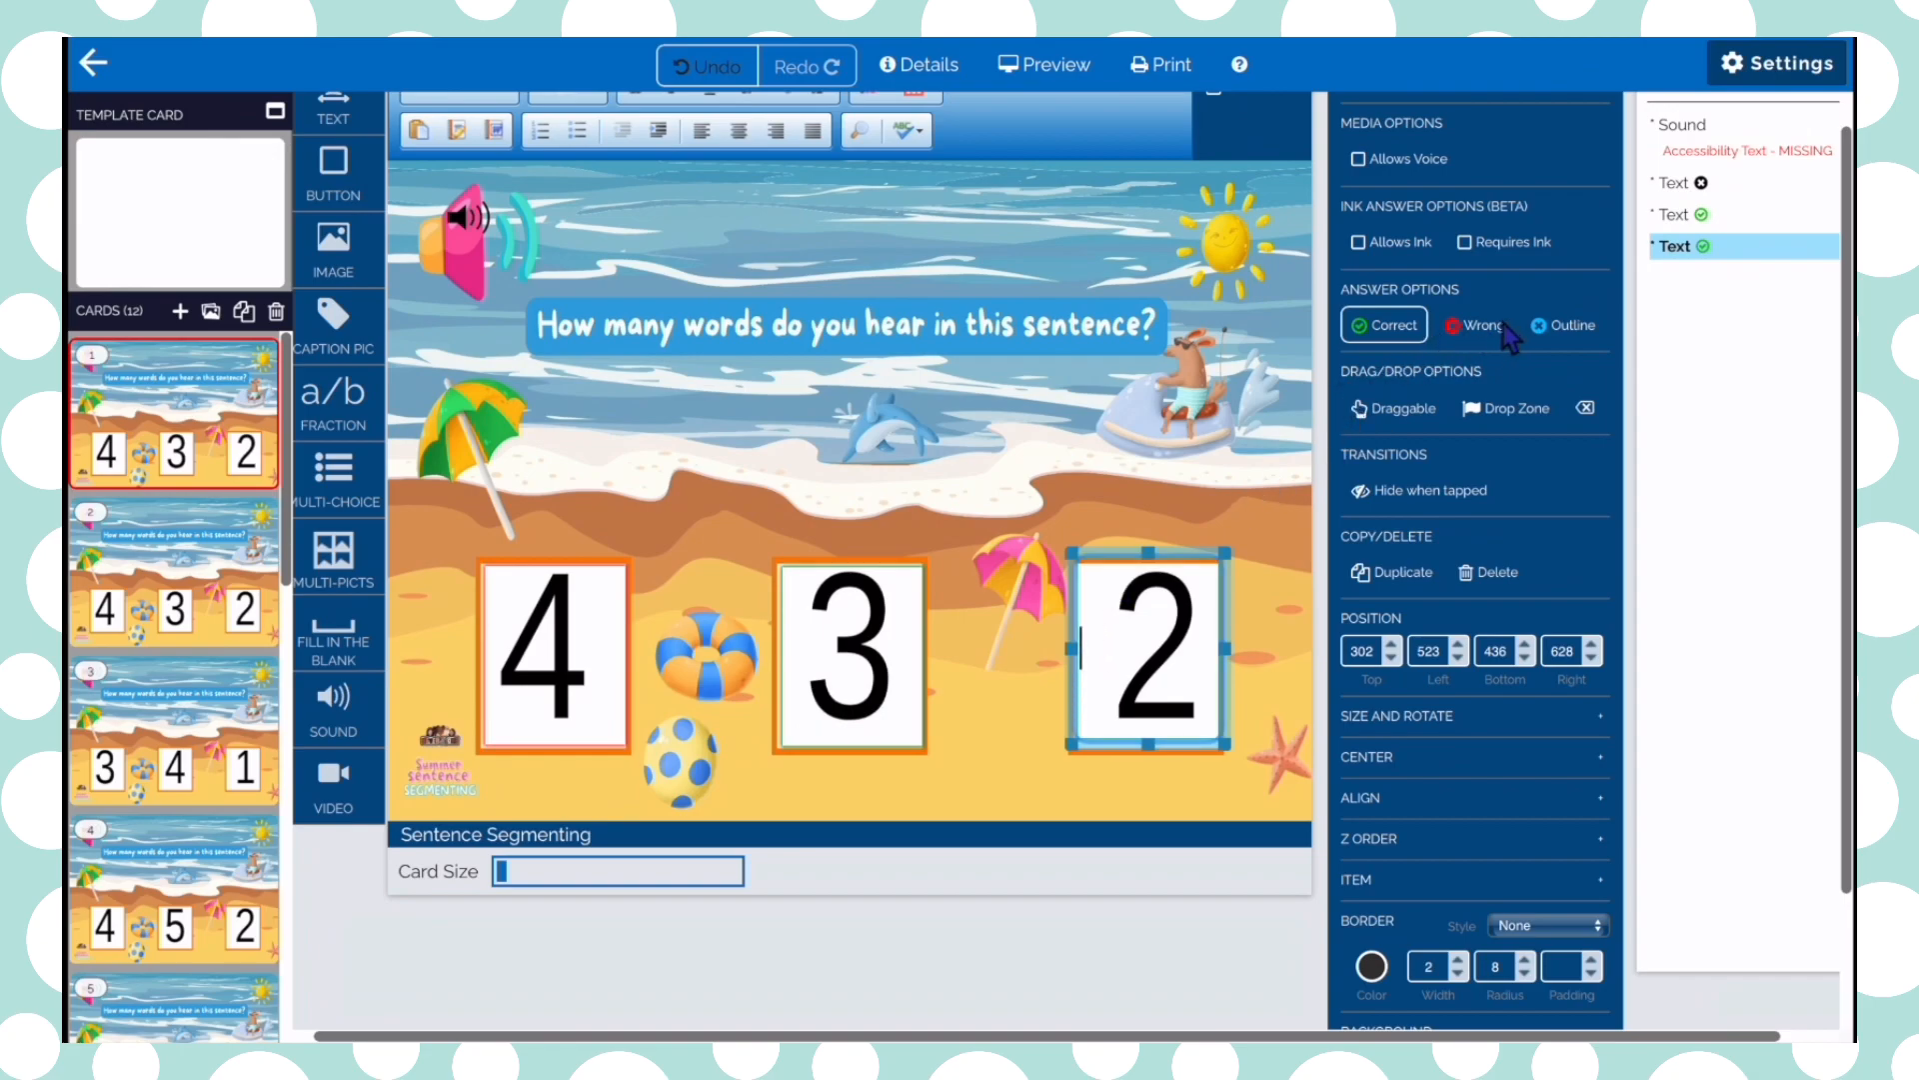
left_click(1472, 324)
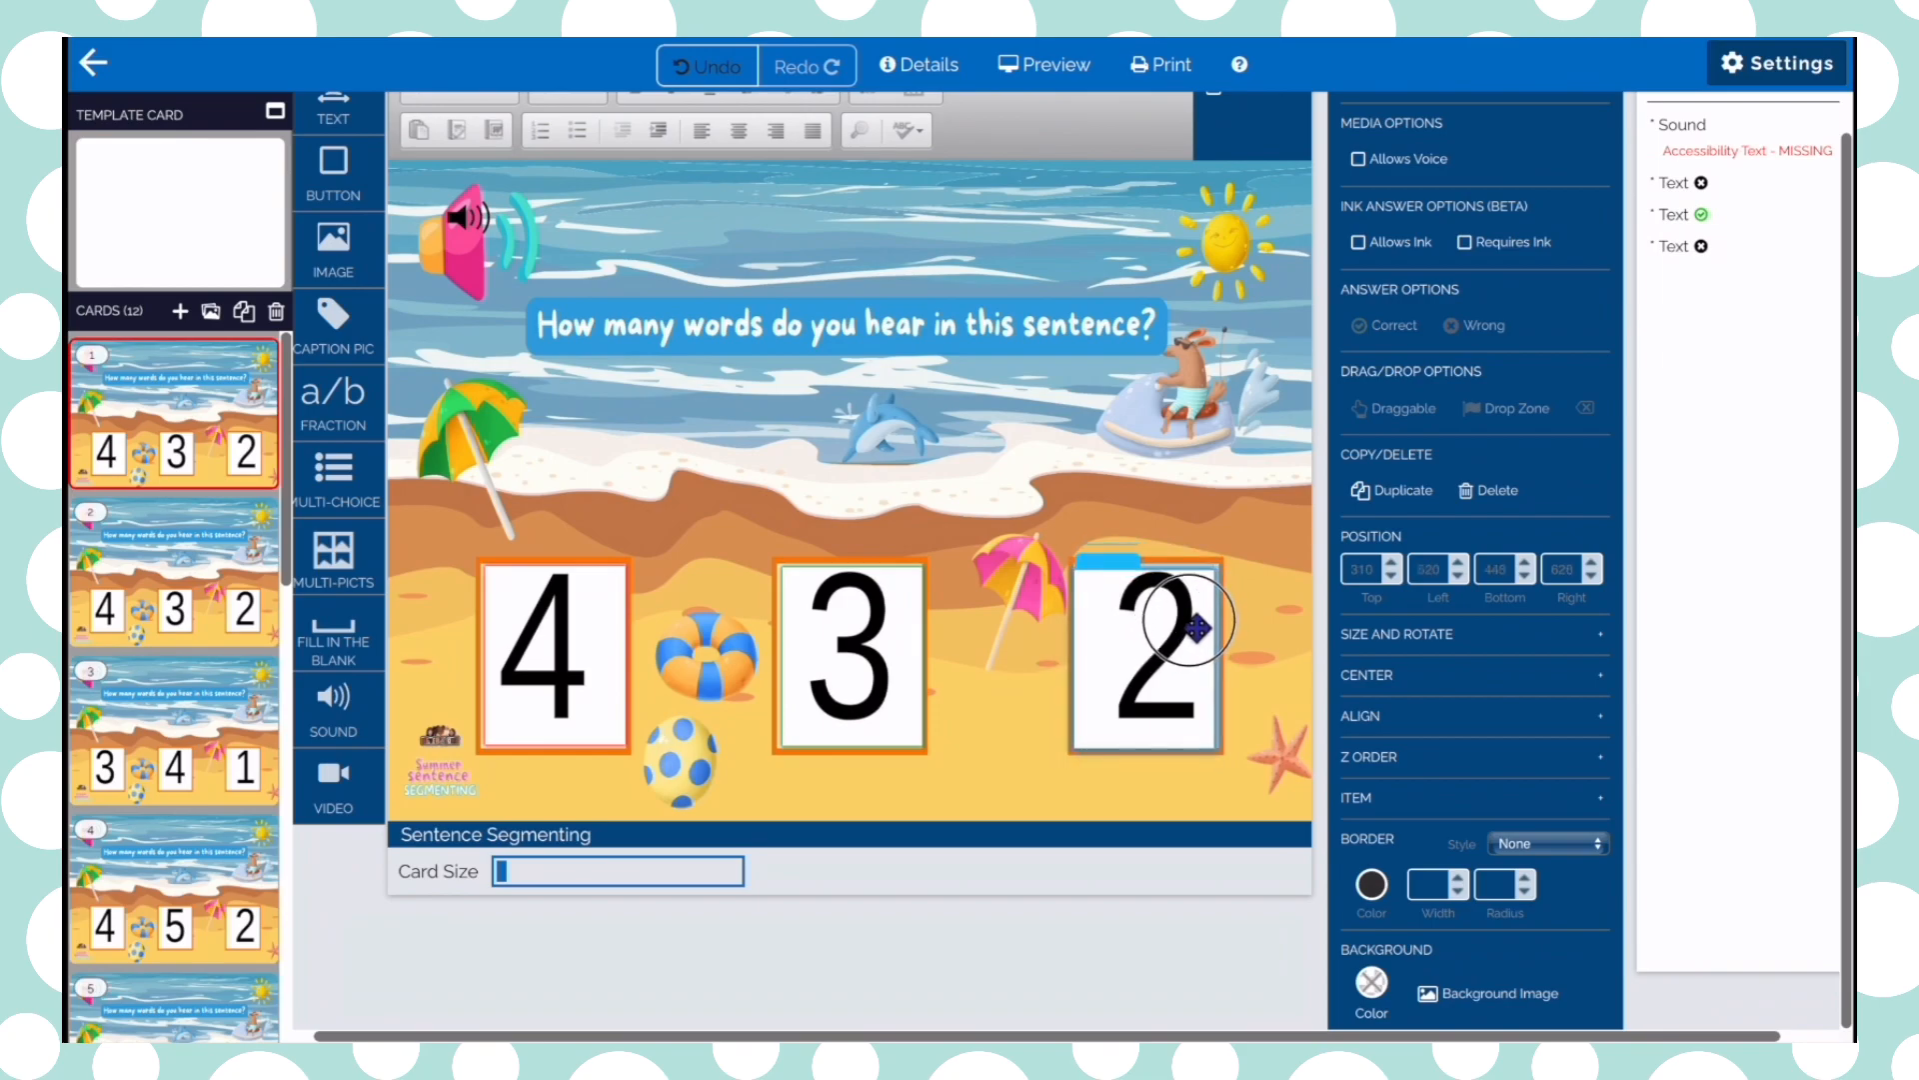
left_click(1144, 649)
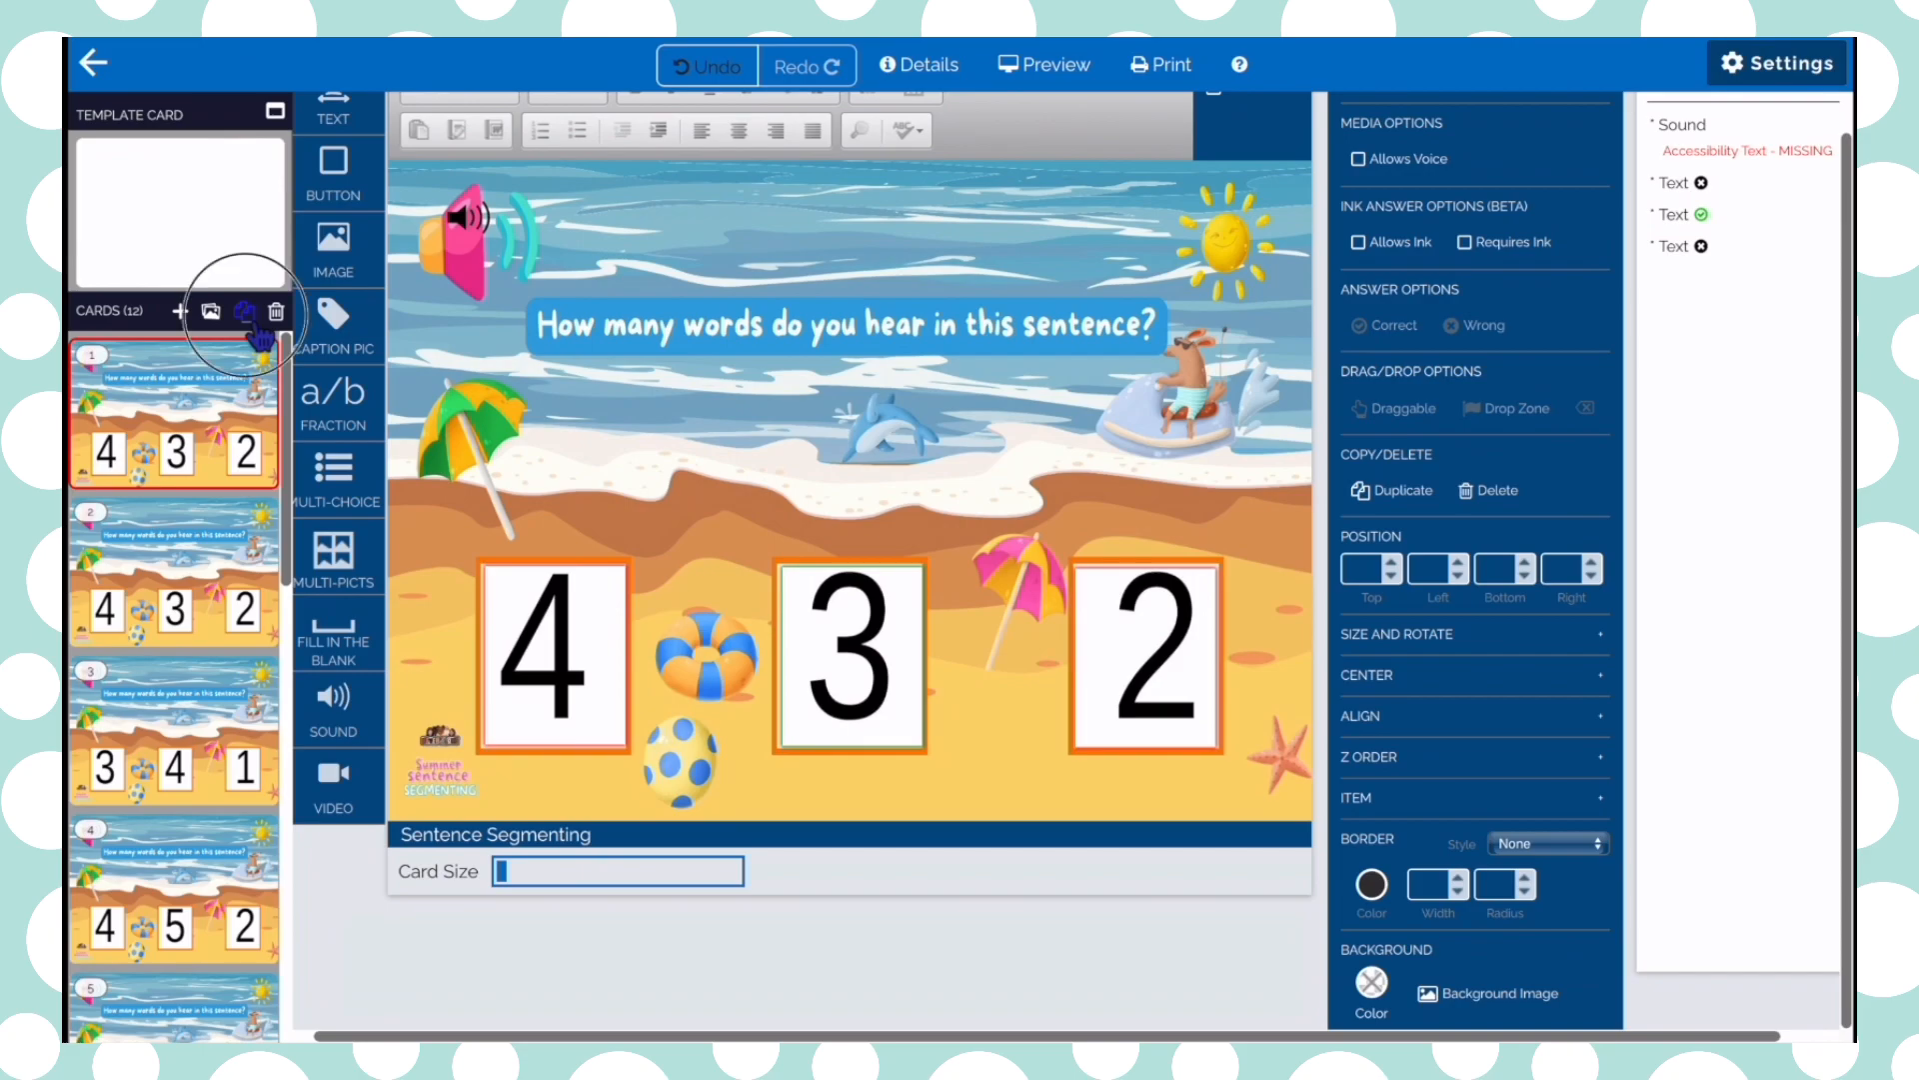
Duplicate card 1, creating a matching 4, 3, 2 card 2
left_click(245, 311)
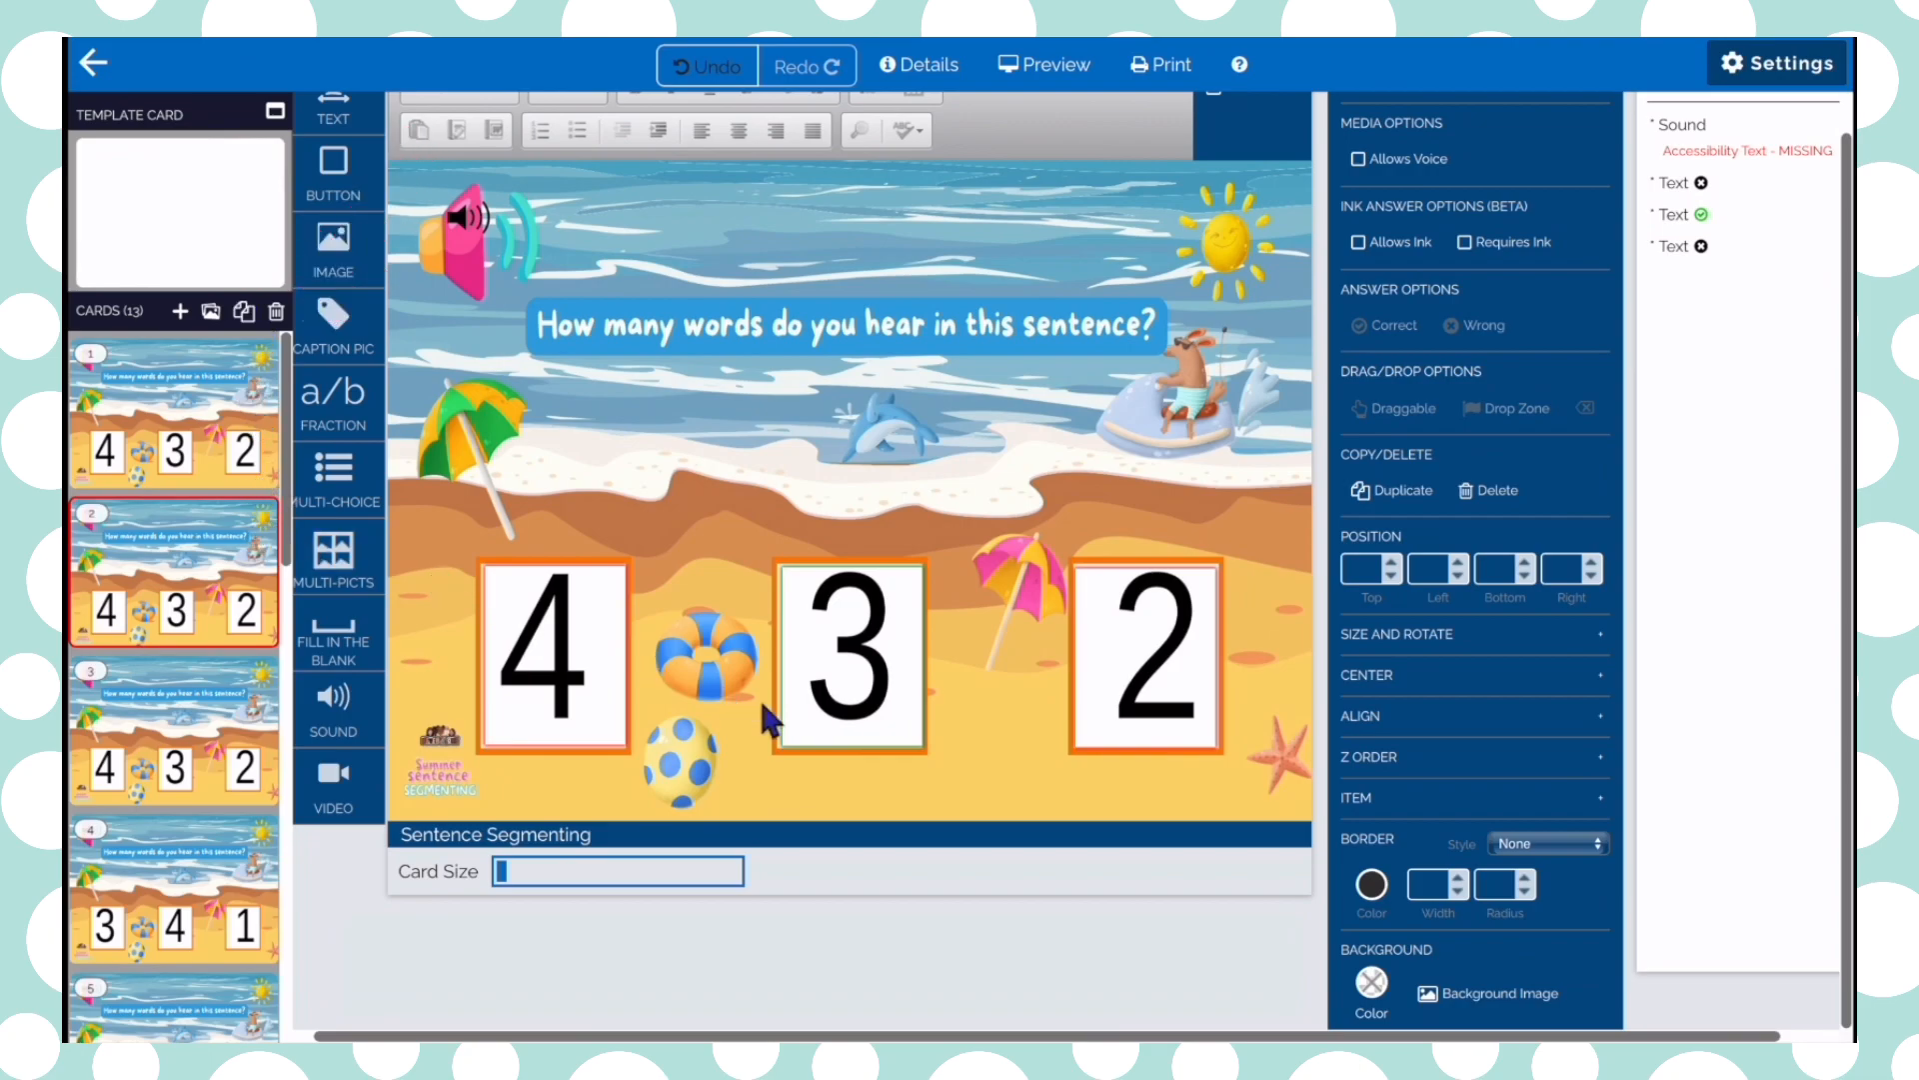
mouse_move(1499, 1009)
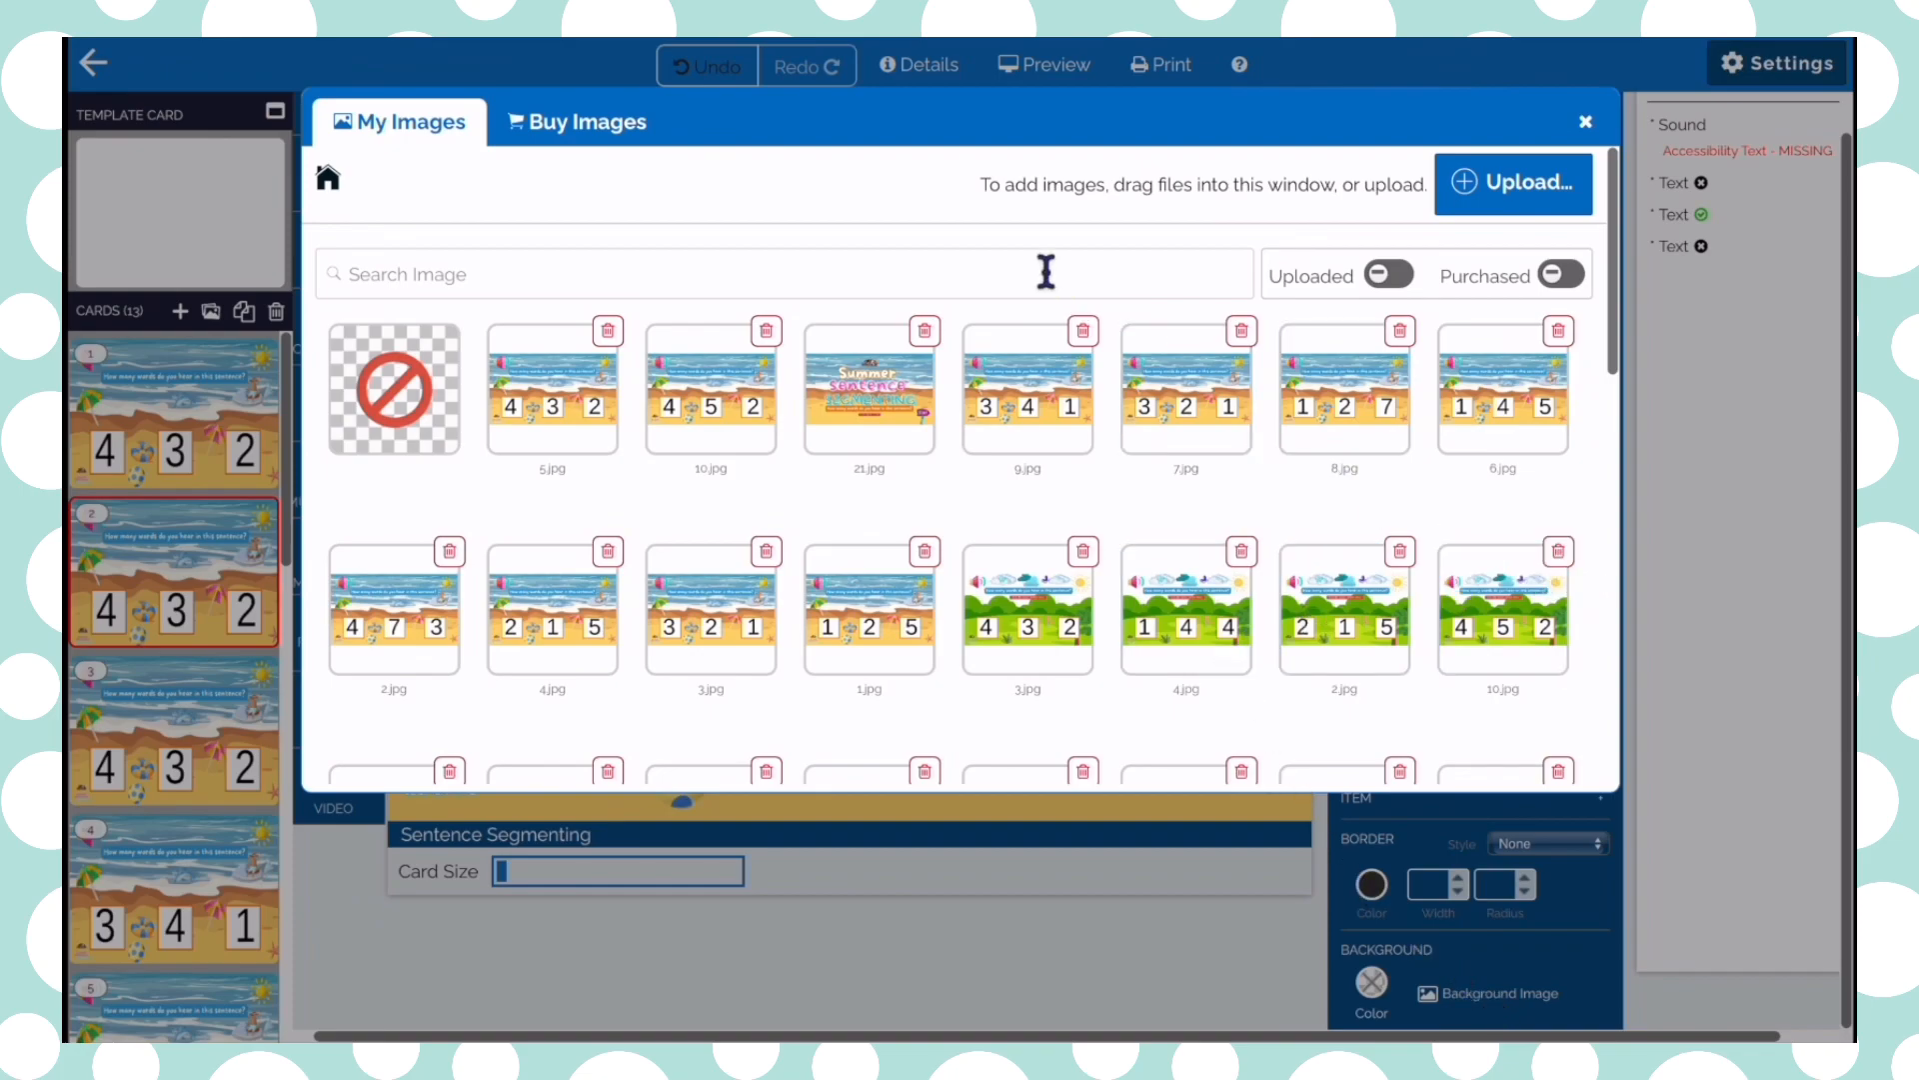
Set card 2's background to the 3, 4, 1 beach image and check its answer boxes
left_click(1026, 388)
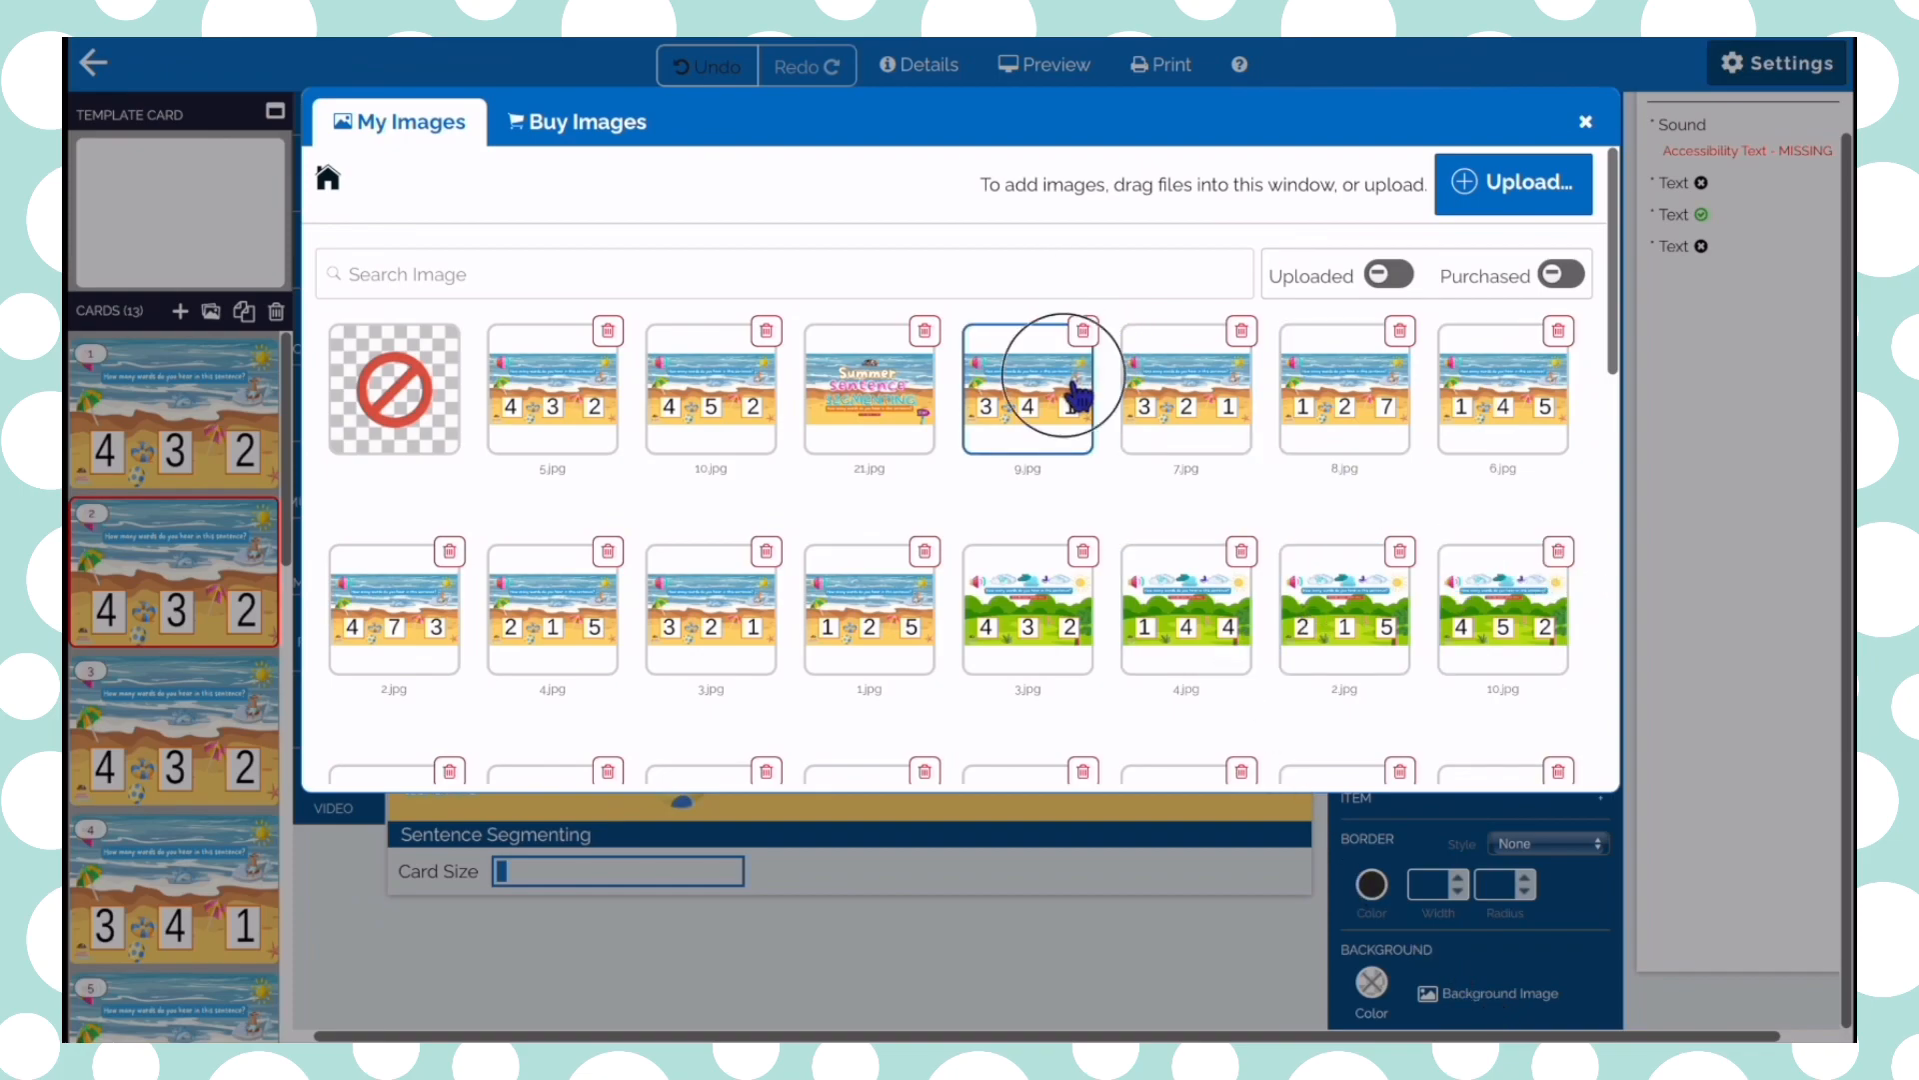
left_click(1584, 121)
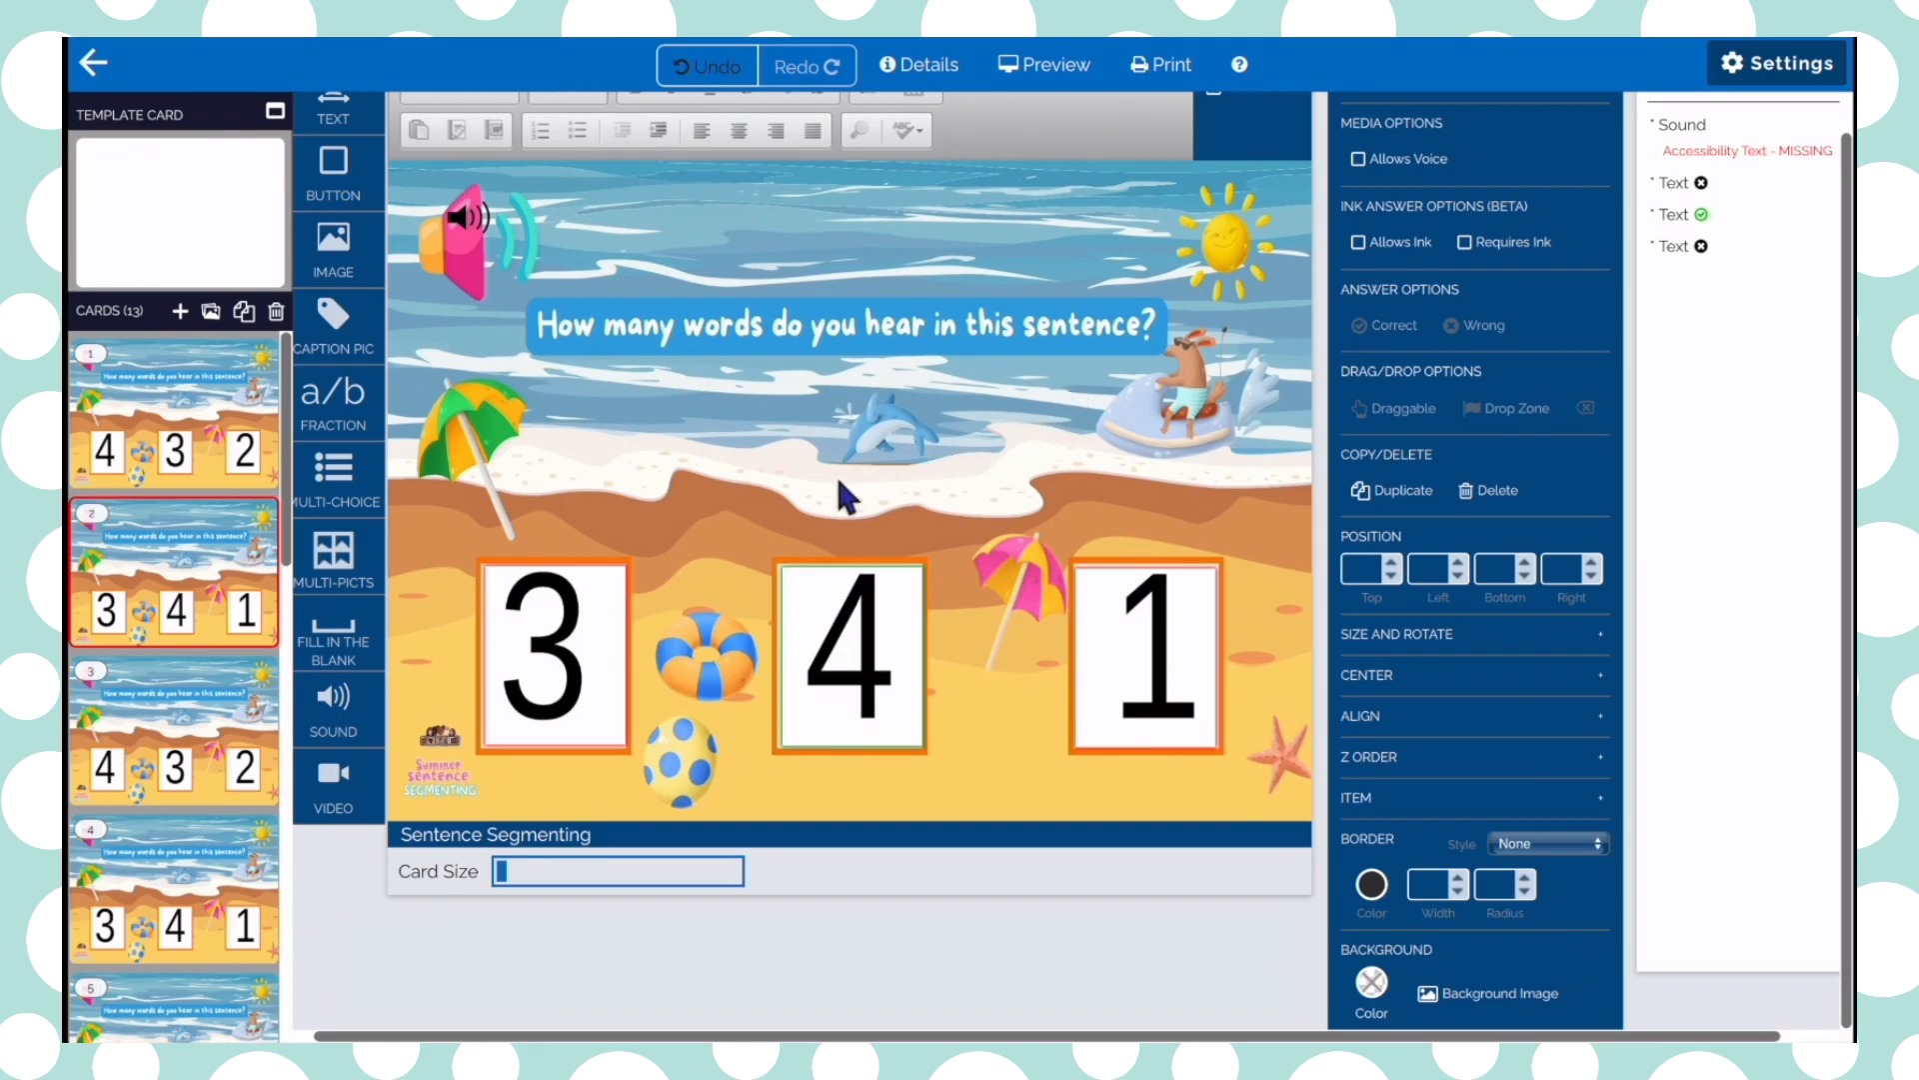
left_click(552, 649)
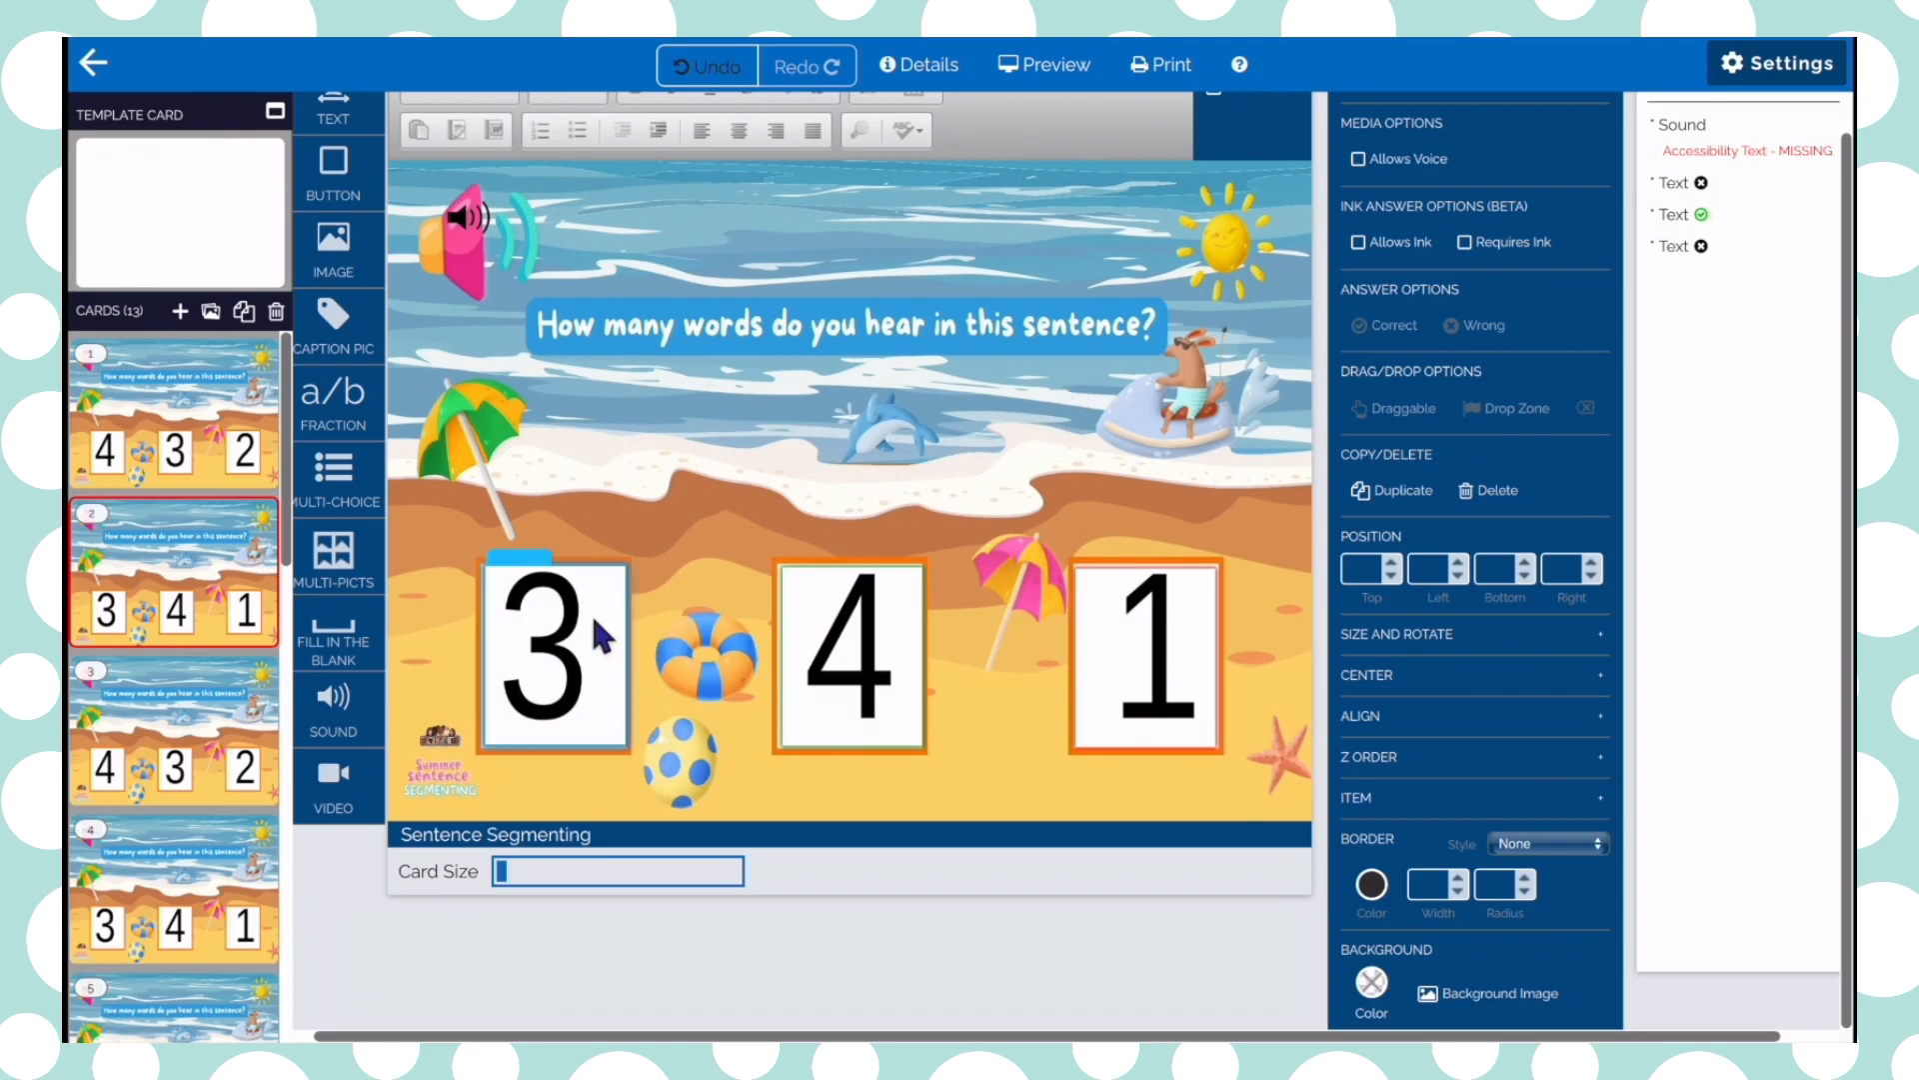
left_click(1142, 661)
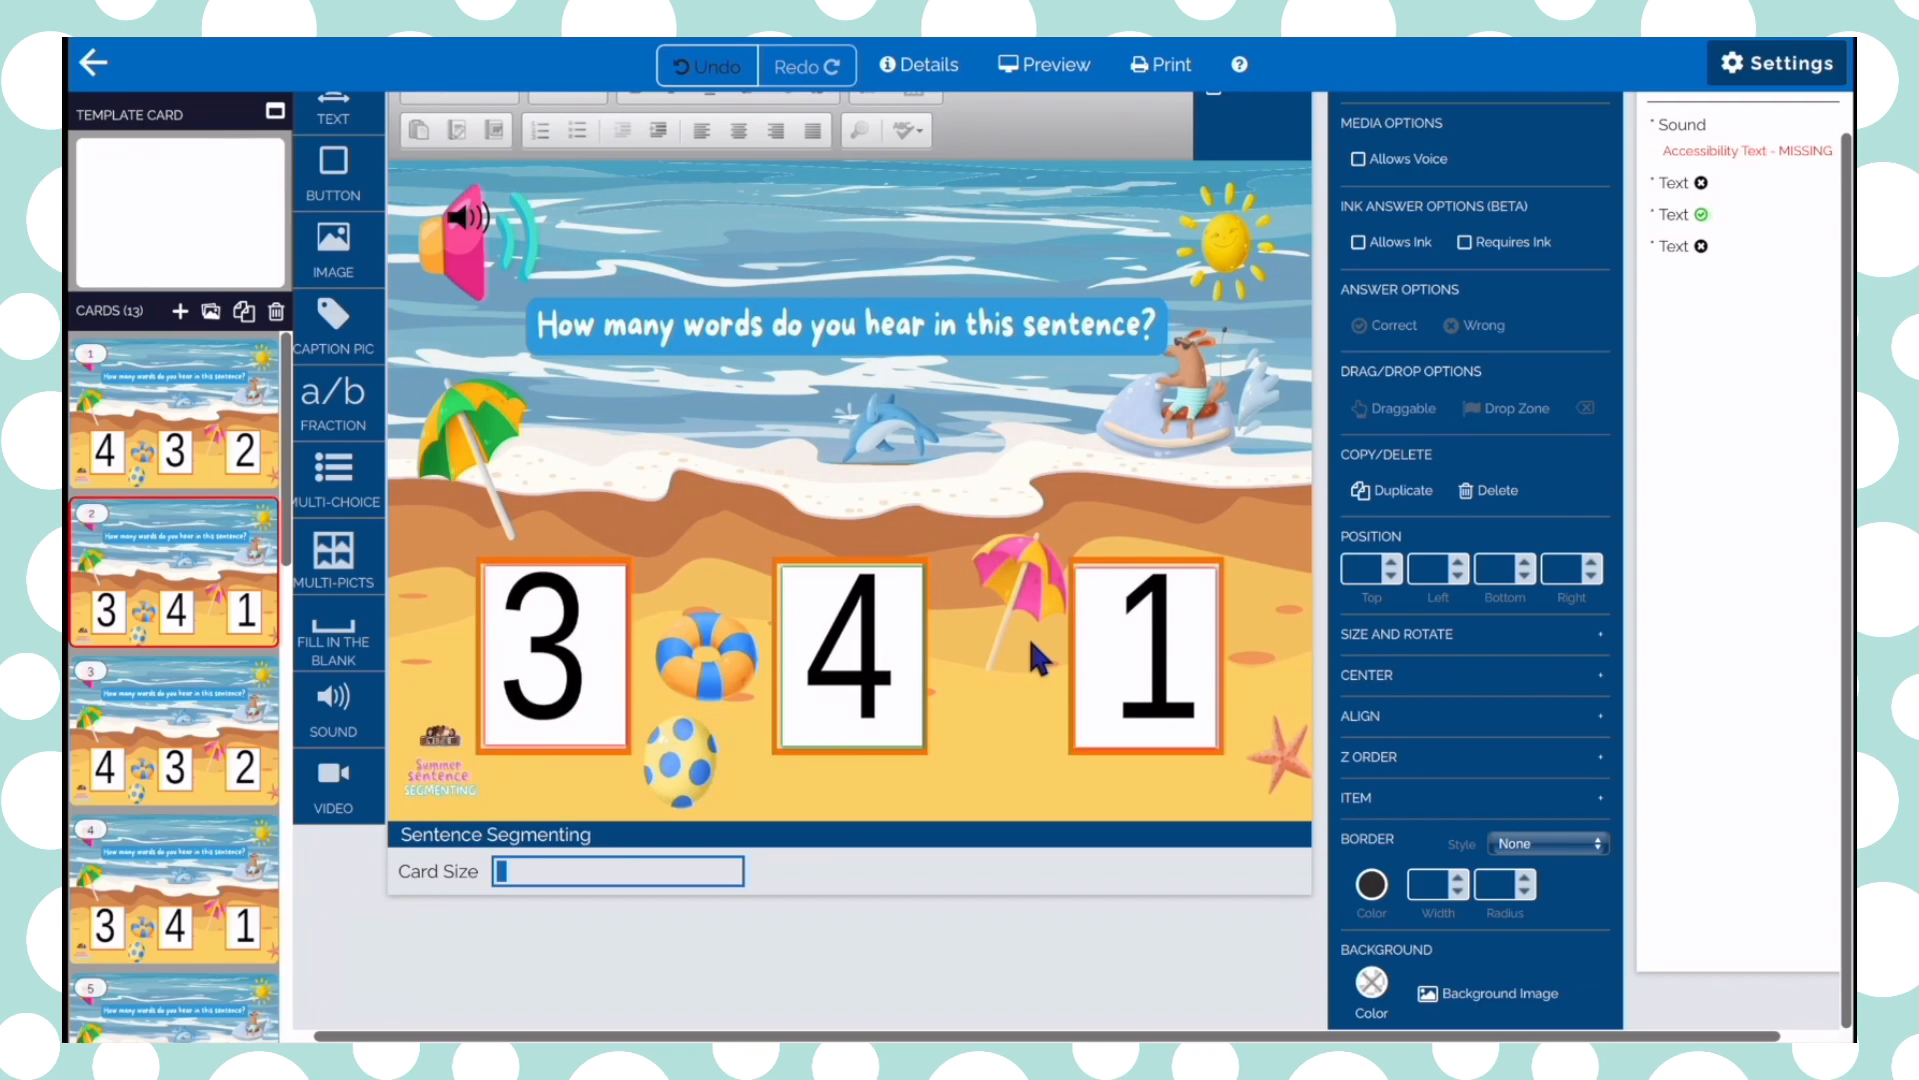
mouse_move(698, 648)
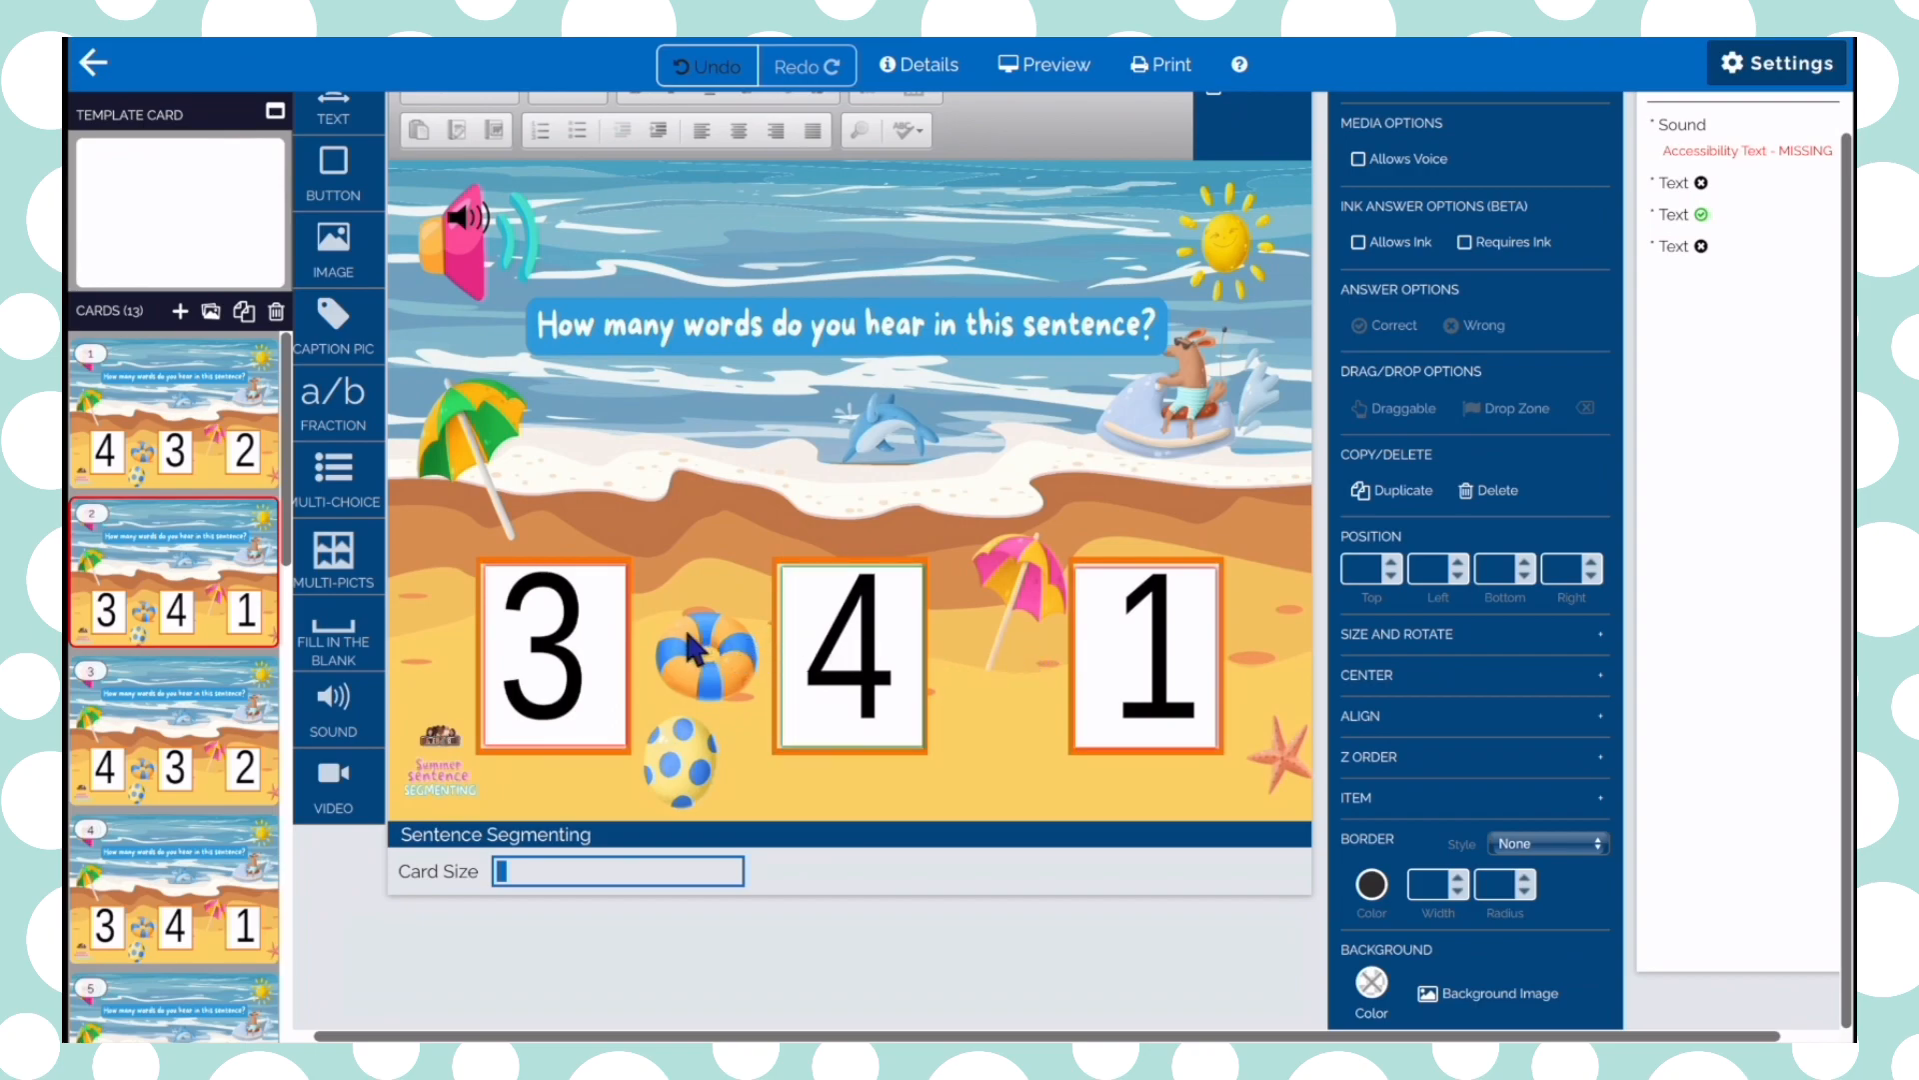
mouse_move(839, 637)
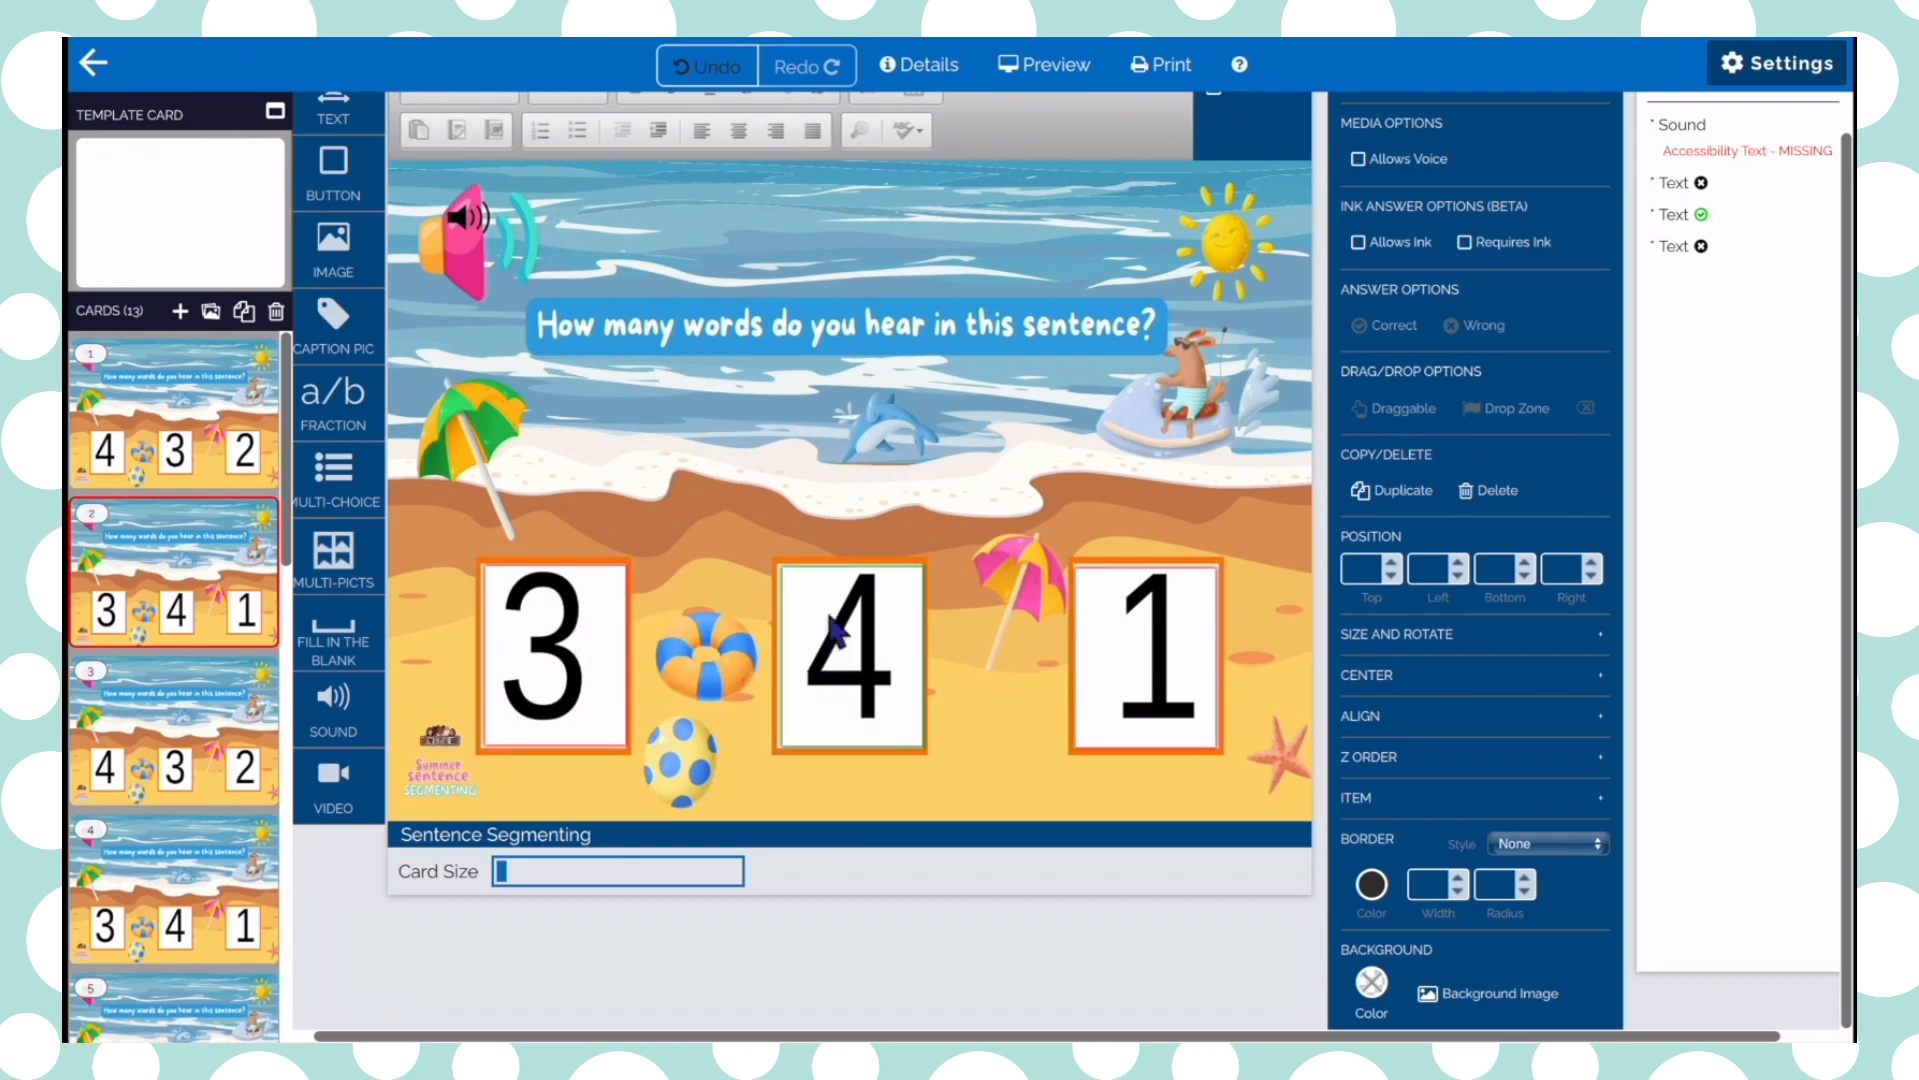
left_click(1143, 661)
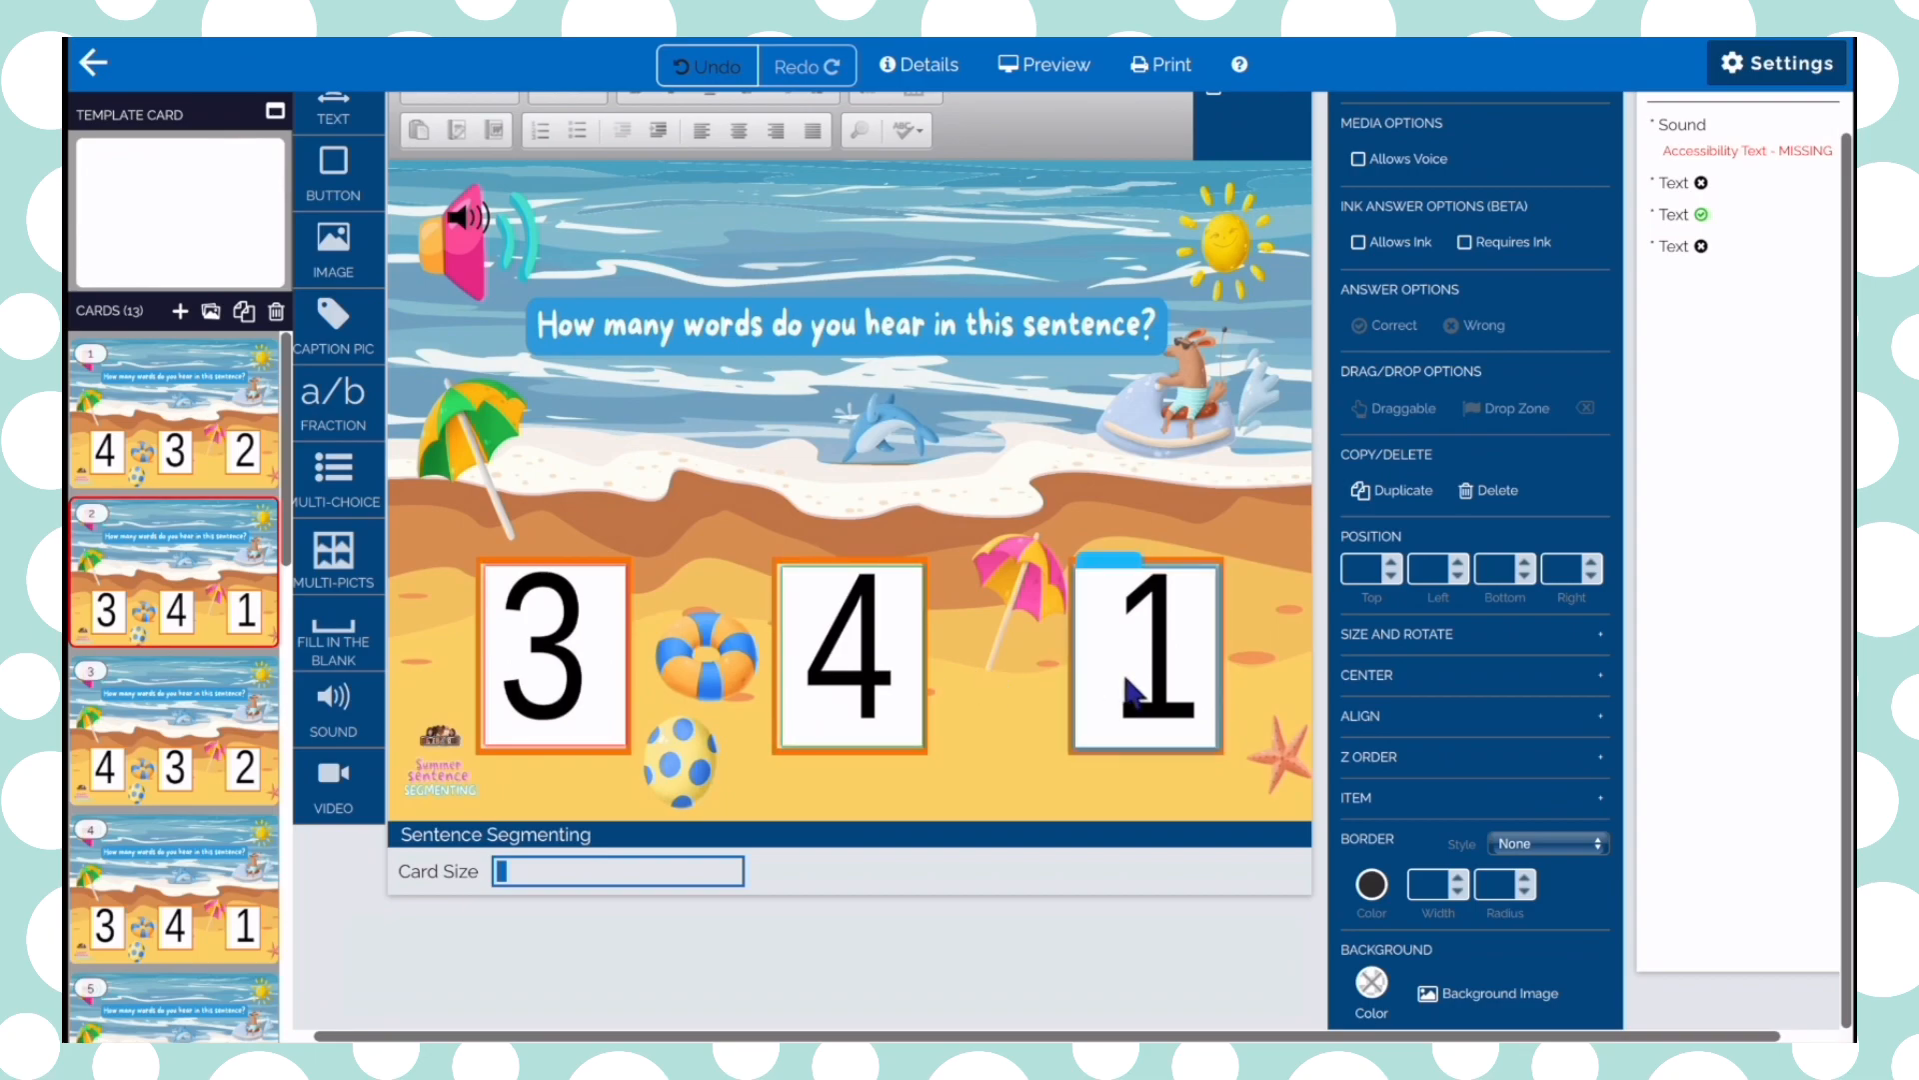
left_click(553, 648)
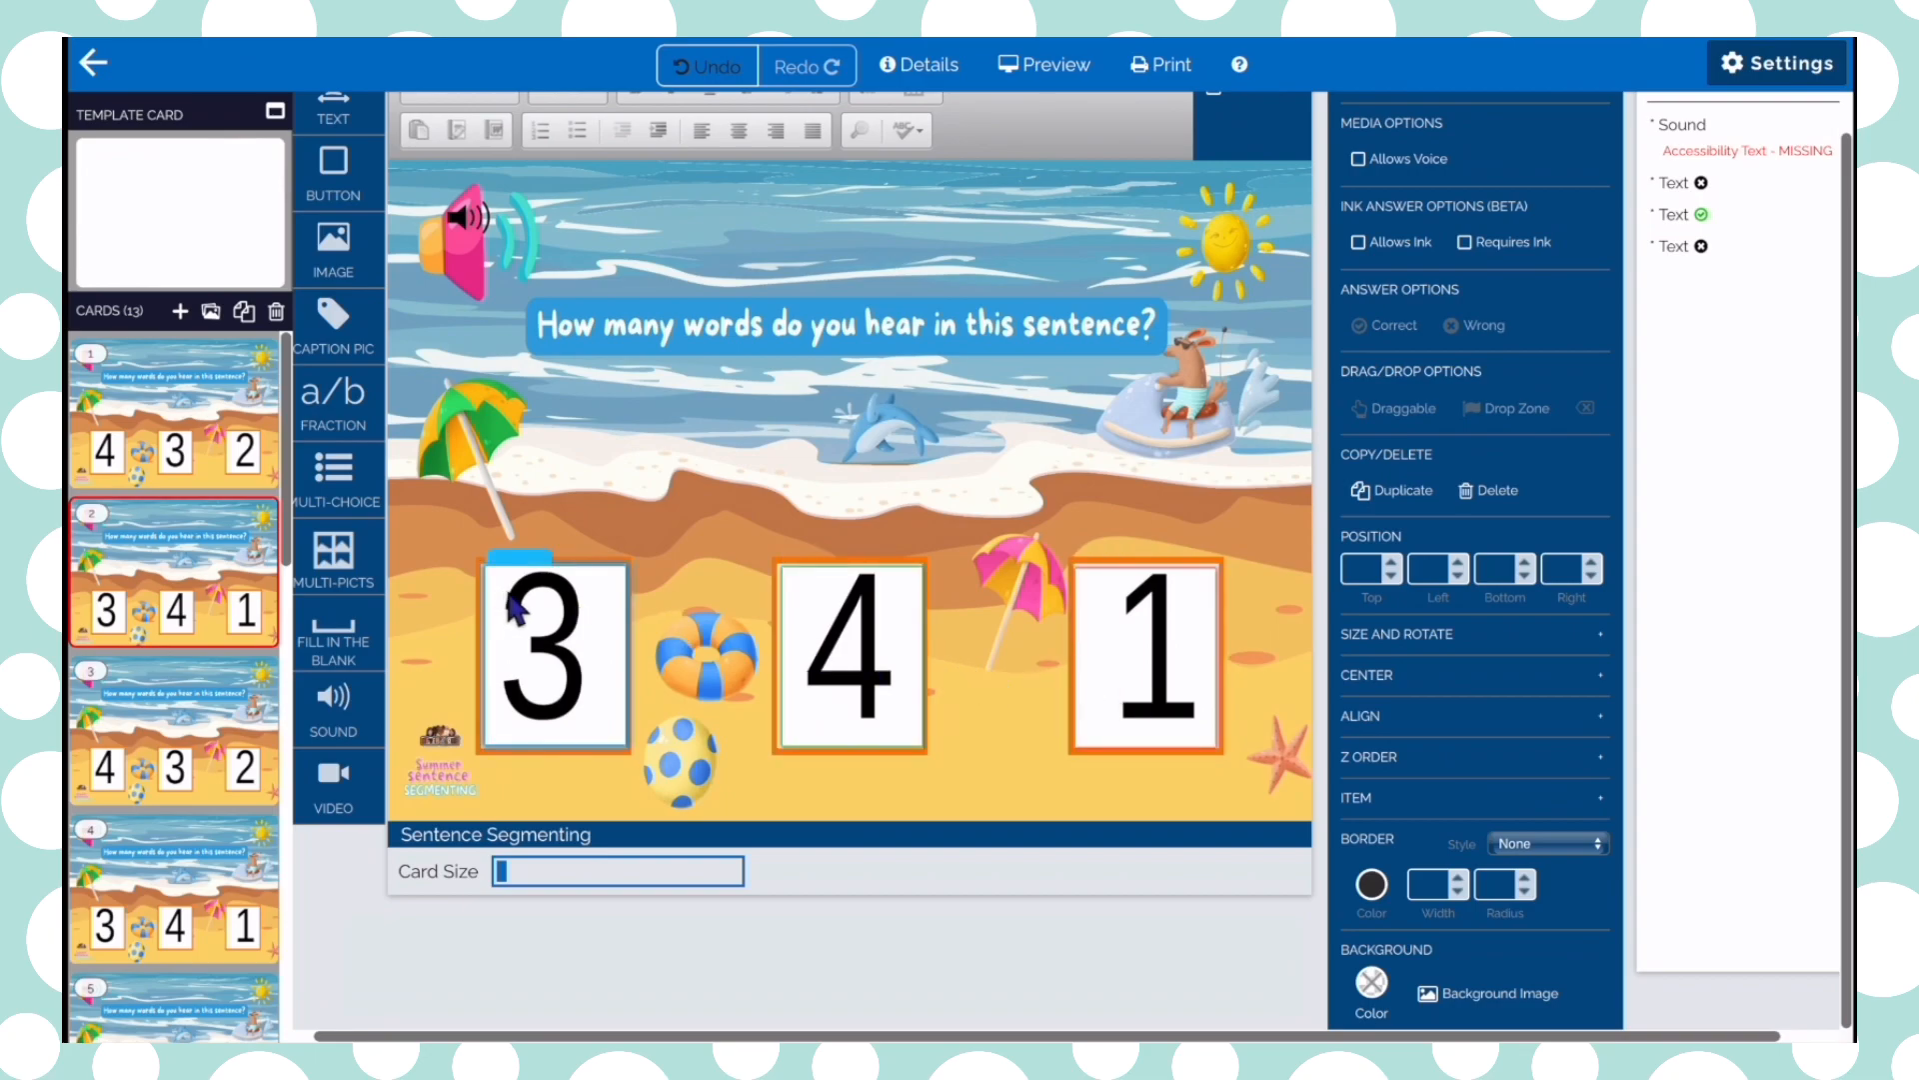
mouse_move(670, 618)
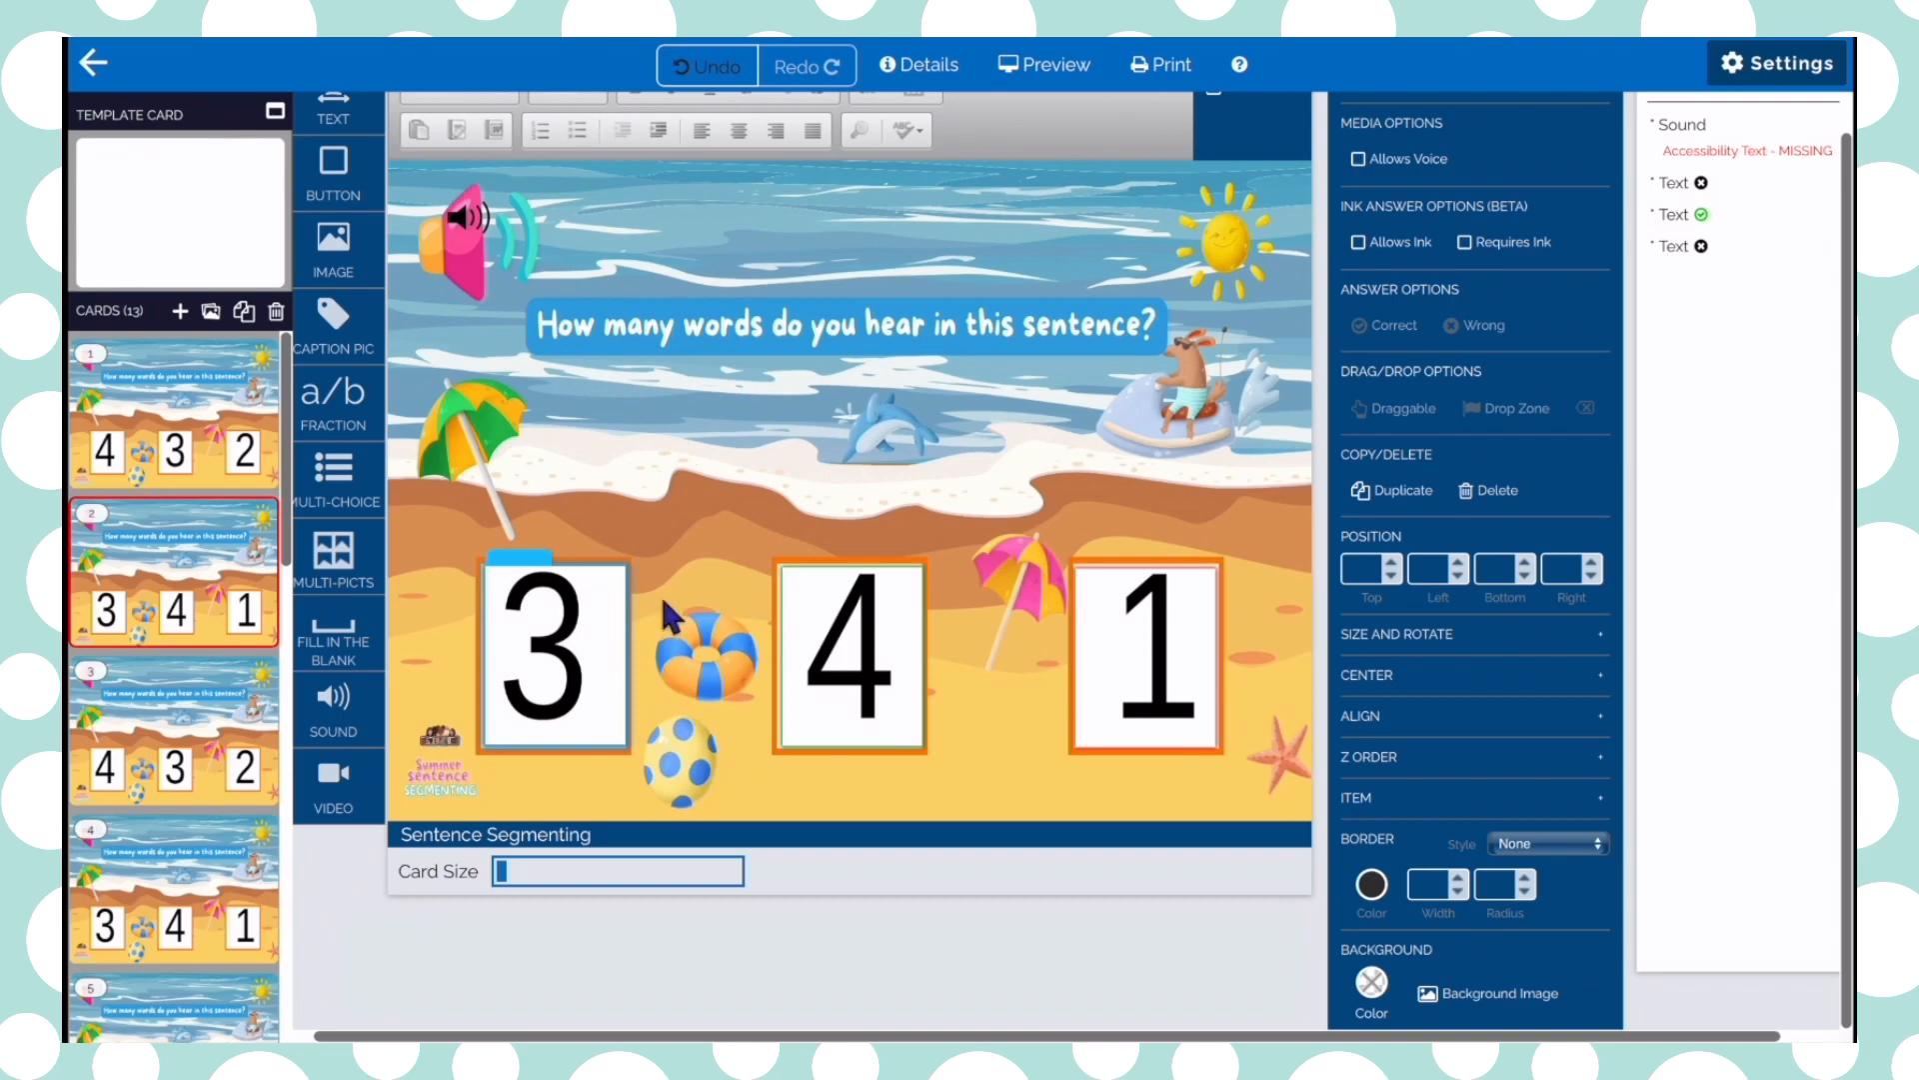